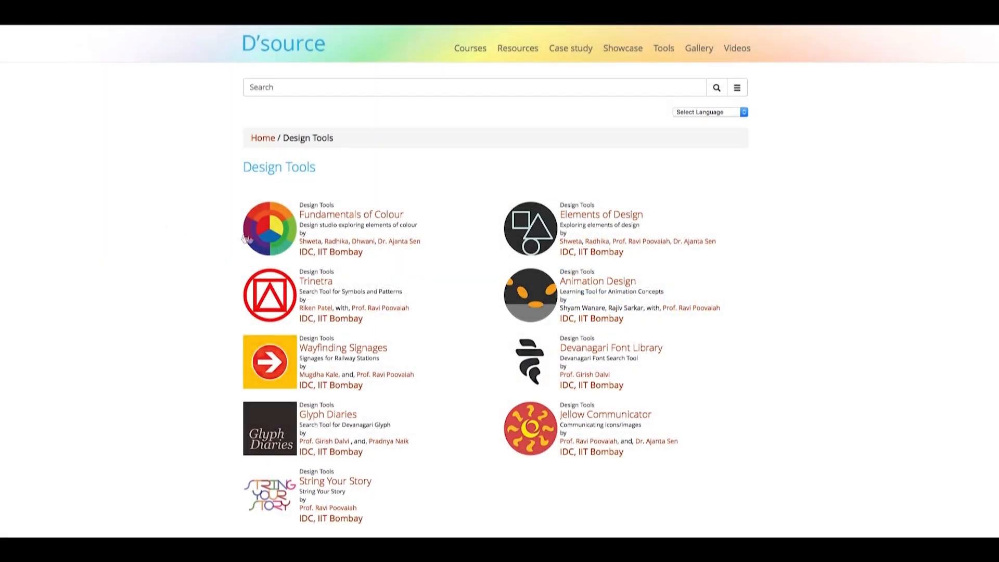
mouse_move(267, 239)
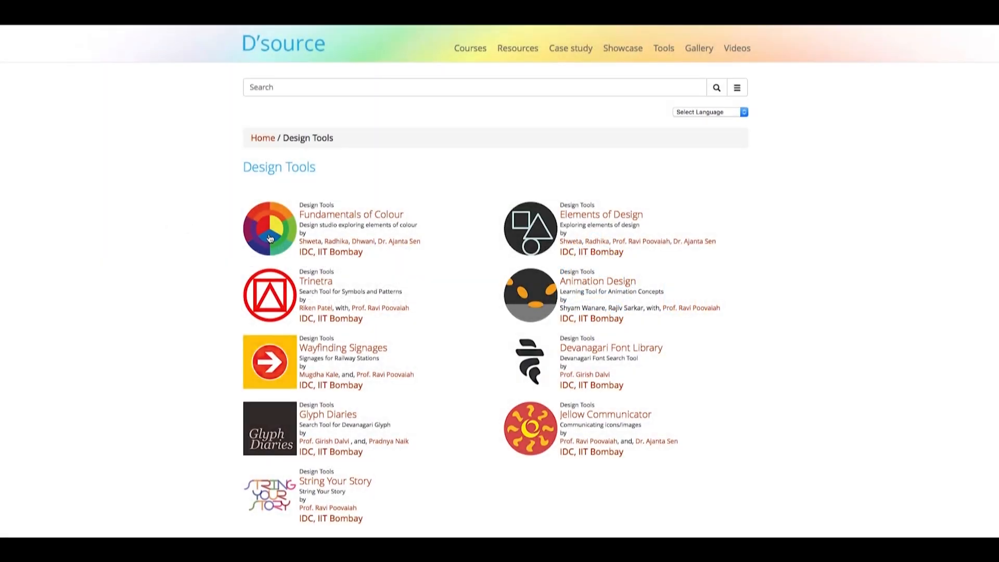
Step: Launch the Fundamentals of Colour tool from the D'source Colour page
left_click(350, 215)
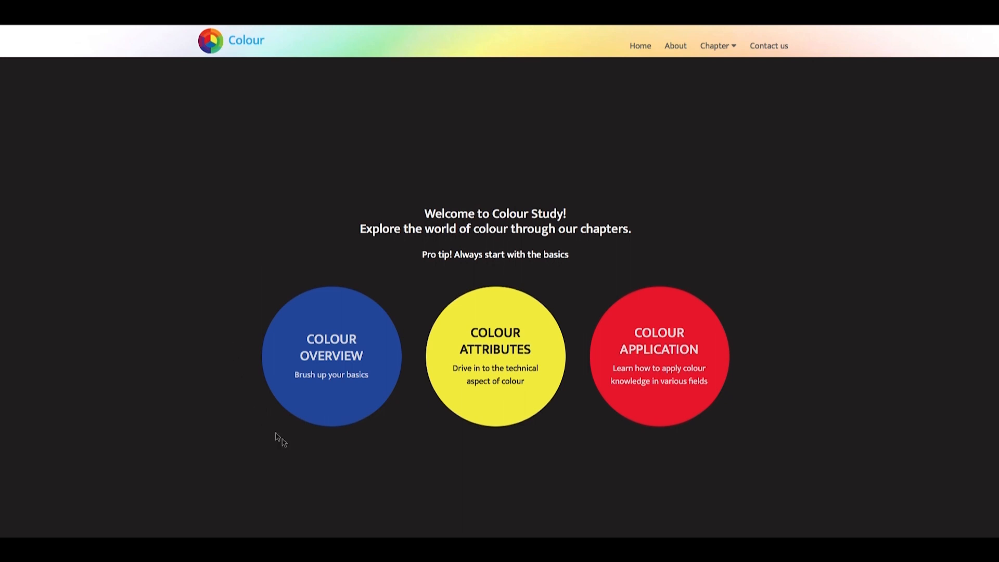
mouse_move(490, 459)
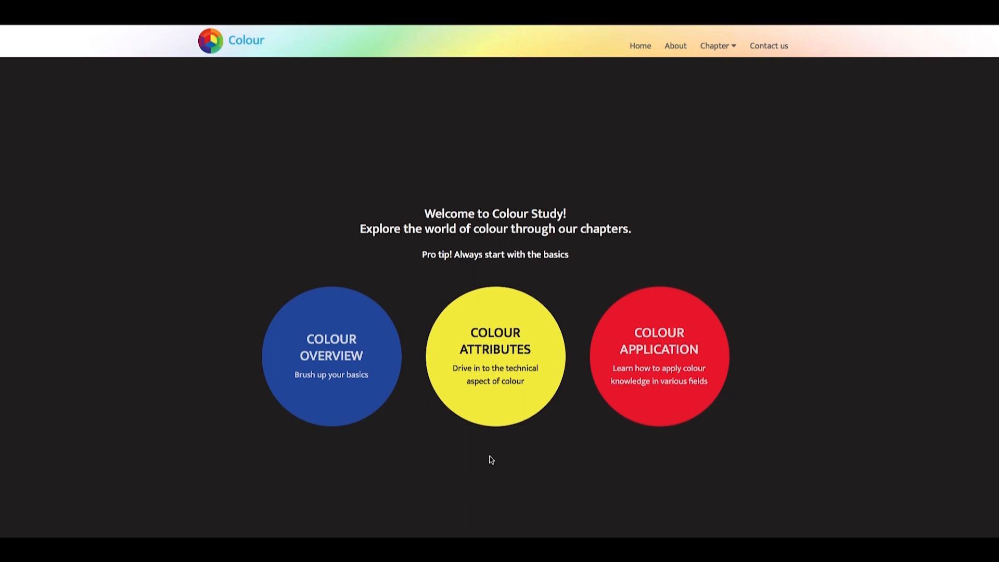
mouse_move(691, 447)
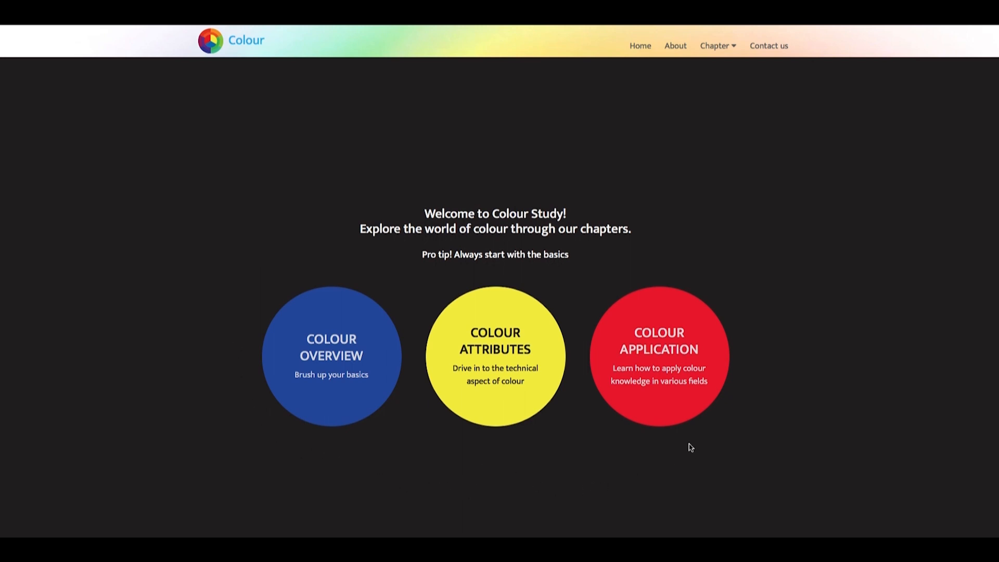
mouse_move(666, 236)
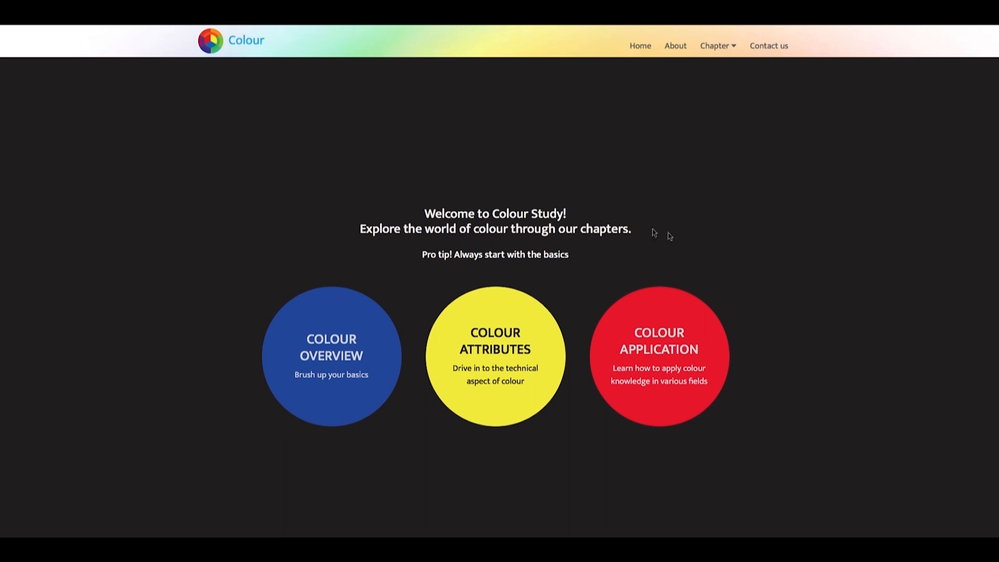
mouse_move(705, 454)
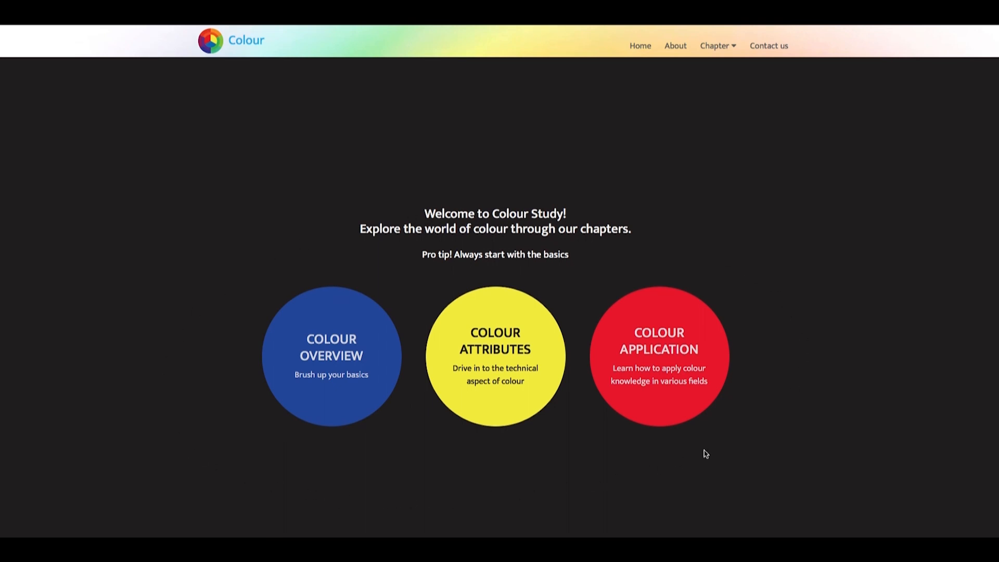
mouse_move(331, 402)
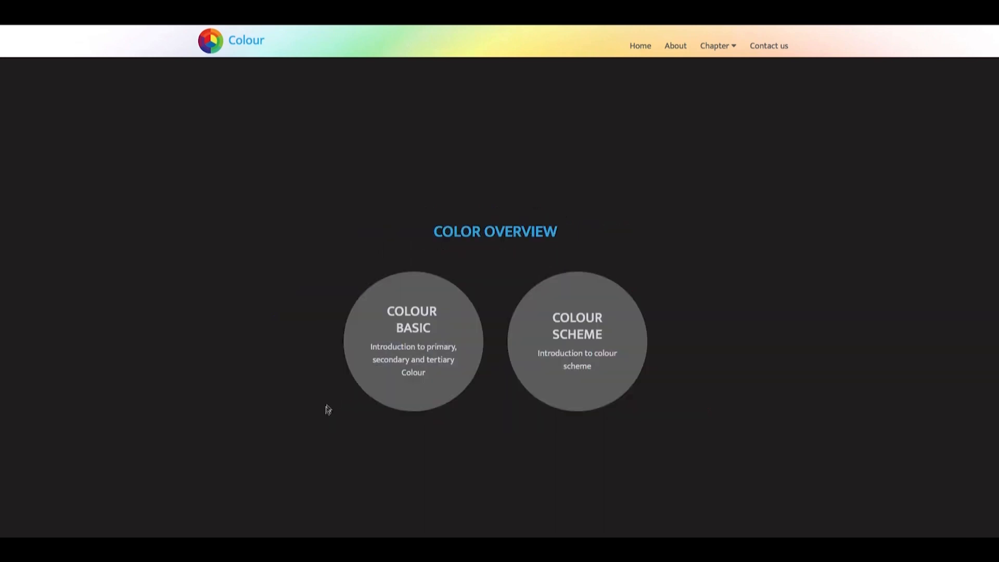
mouse_move(411, 417)
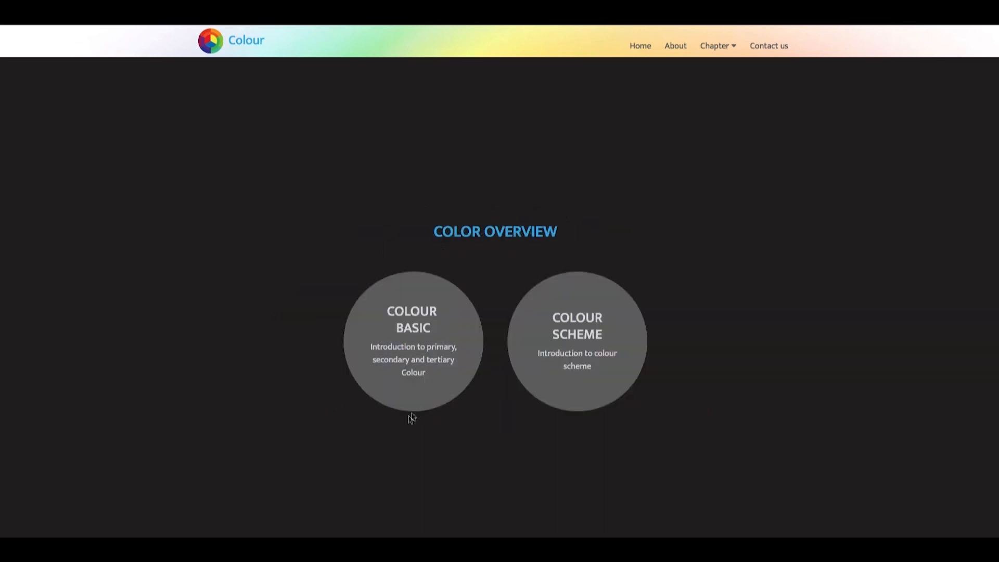
mouse_move(569, 389)
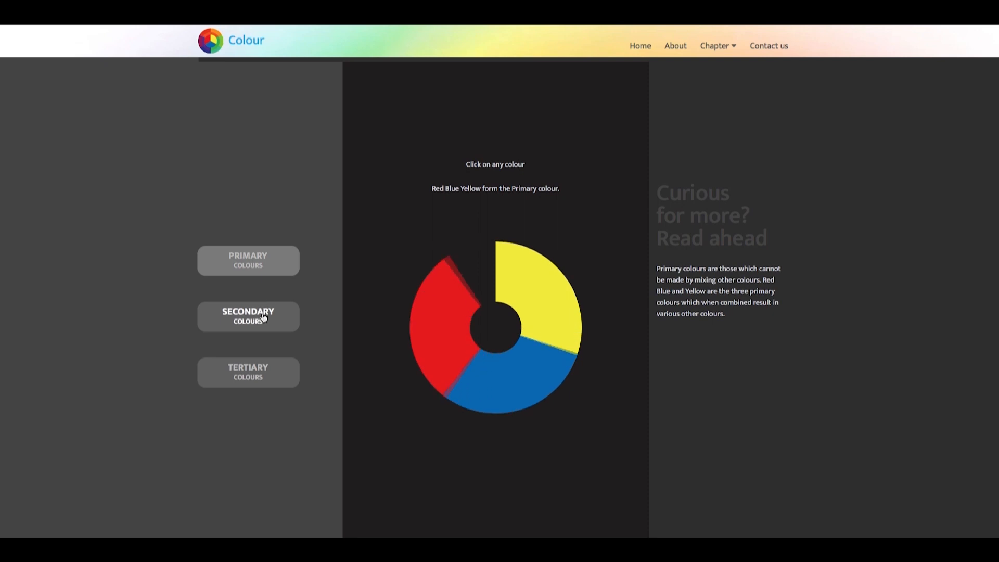
Step: View split-complementary and double split-complementary schemes on the wheel, then move to Color Attributes
left_click(248, 372)
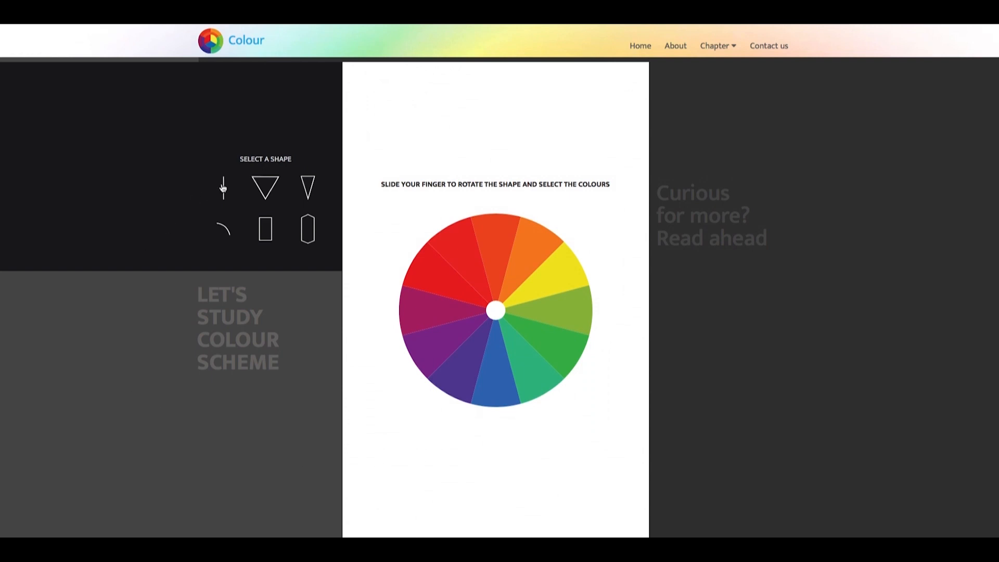
left_click(265, 188)
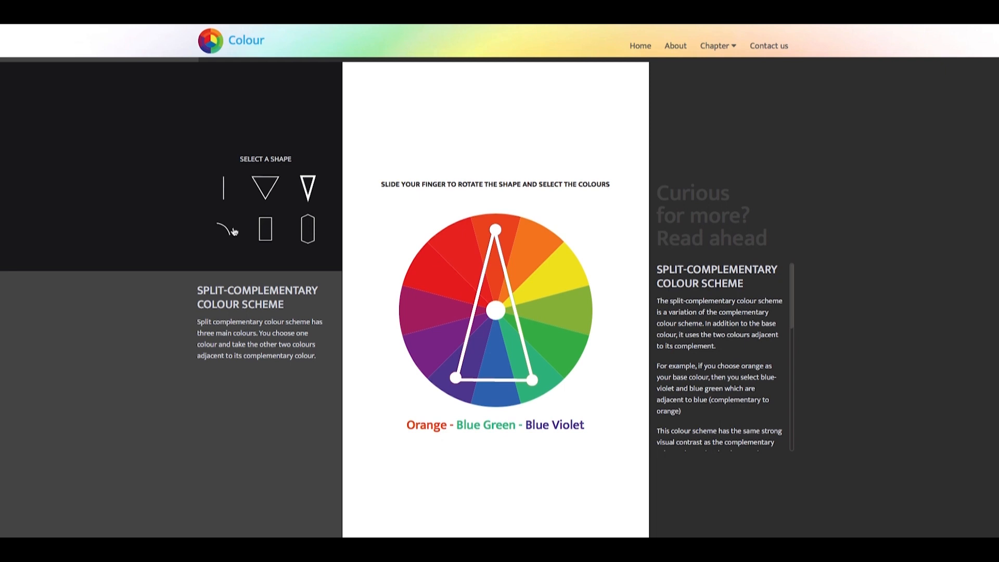
left_click(306, 229)
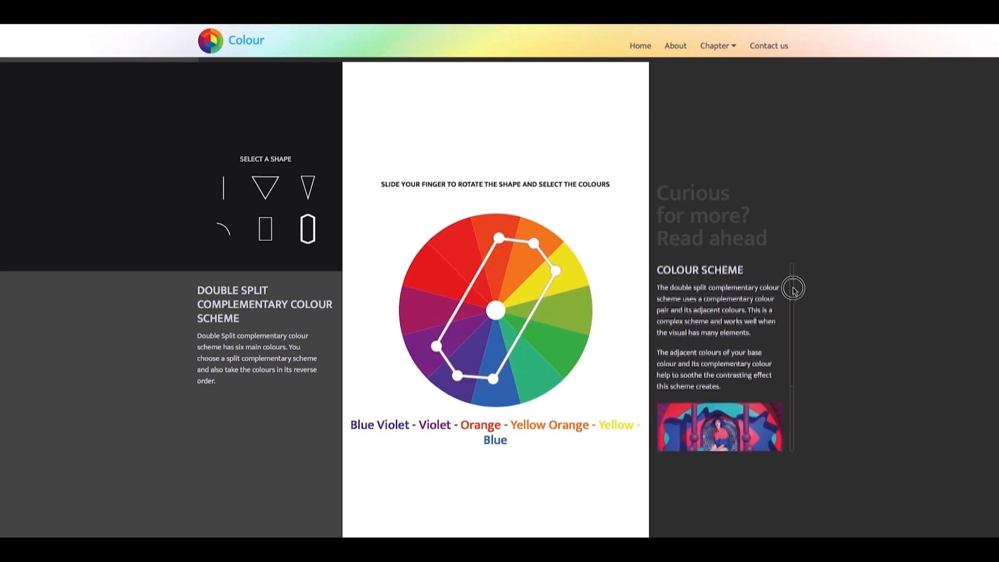
scroll("down", 3)
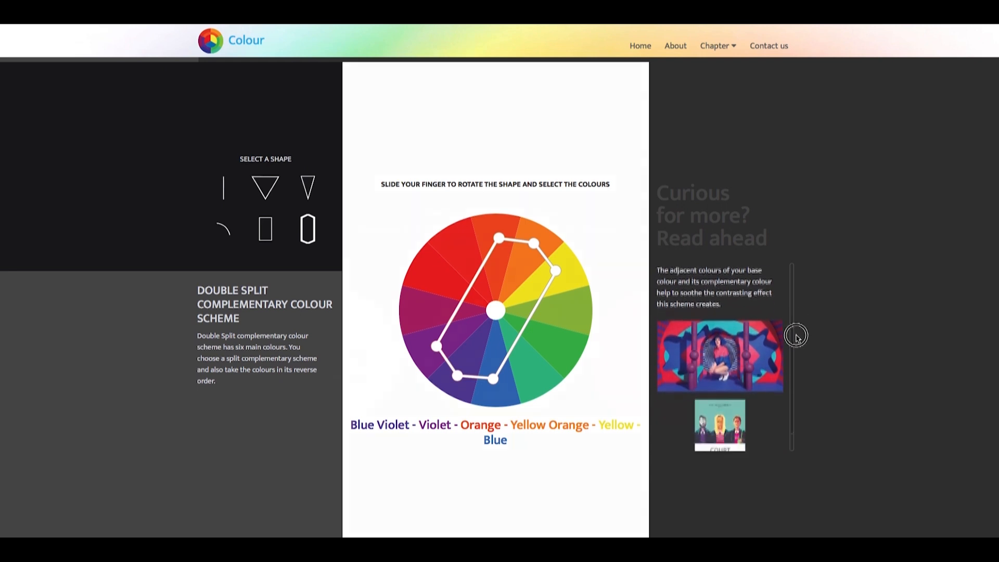
left_click(640, 45)
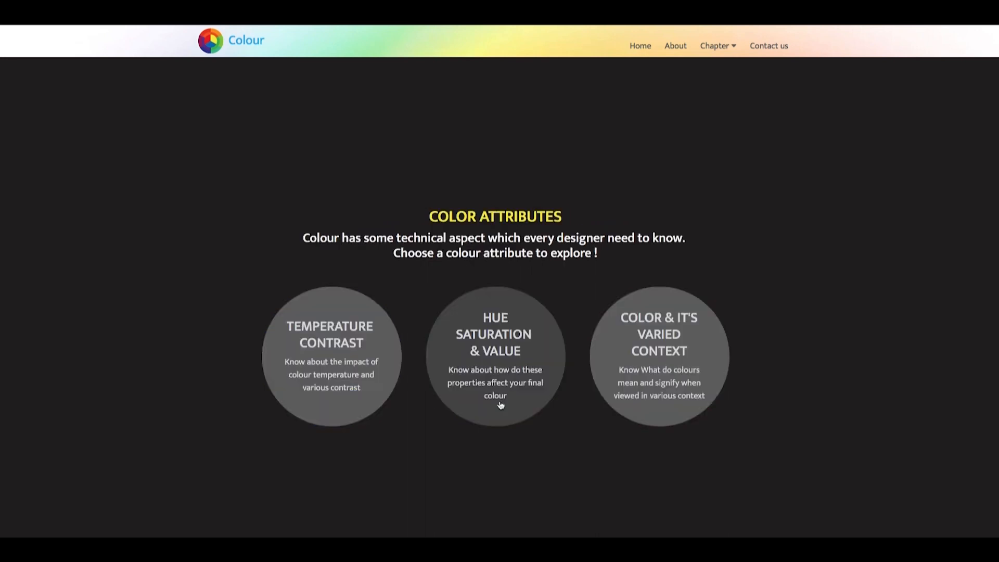
mouse_move(318, 266)
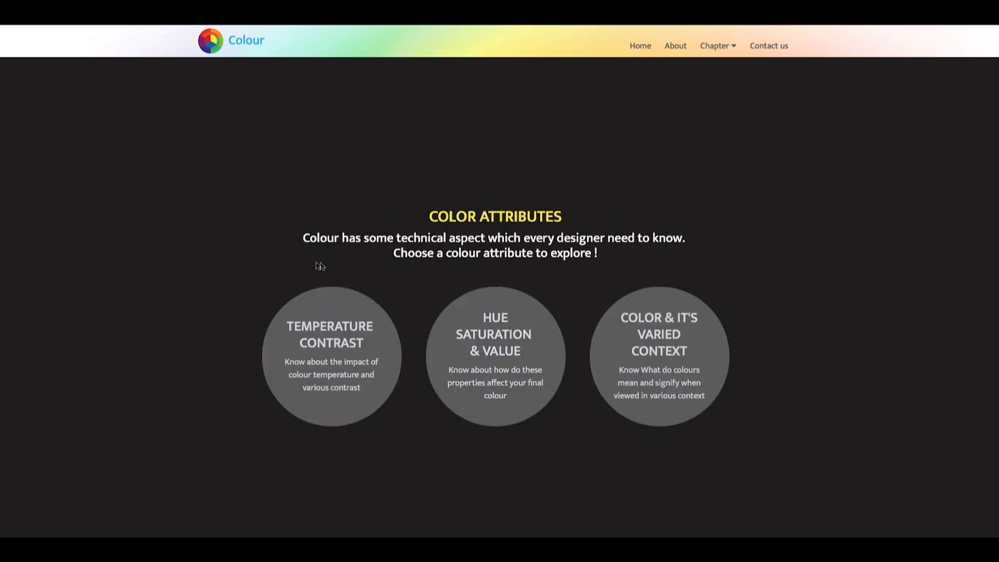
mouse_move(447, 188)
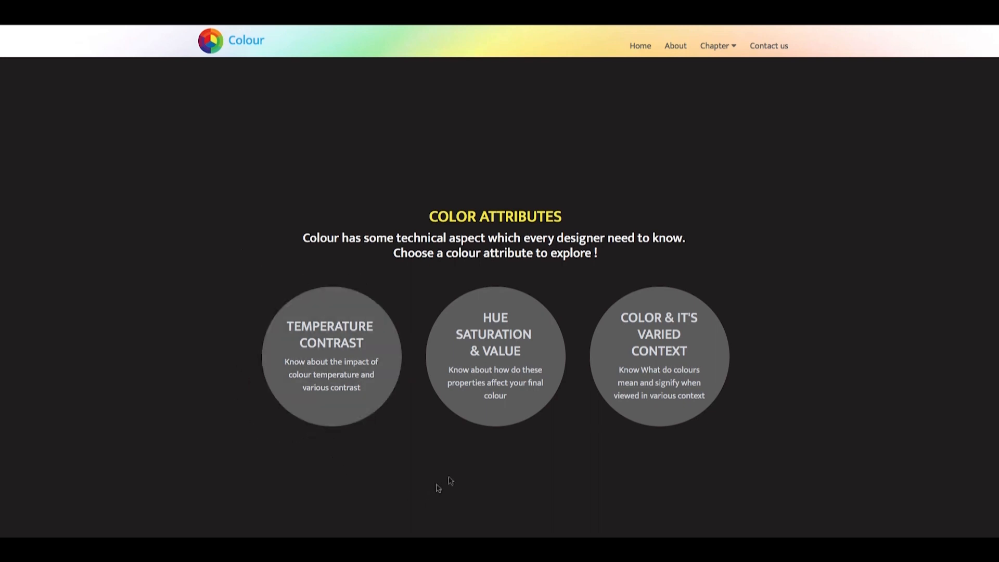
mouse_move(523, 404)
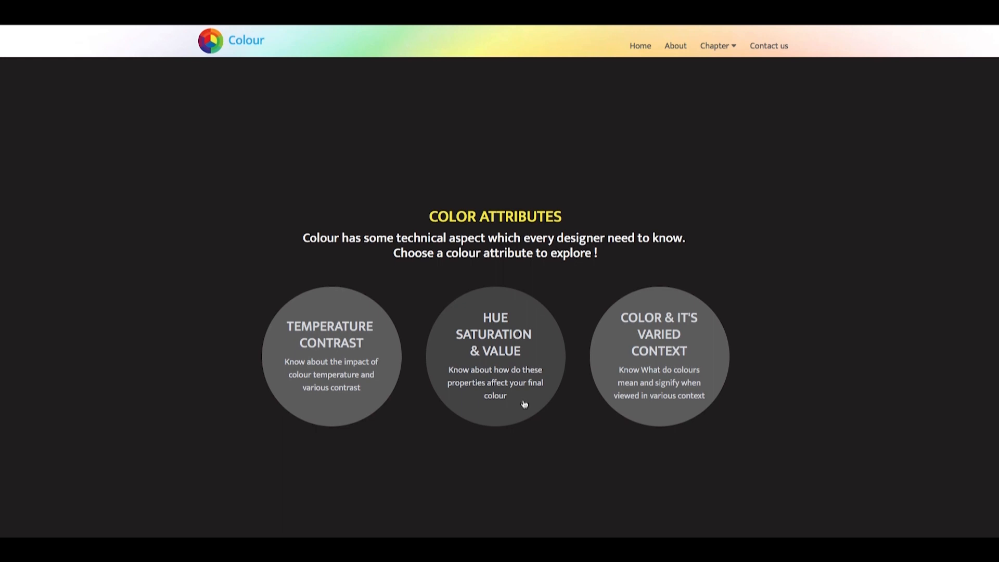
mouse_move(661, 400)
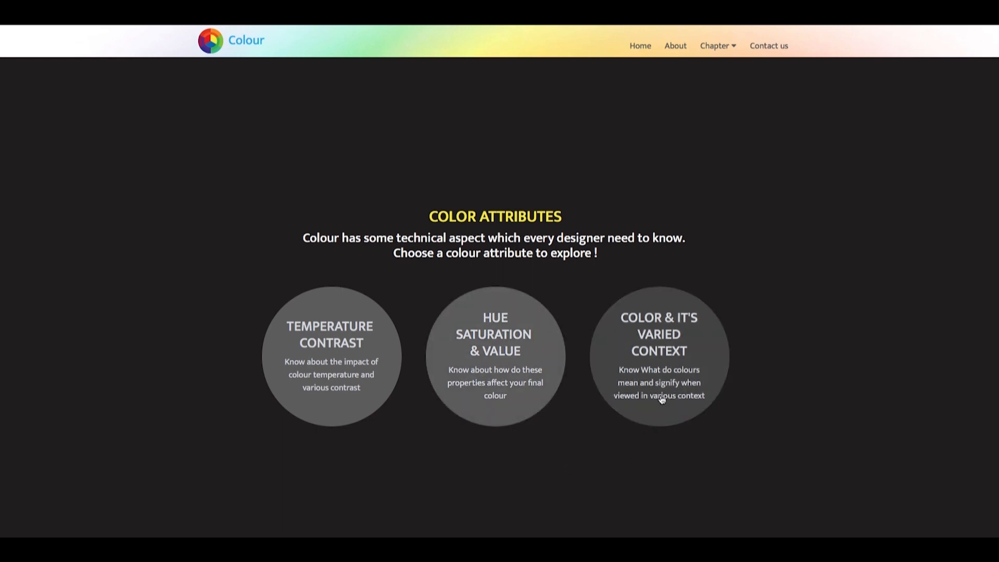
mouse_move(436, 471)
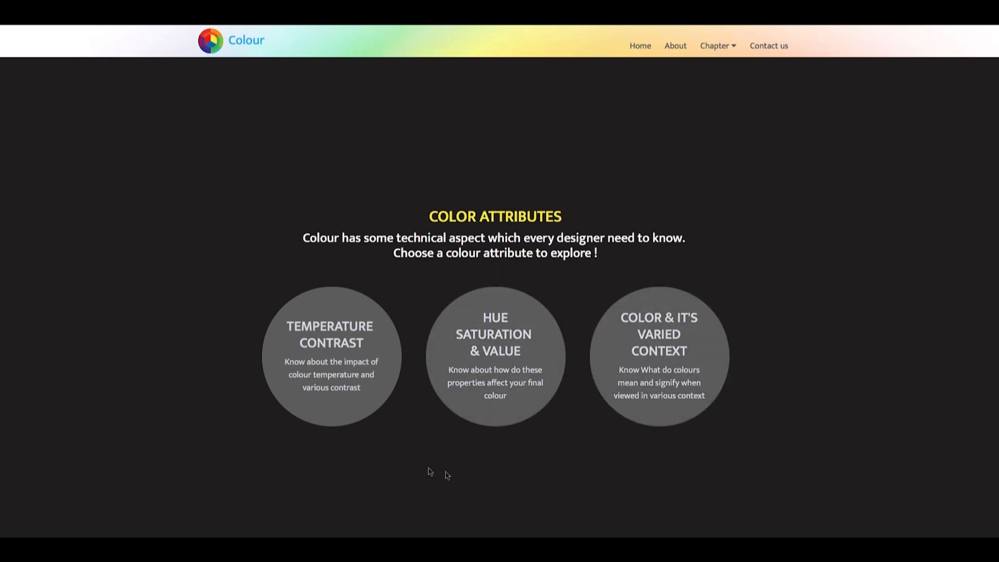
Step: Enter the Temperature and Contrast attribute offering Desert Scape and City Scape
left_click(330, 356)
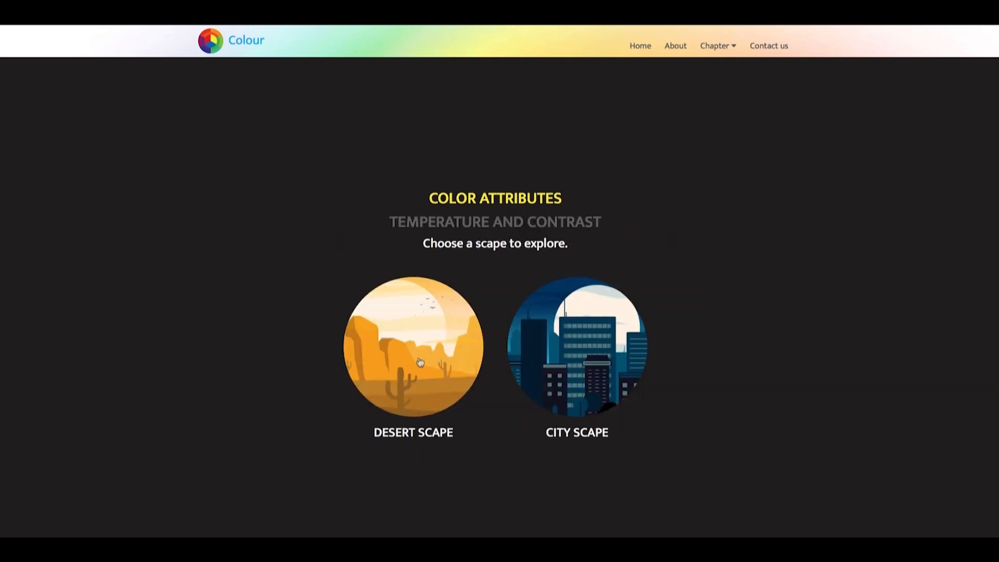
Step: Cool the Desert Scape from high to low temperature so it turns blue
left_click(413, 345)
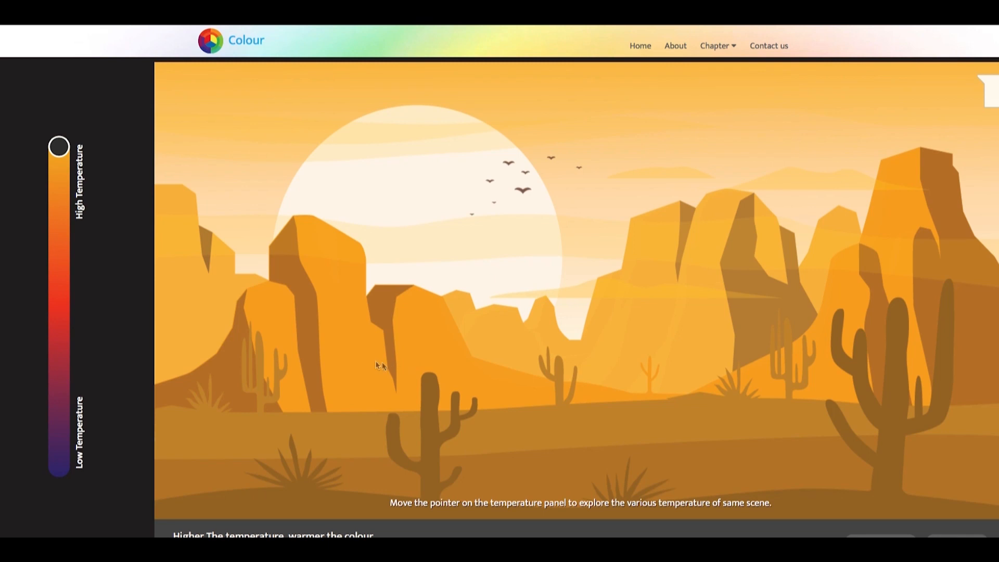
mouse_move(57, 152)
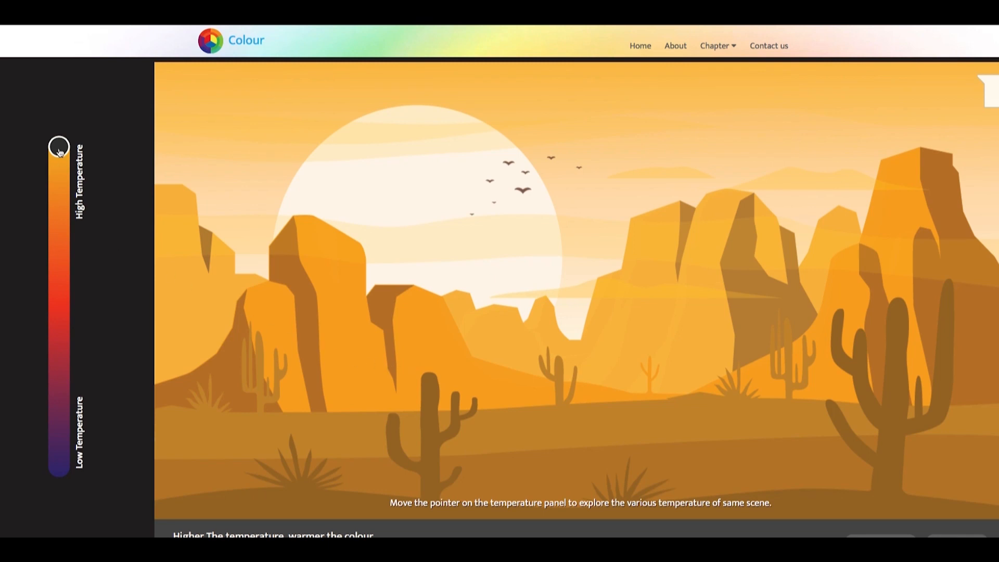
left_click_drag(57, 146, 57, 205)
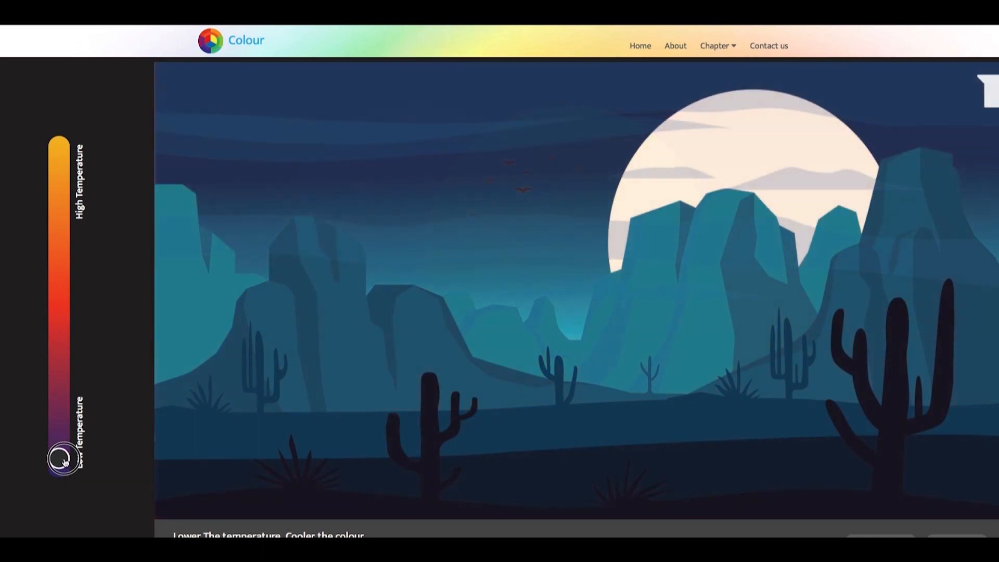
left_click(716, 44)
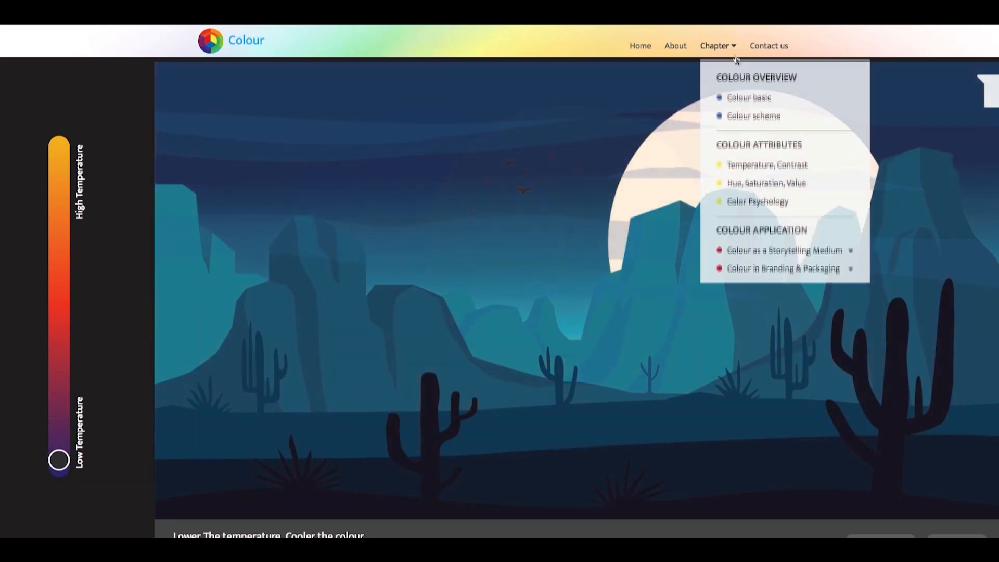
Step: Browse hue, dark & light, cold & warm, simultaneous and saturation contrast explanations
left_click(767, 164)
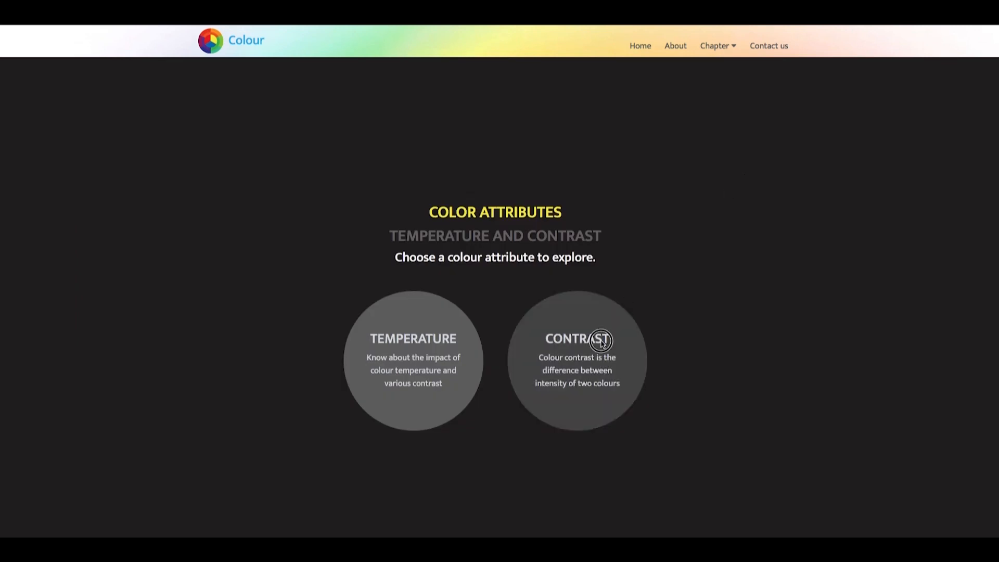
left_click(576, 359)
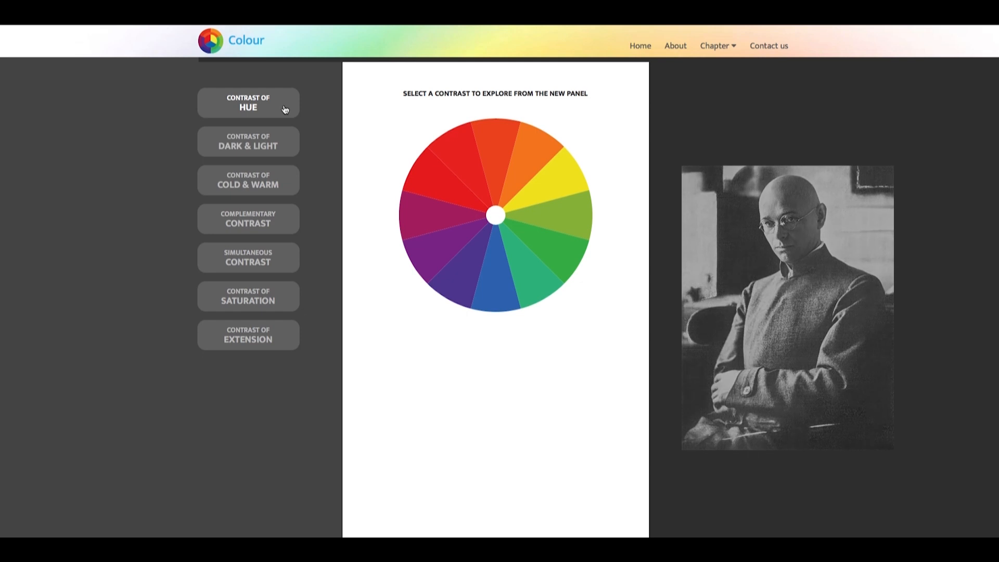
left_click(248, 103)
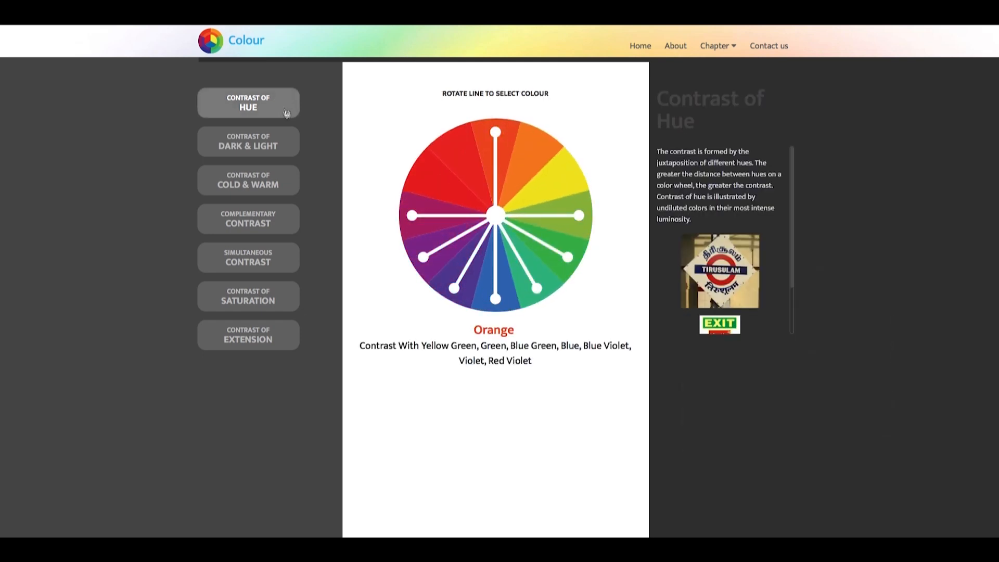
left_click(248, 140)
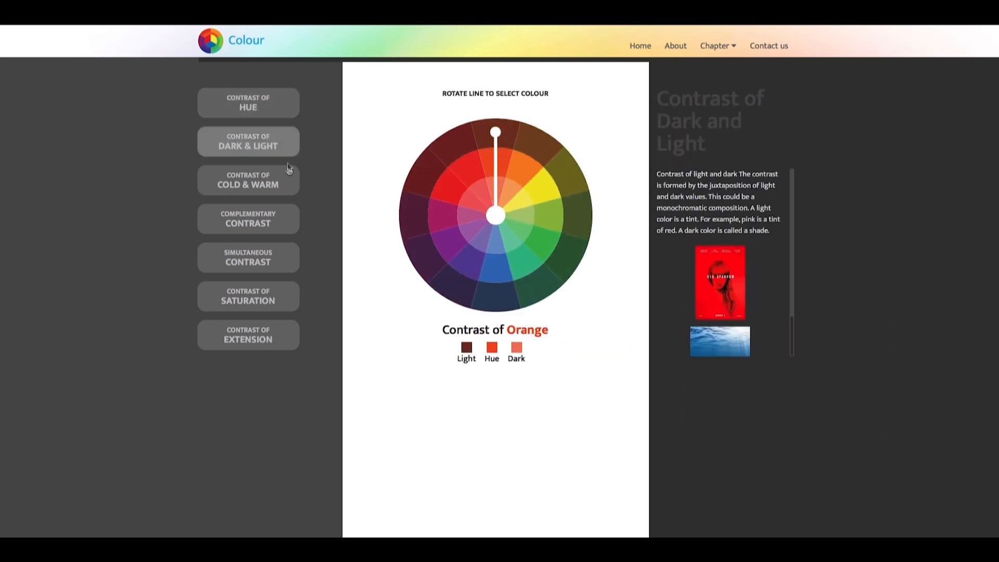
left_click(247, 180)
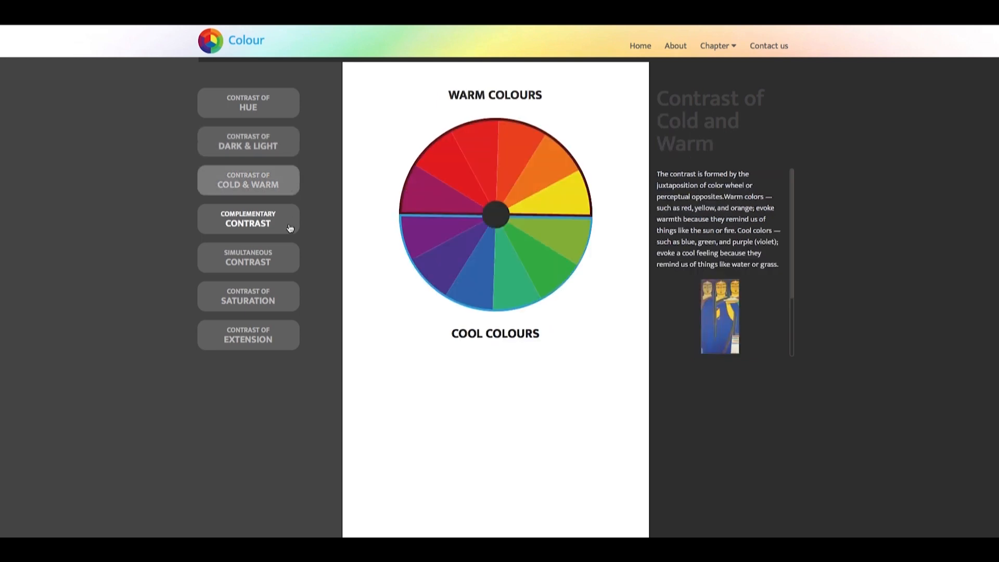
left_click(247, 257)
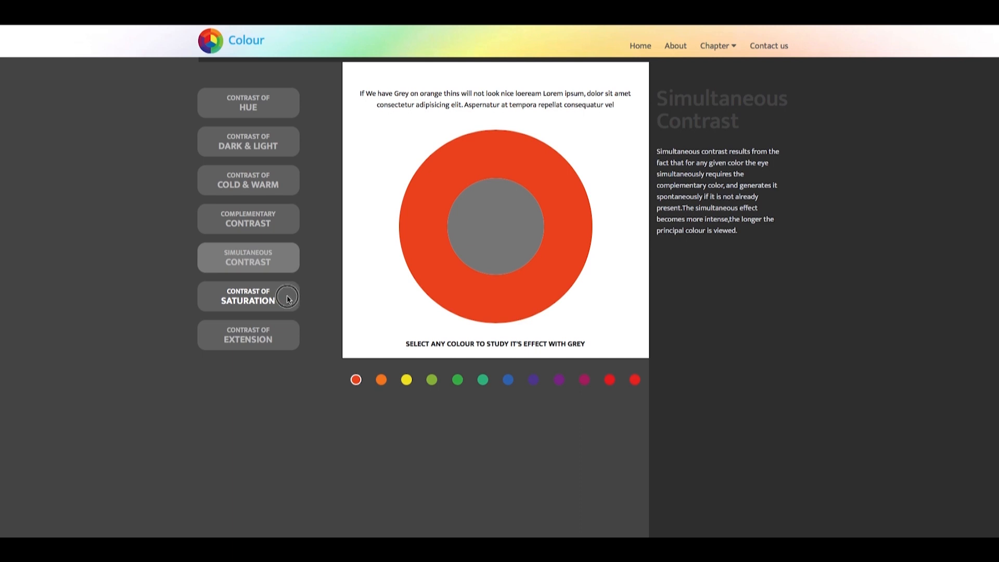
left_click(247, 334)
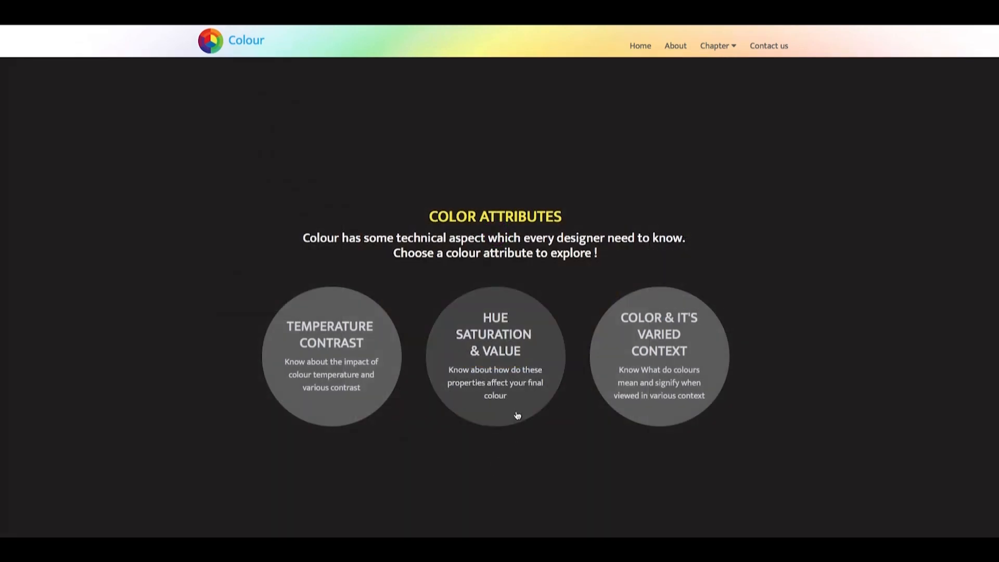
Step: Study blue in Hue, Saturation & Value and load a monochromatic palette in the Apply exercise
left_click(495, 356)
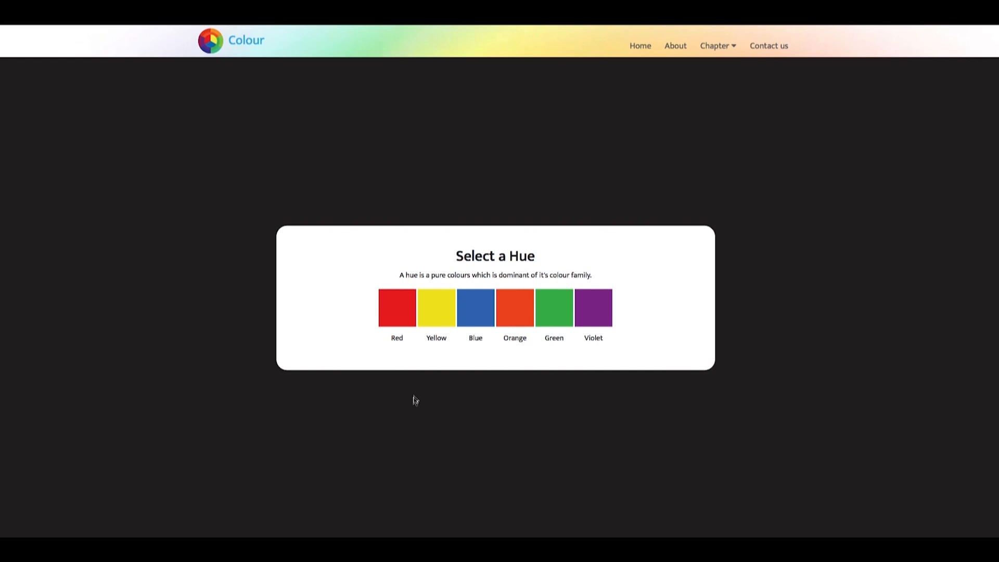
mouse_move(471, 323)
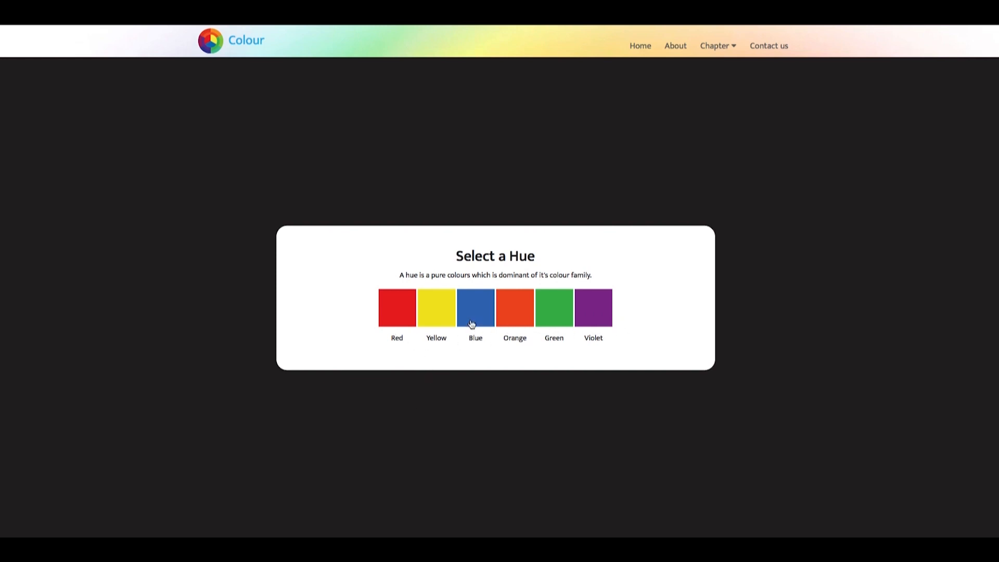
left_click(474, 308)
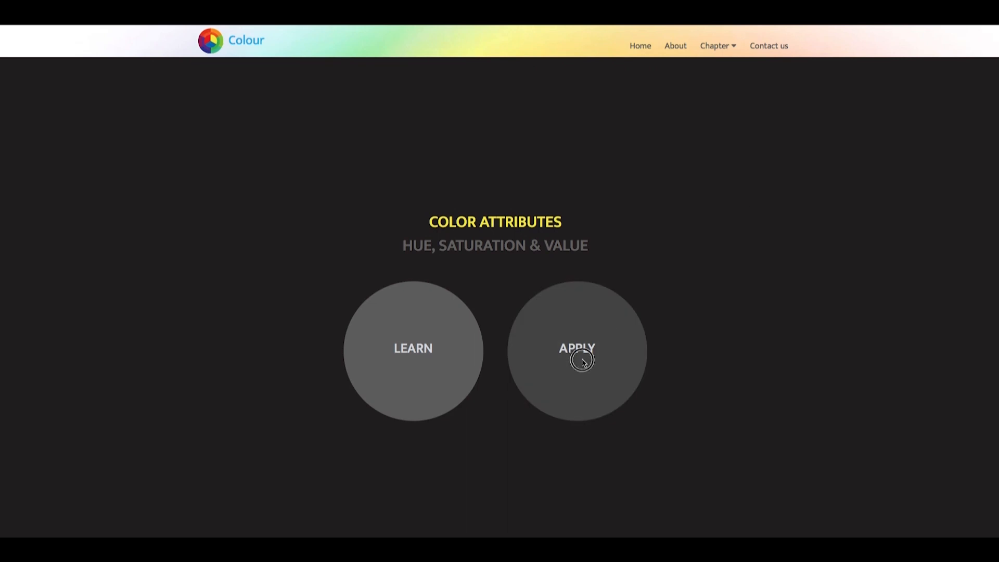
left_click(576, 351)
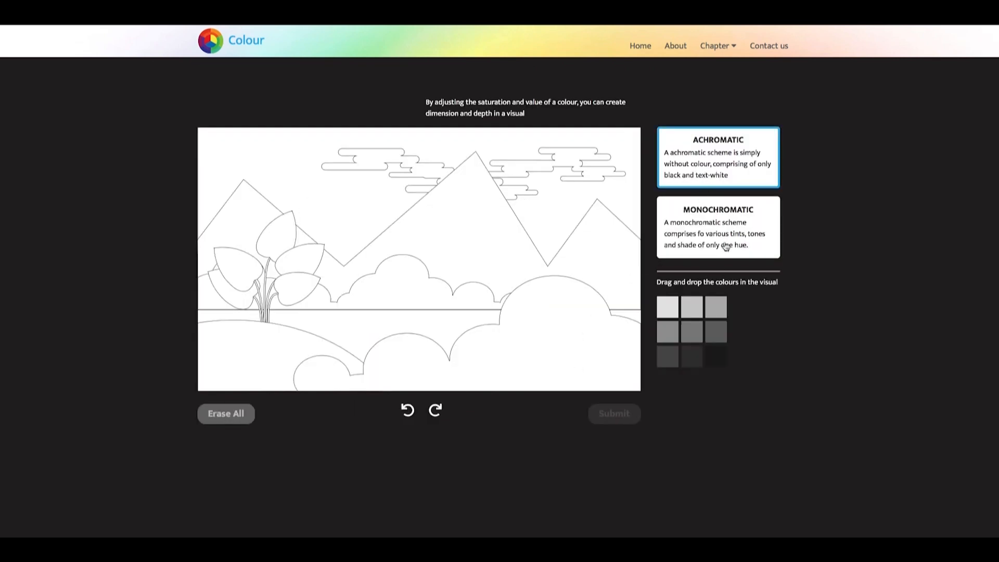
left_click(716, 227)
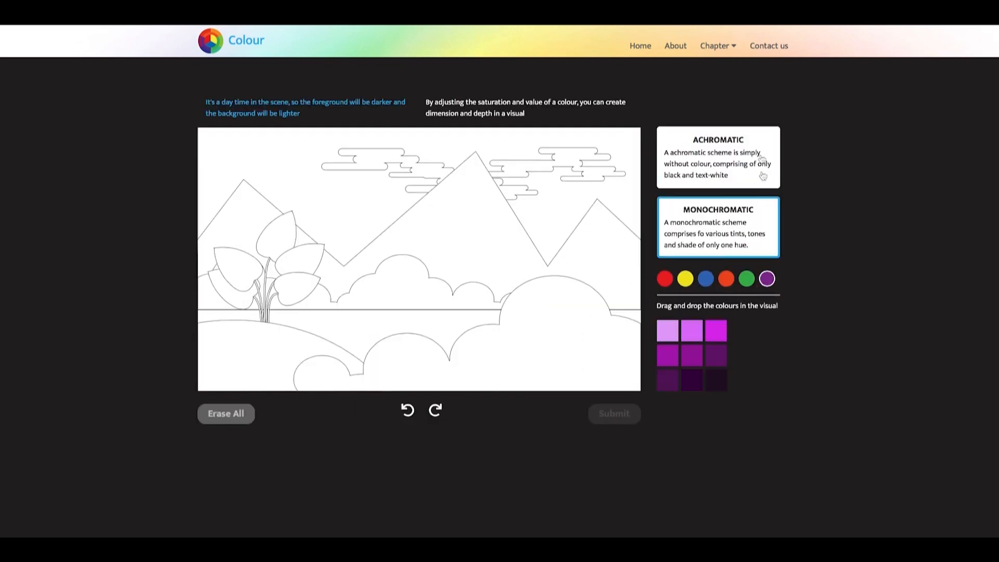
left_click(717, 45)
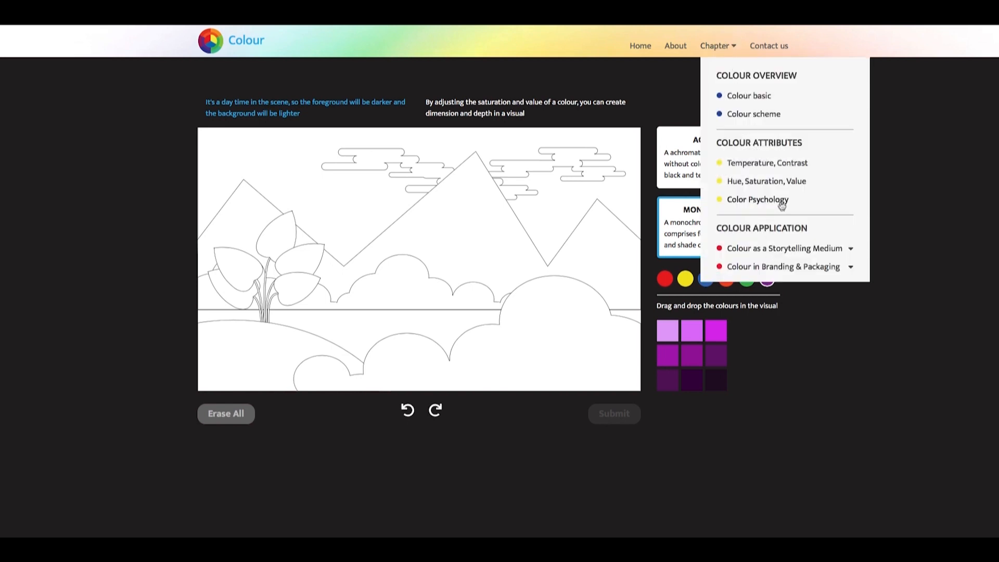
Step: Explore Colours & Nature and the Colour Psychology burger comparison under colour context
left_click(758, 199)
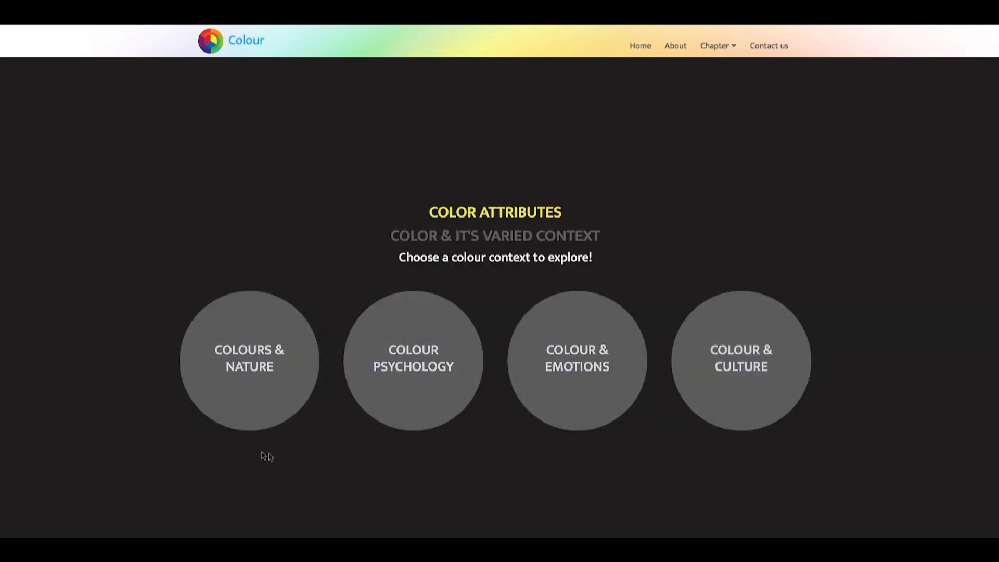
mouse_move(310, 486)
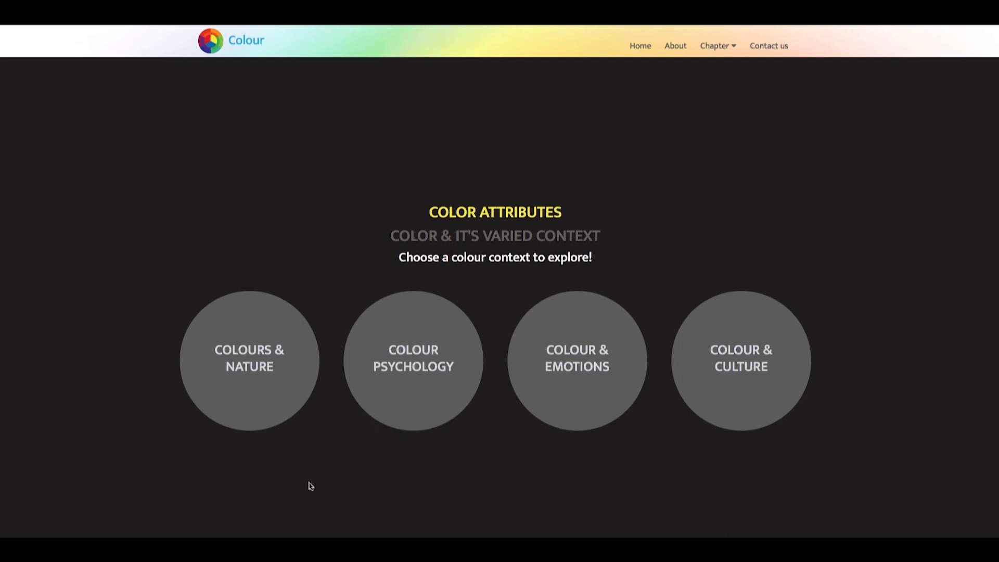
mouse_move(413, 408)
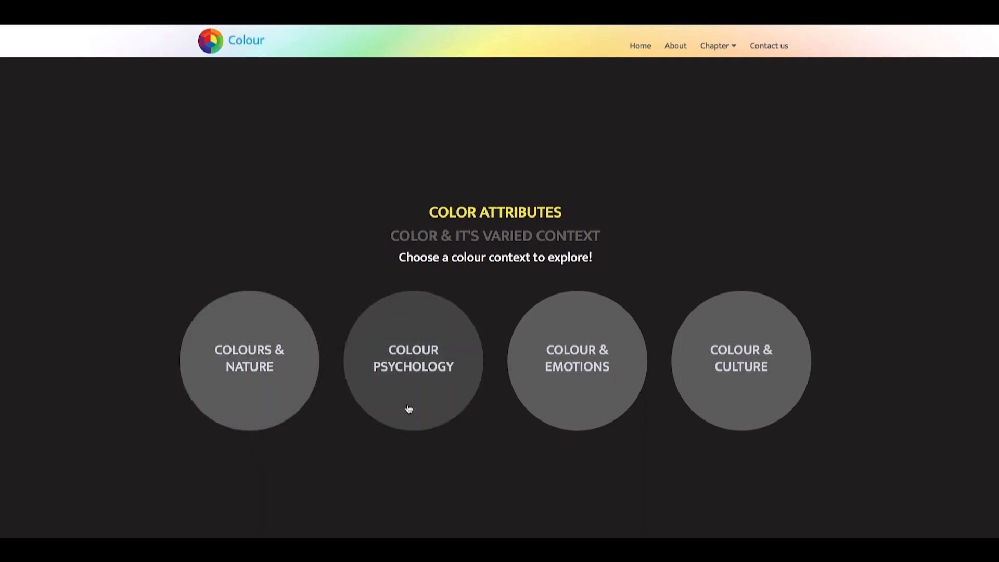
mouse_move(663, 467)
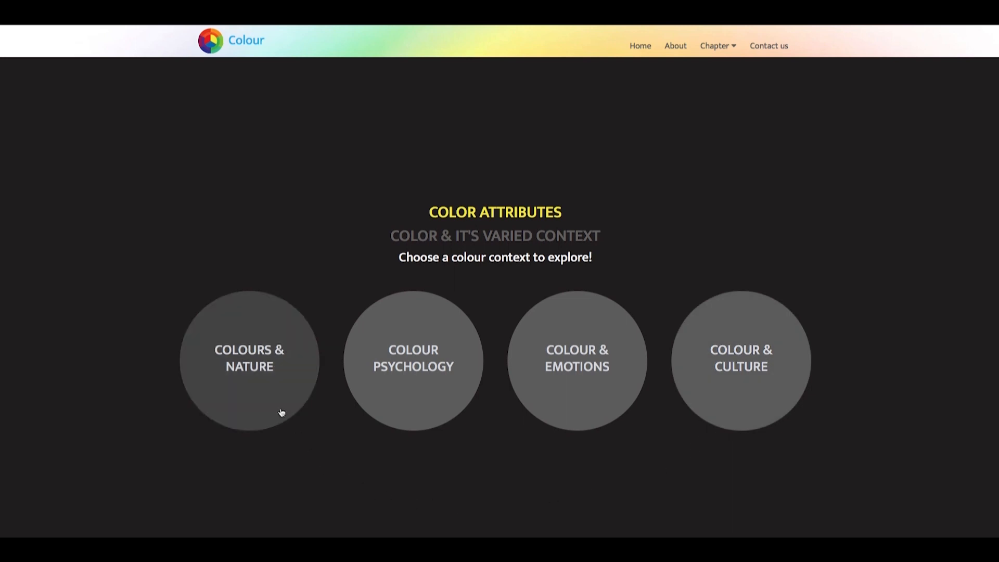
left_click(249, 358)
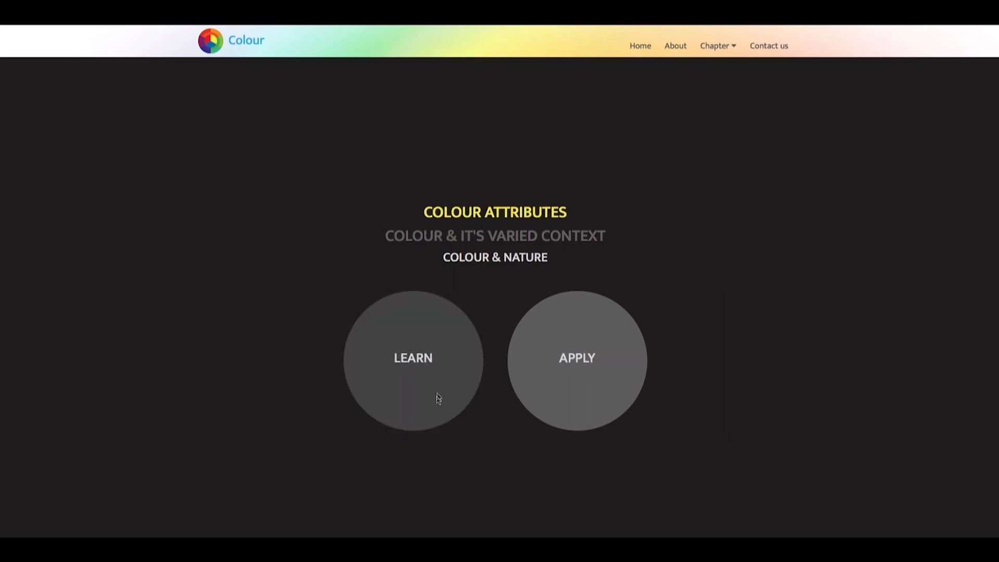
left_click(413, 358)
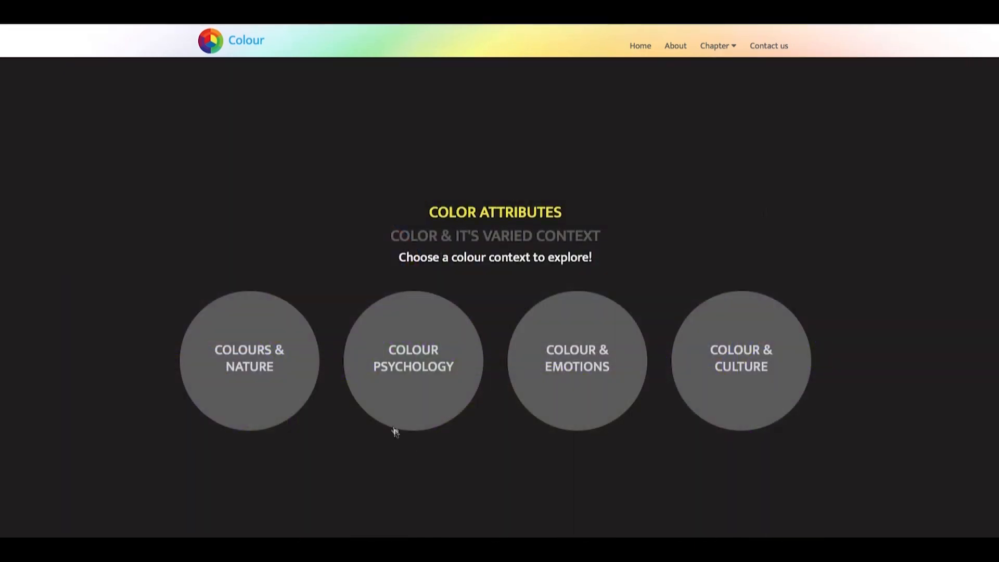
left_click(413, 360)
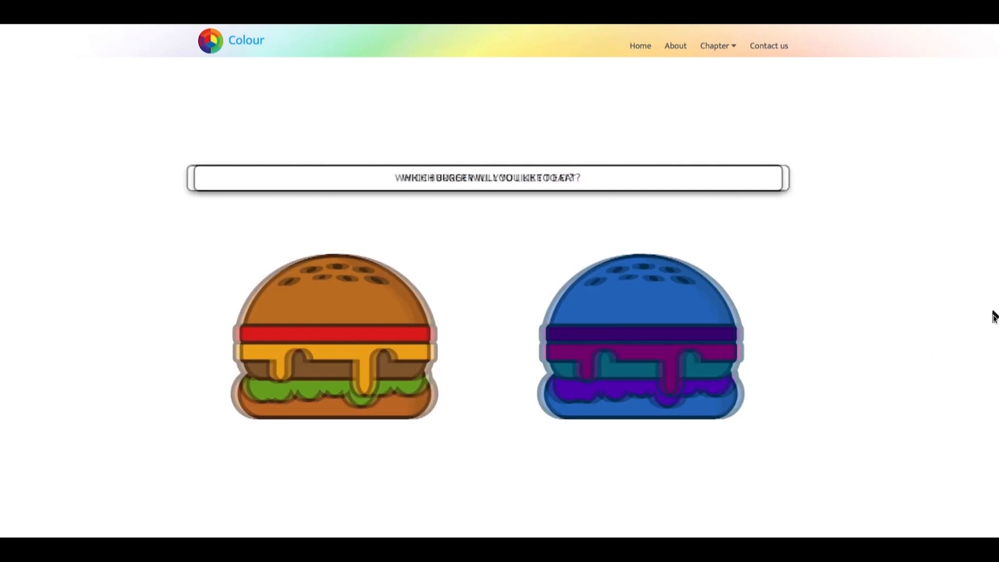
left_click(333, 333)
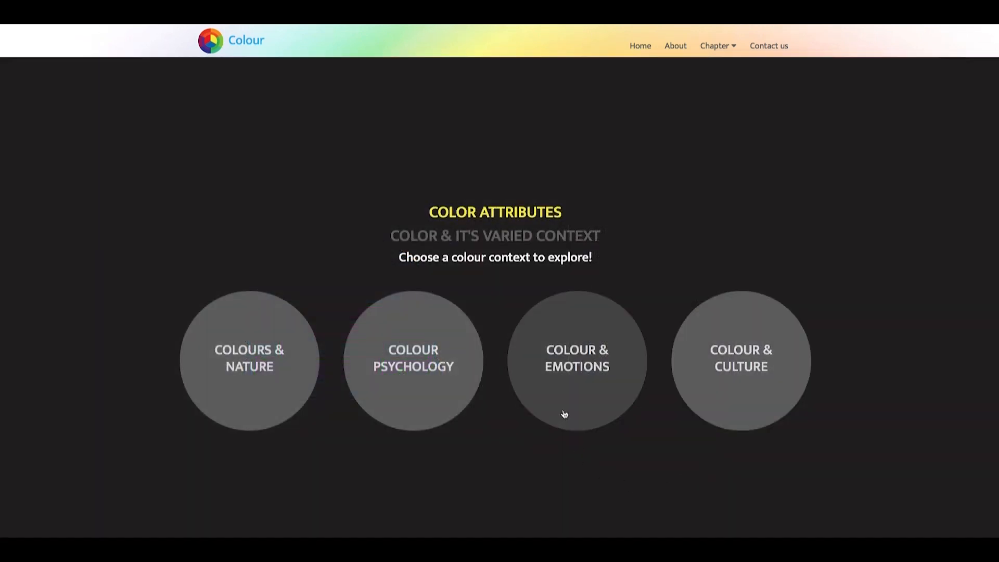
Step: Reveal emotions on the Colour & Emotions faces, then move to Colour & Culture
left_click(577, 359)
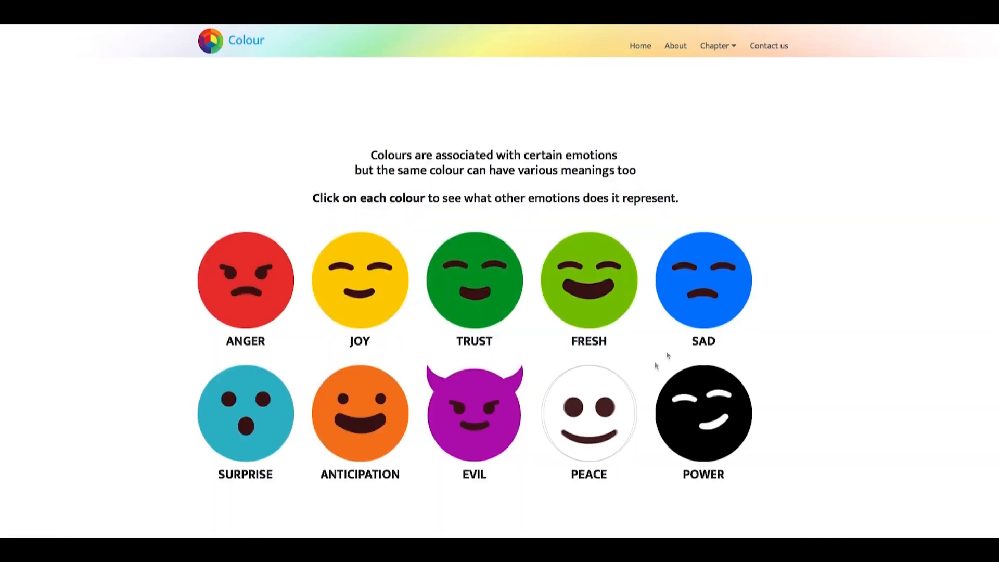
left_click(702, 413)
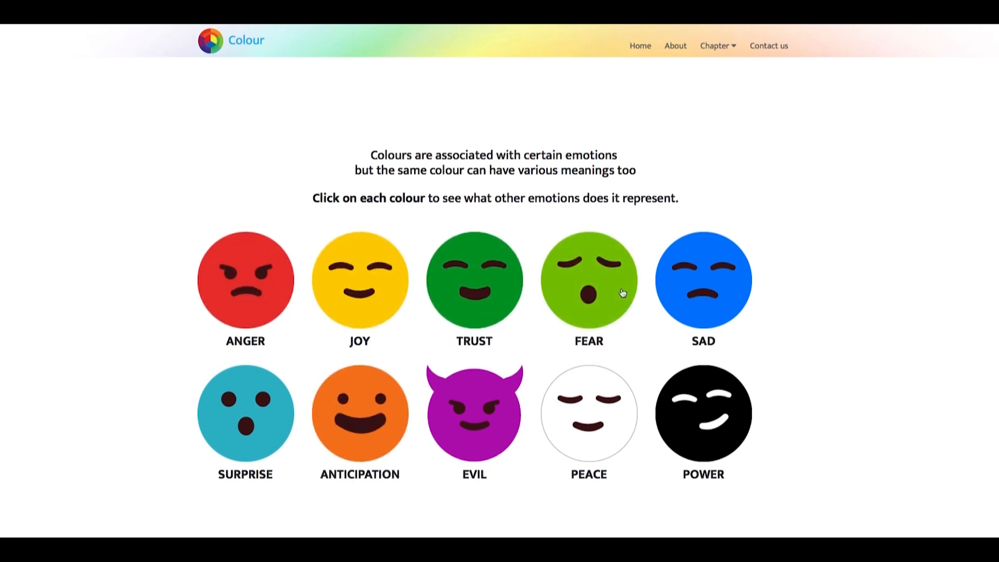
left_click(713, 44)
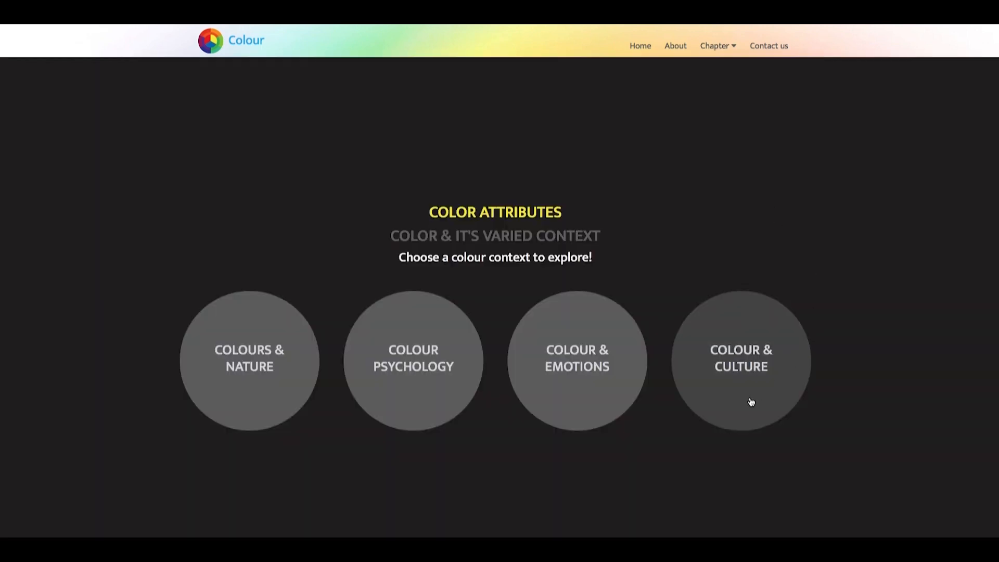
left_click(740, 358)
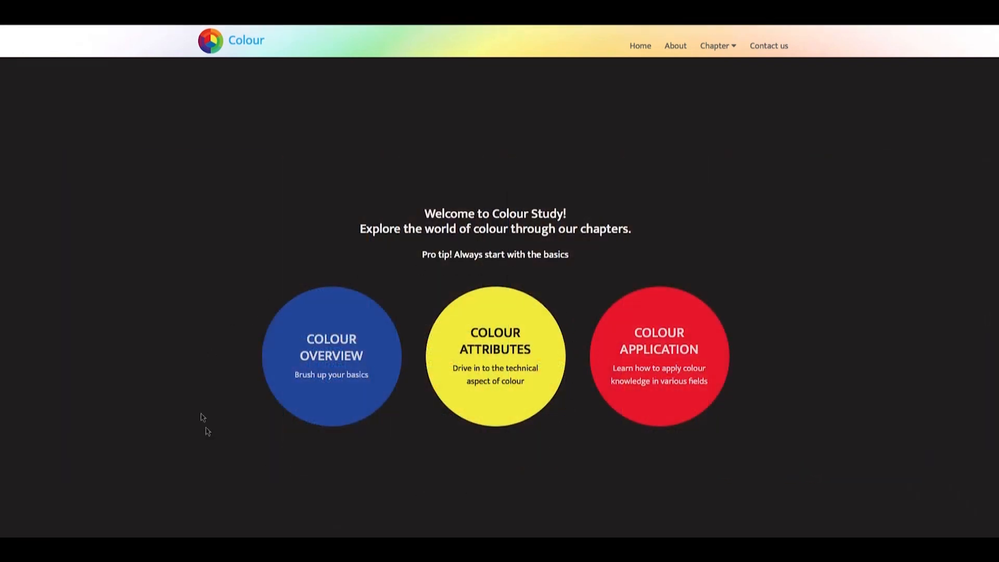
mouse_move(728, 285)
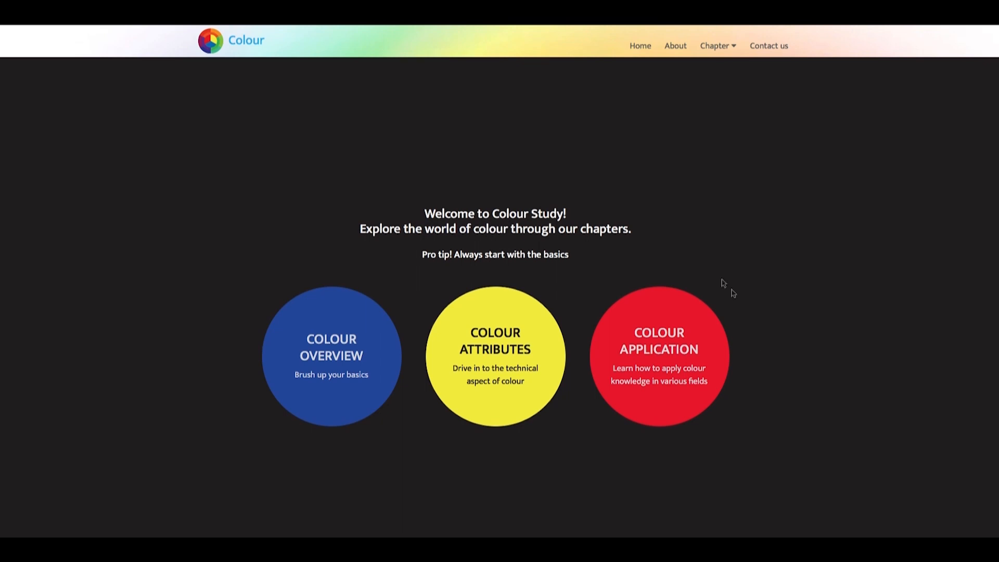
mouse_move(669, 401)
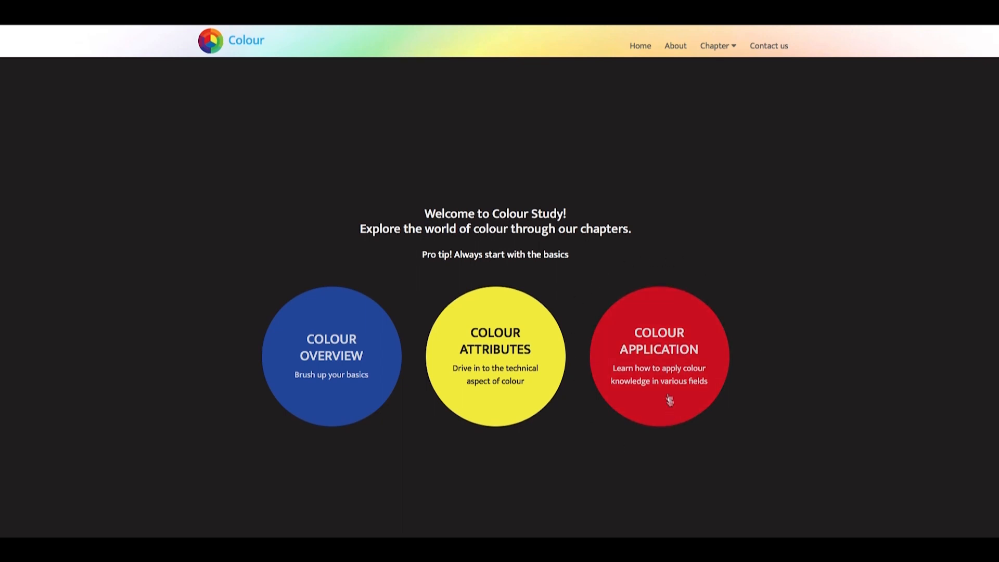
Step: Reach balanced colour schemes via Colour Application, Colour in Storytelling and learn through example
left_click(658, 356)
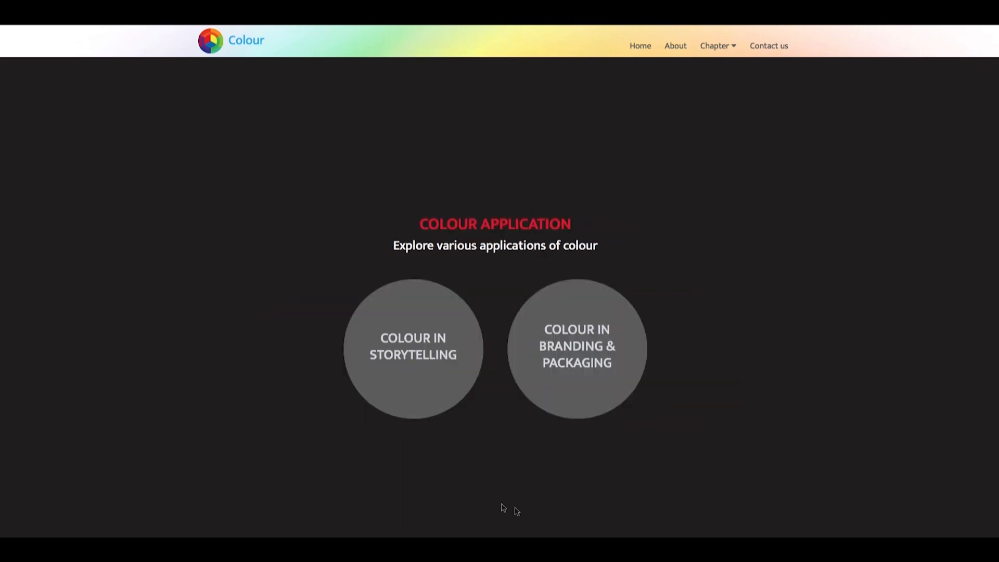
left_click(413, 349)
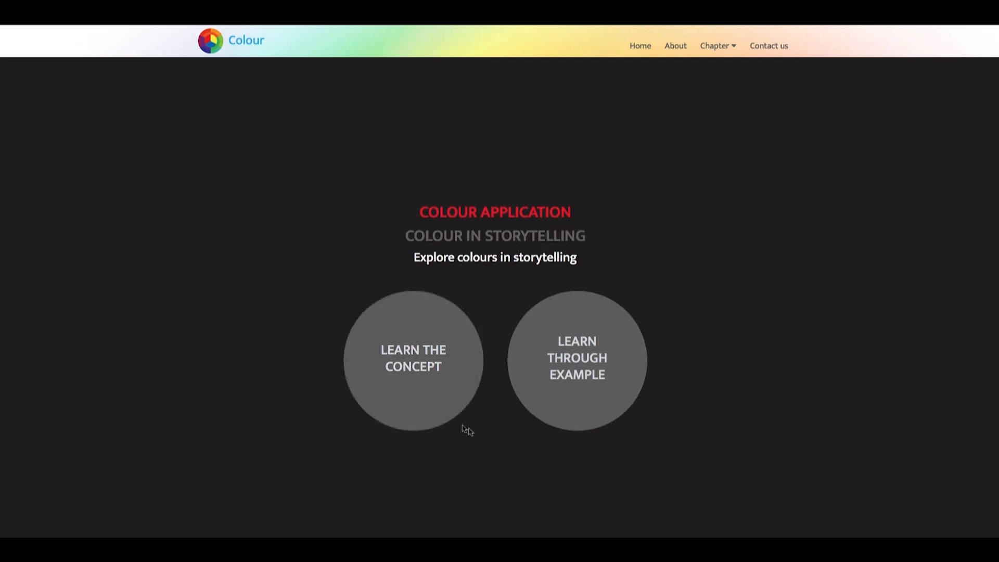
left_click(575, 357)
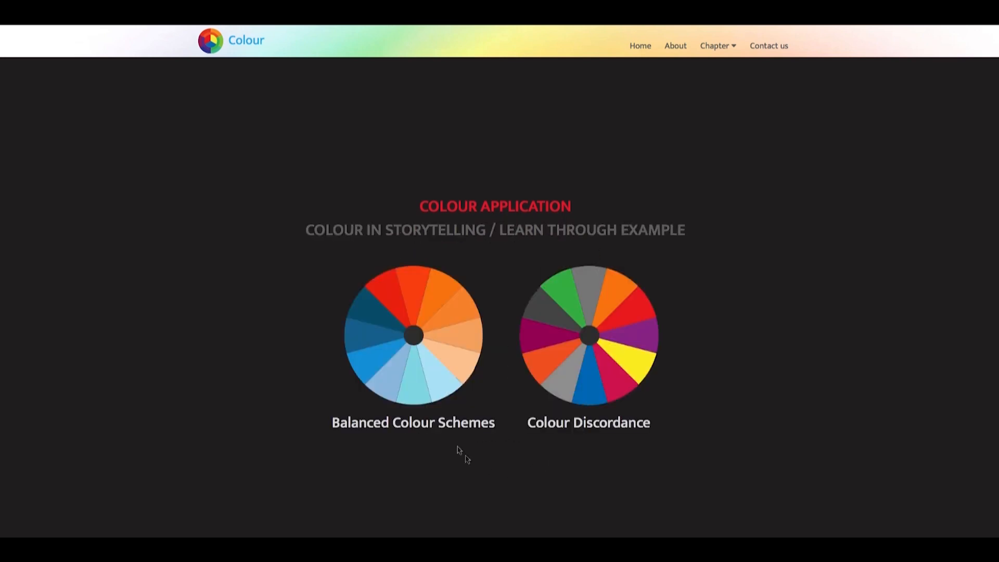
left_click(413, 336)
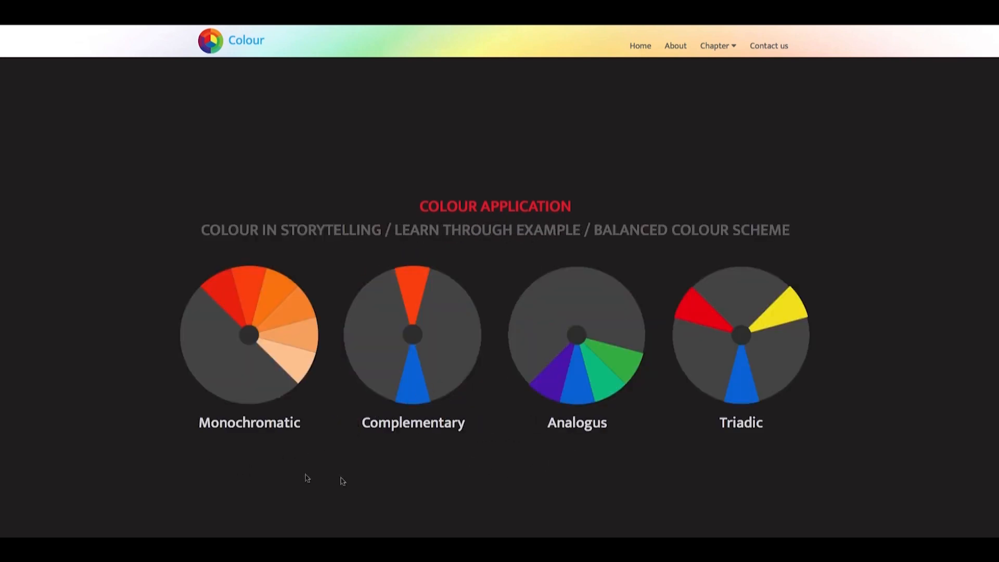
mouse_move(803, 412)
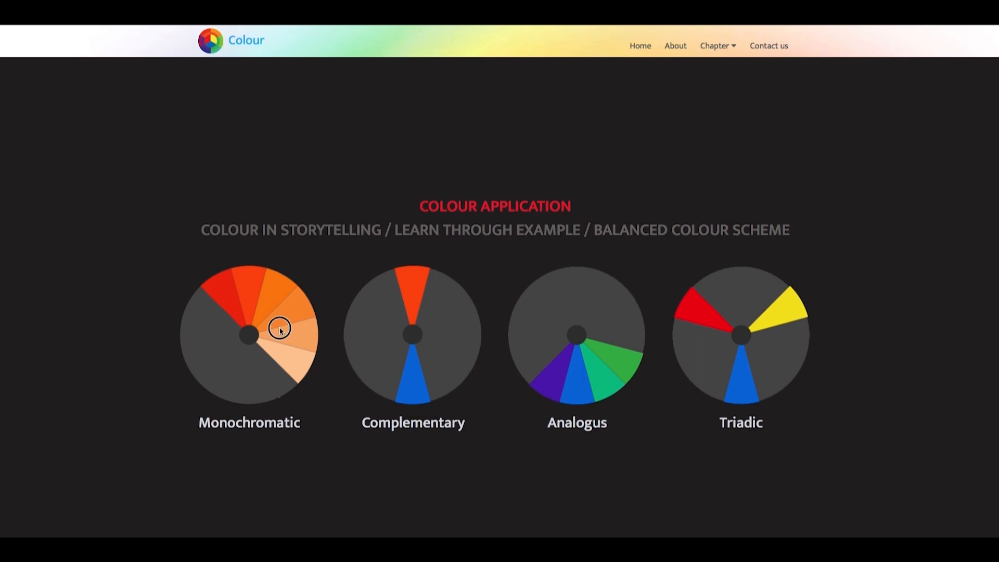
Step: View Long Halloween monochromatic frames, then Jungle Book, Monster Inc, Life of Pie and 300 analogous frames
left_click(248, 334)
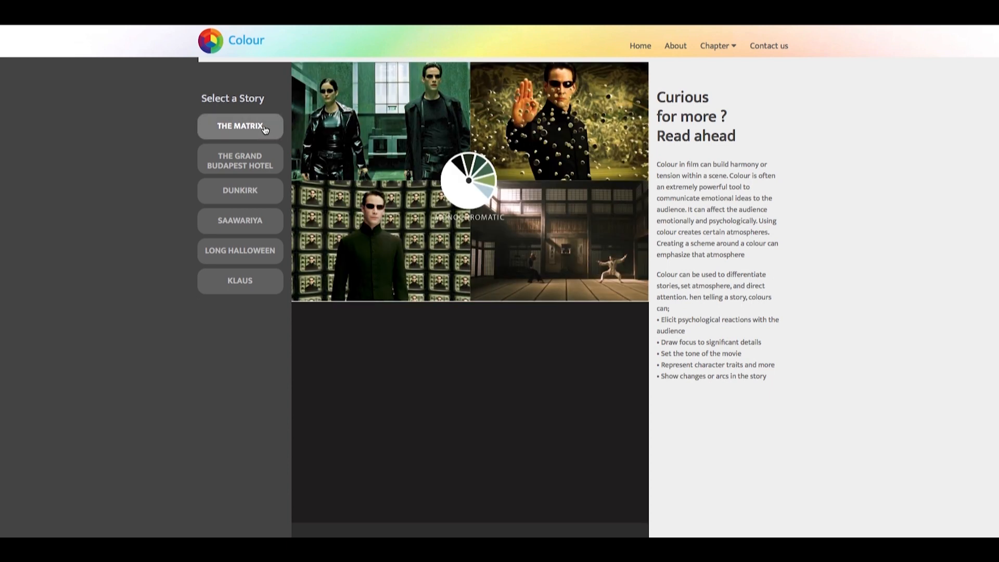
left_click(240, 189)
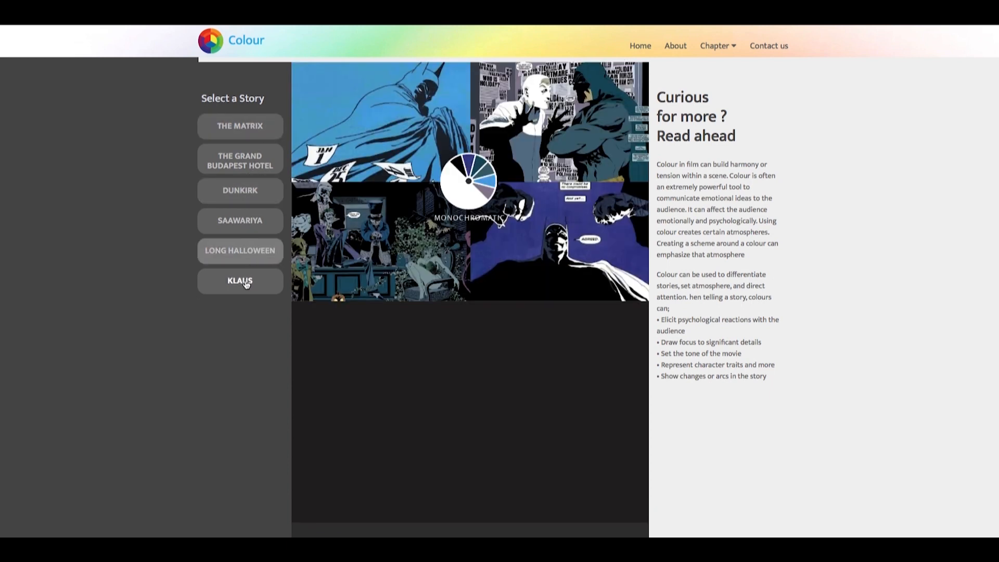
left_click(239, 281)
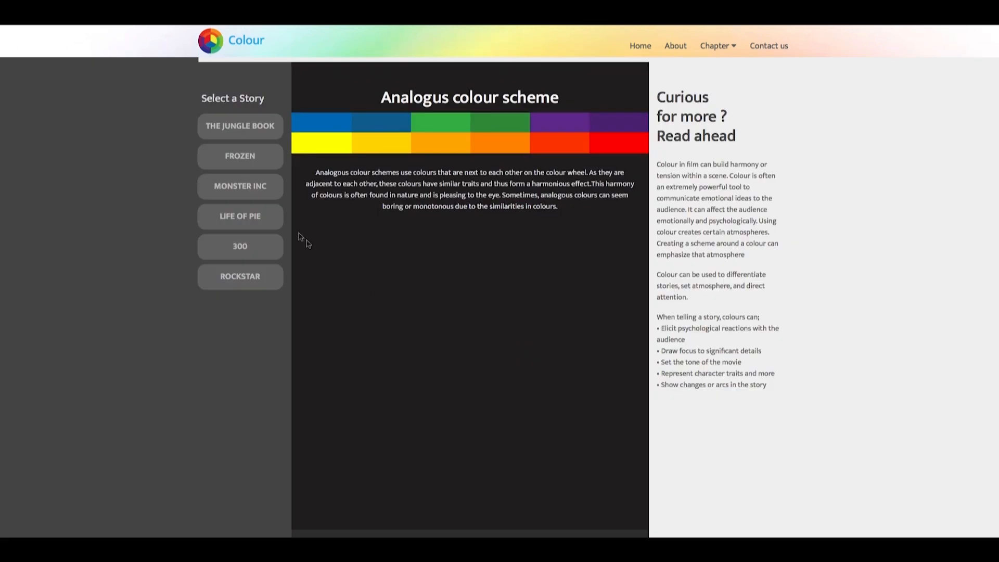
left_click(241, 126)
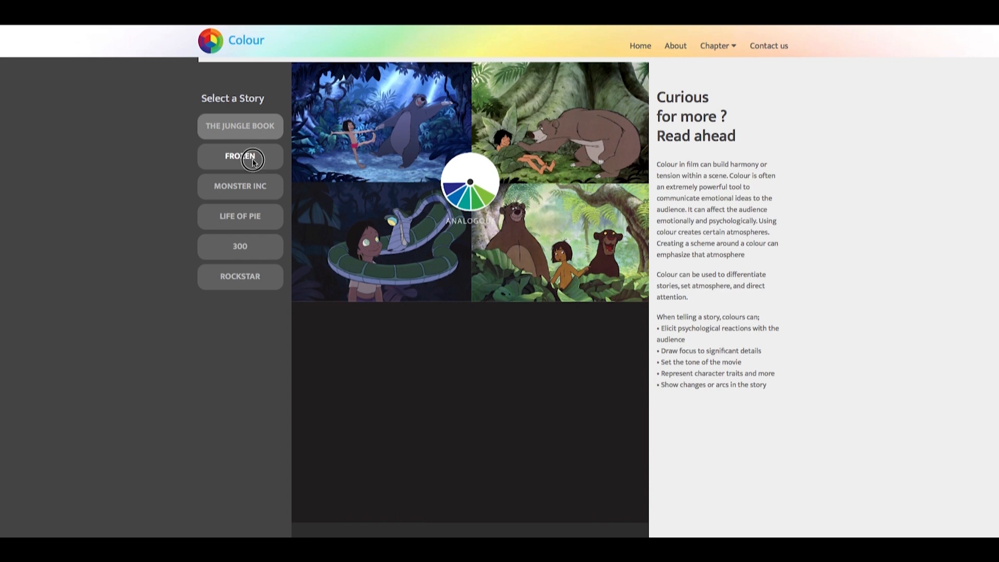
left_click(239, 186)
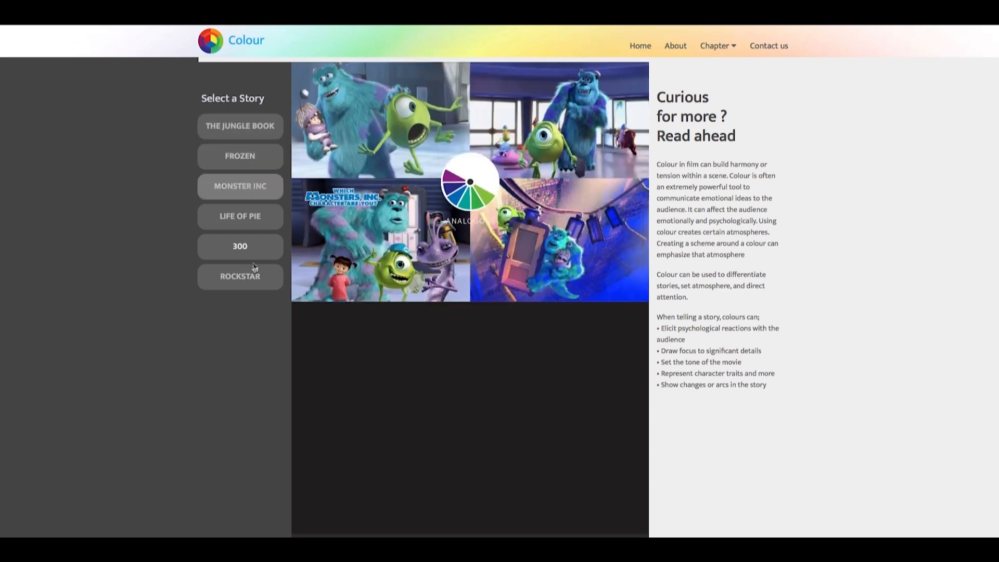
left_click(239, 217)
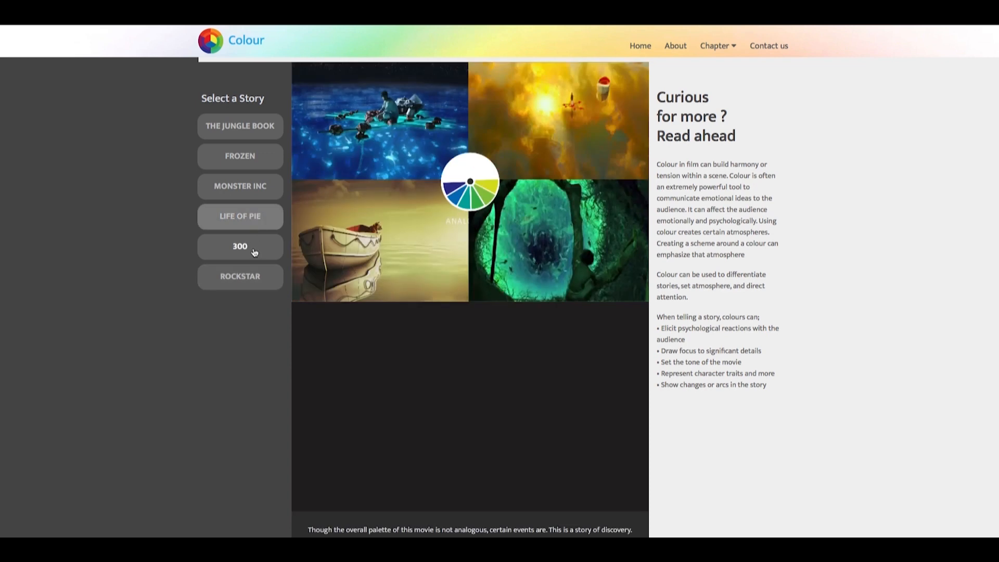
left_click(240, 246)
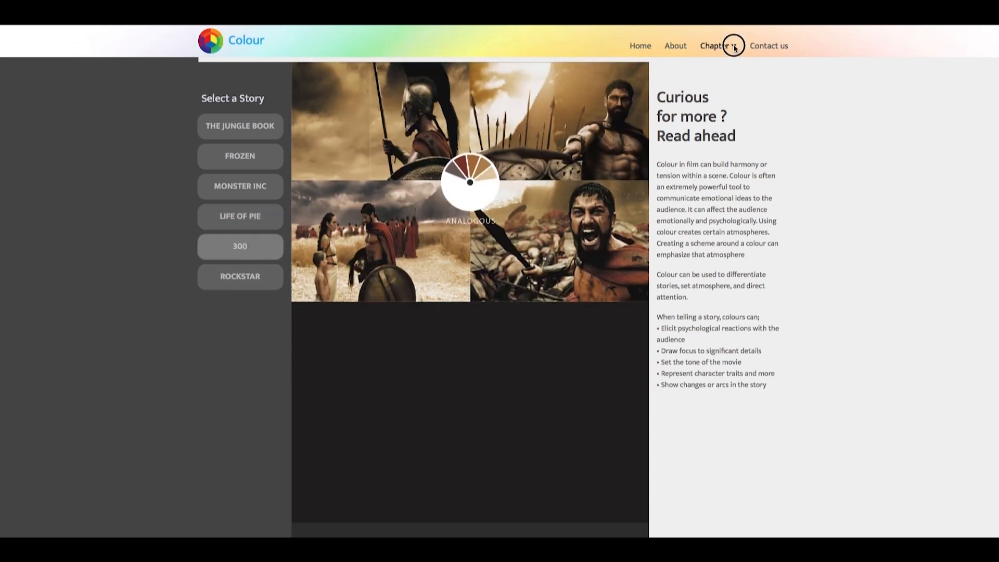
Step: Show the Powerpuff Girls example on the associative colour page via the Chapter menu
left_click(714, 44)
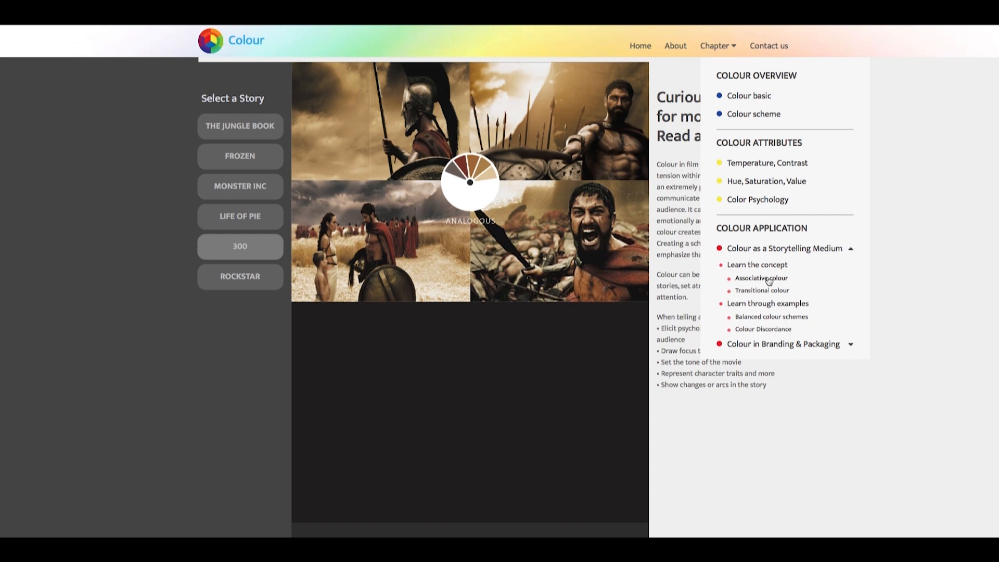
left_click(761, 278)
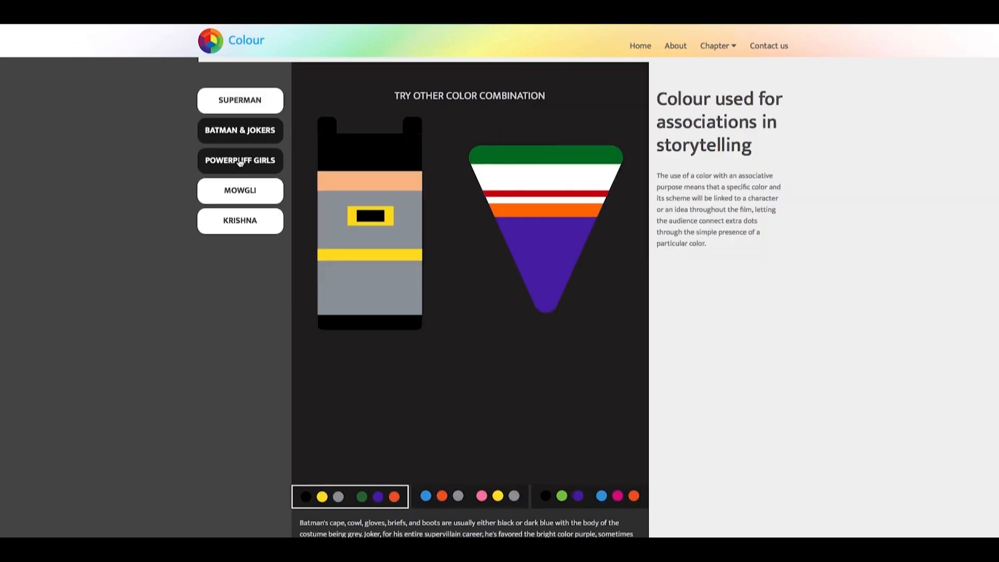
left_click(240, 160)
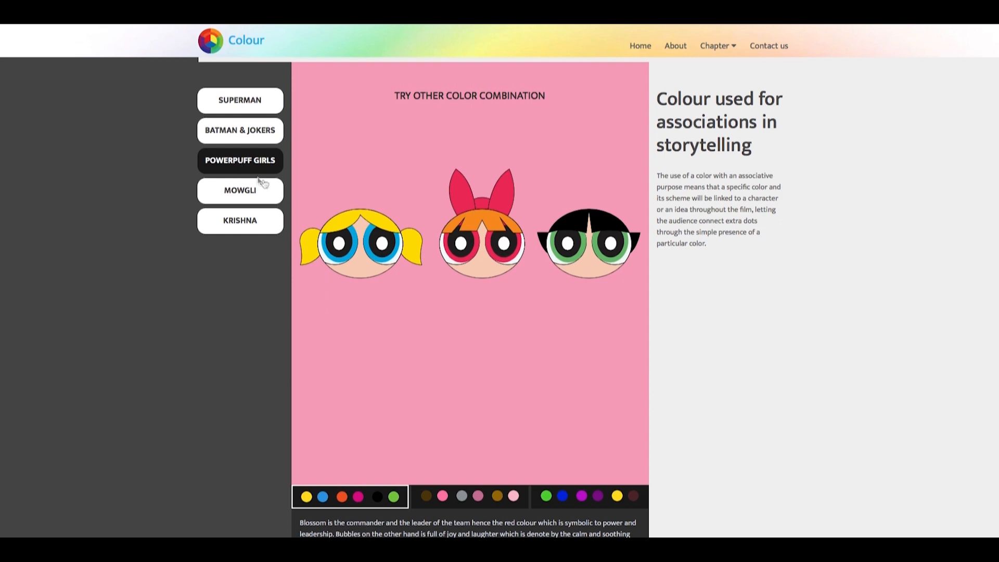
left_click(715, 45)
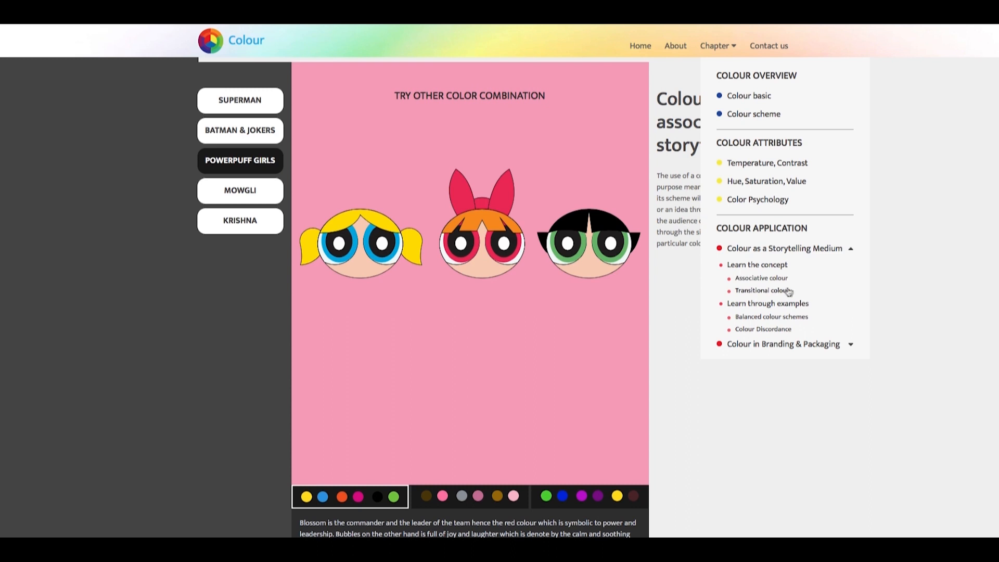
Step: Browse the transitional colour page through the relationship story and The Lion King frame palettes
left_click(760, 290)
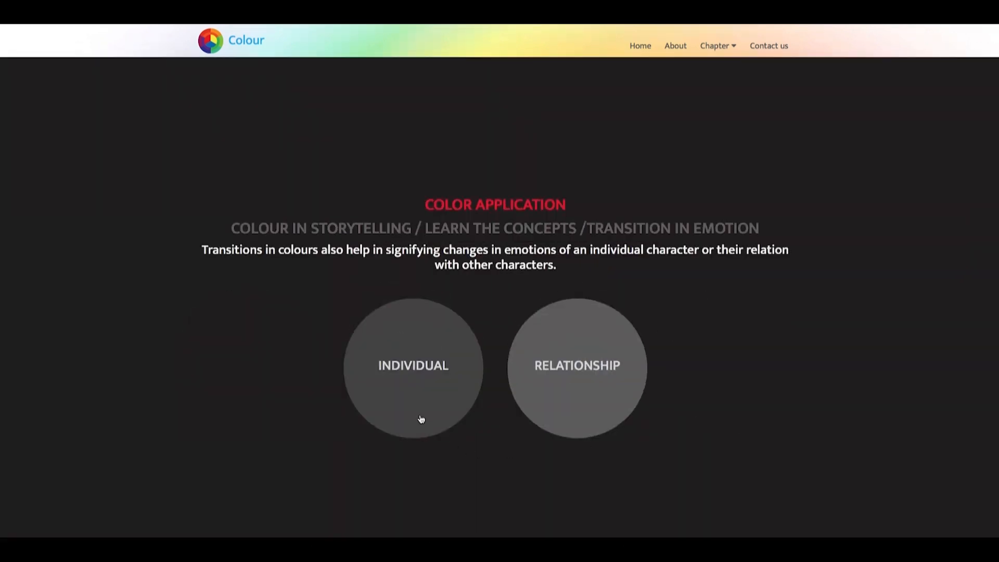
left_click(575, 365)
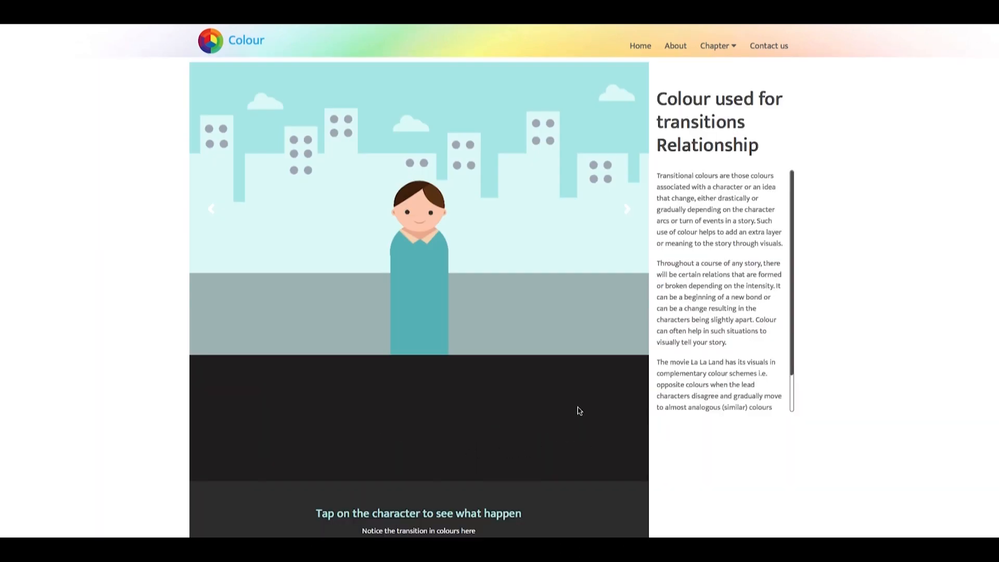
left_click(419, 216)
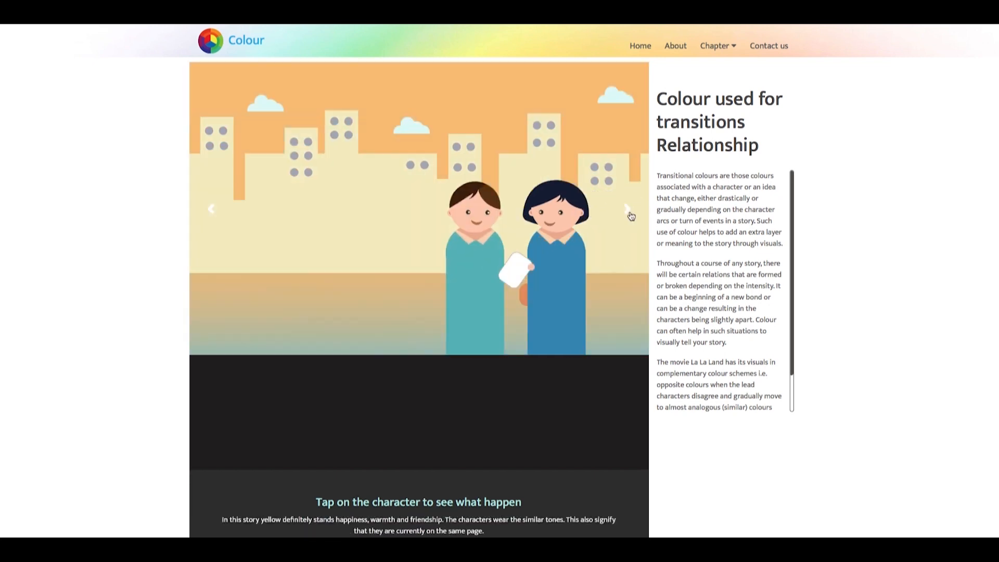
left_click(626, 208)
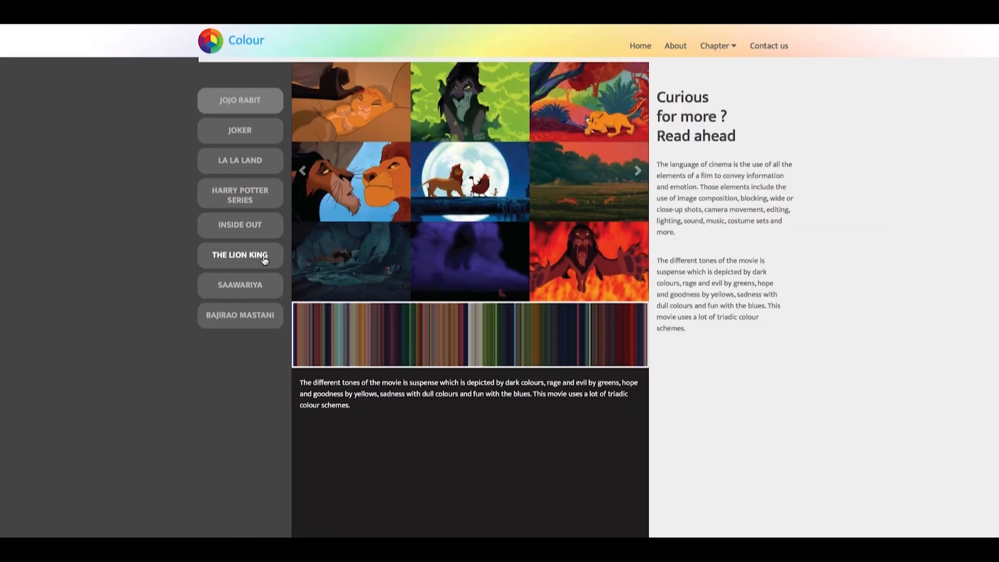
left_click(638, 171)
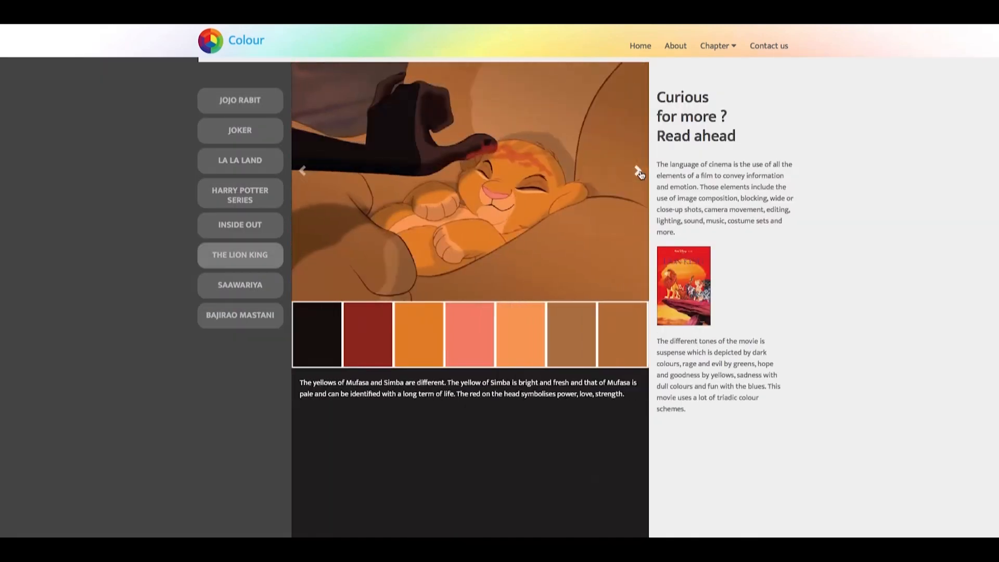
Step: Try the transitions in setting: beach, forest, then fantasy and science-fiction space
left_click(636, 171)
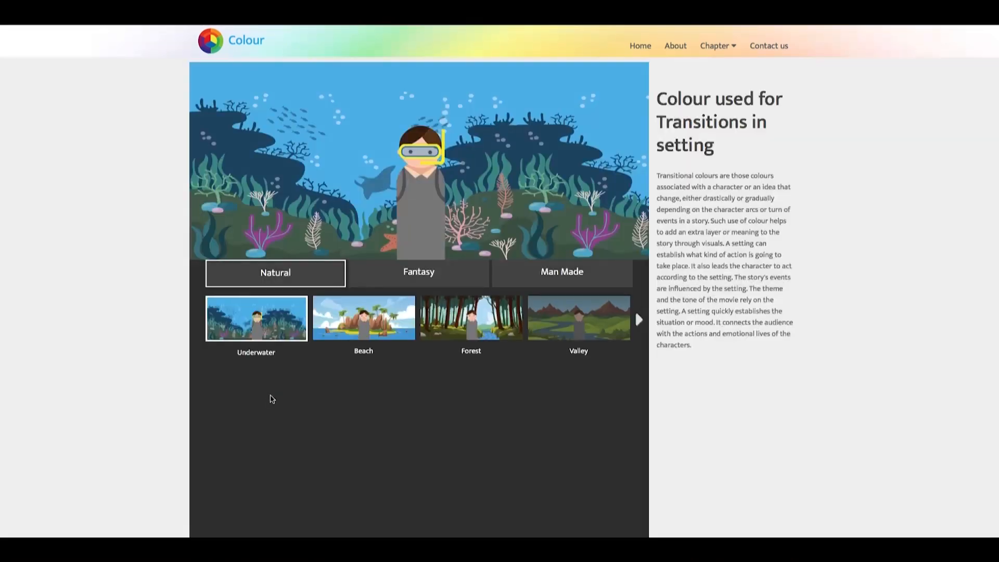
left_click(362, 318)
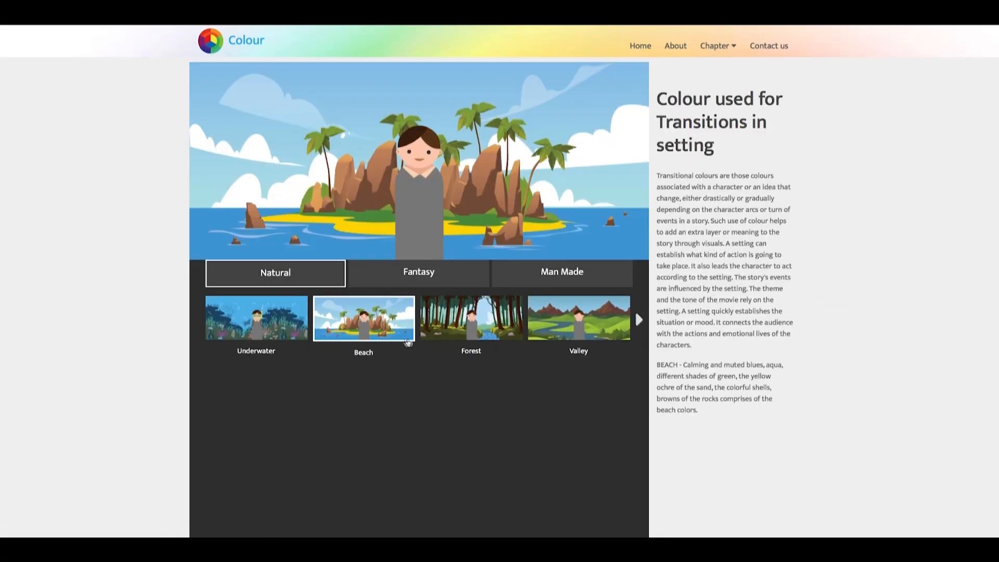
left_click(418, 272)
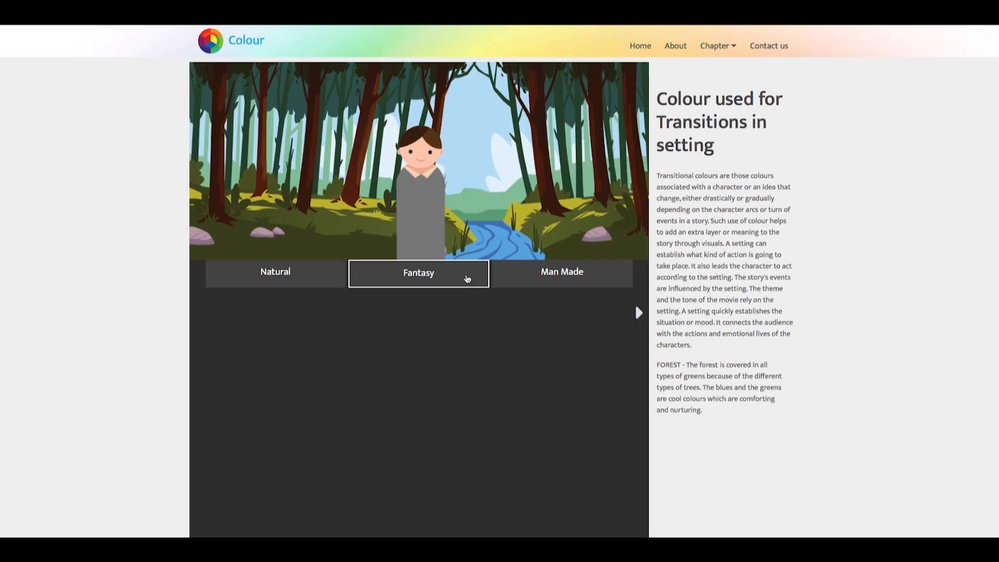
left_click(418, 273)
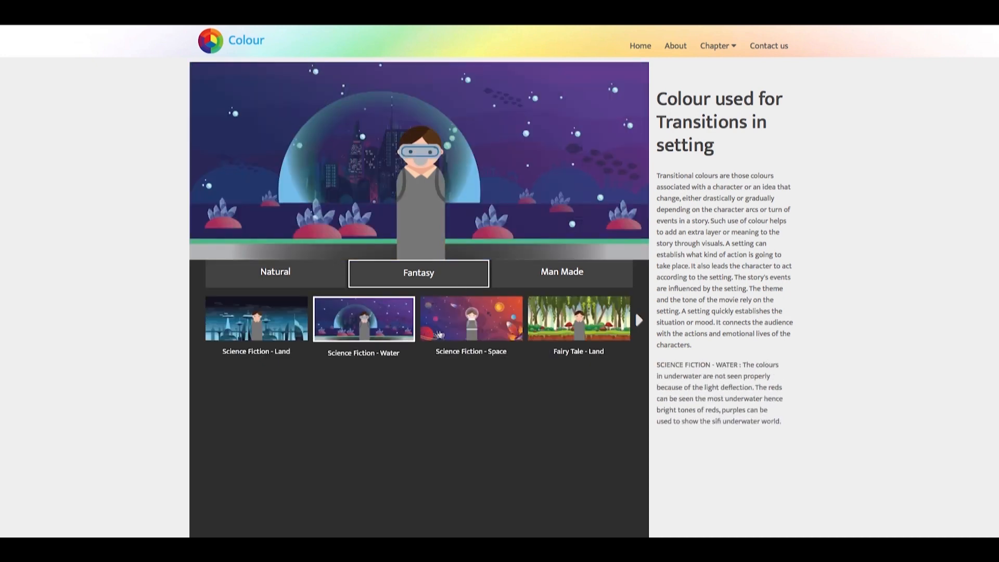
left_click(470, 318)
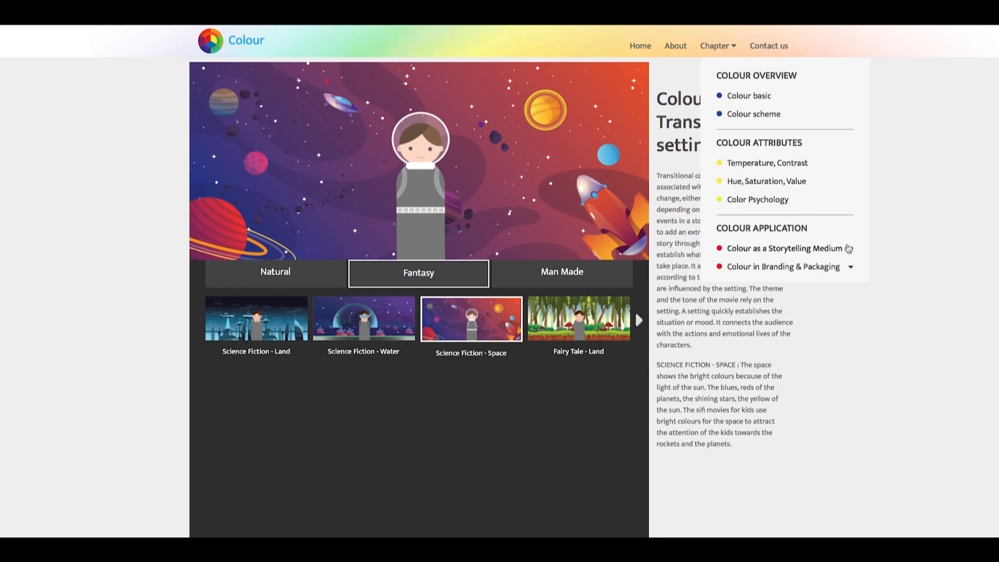
Step: View the transition in values for Minions, Harry Potter and Ra One, then return to the colour application overview
left_click(788, 248)
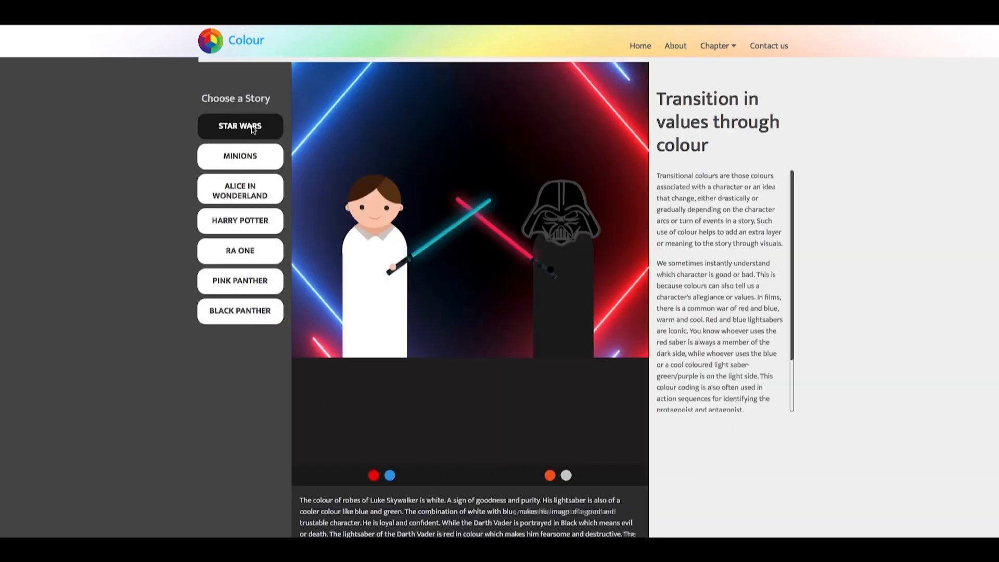
left_click(239, 155)
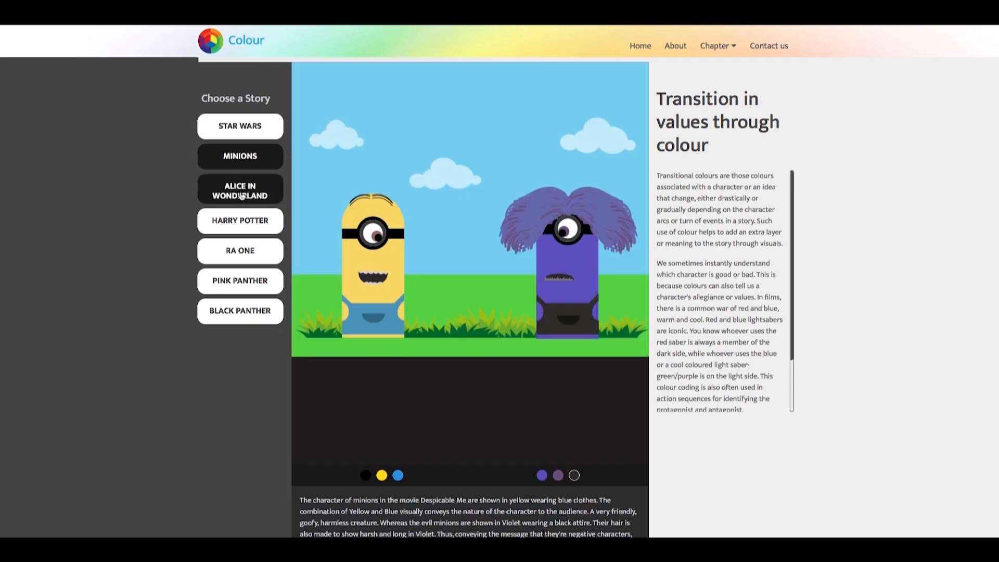
left_click(240, 221)
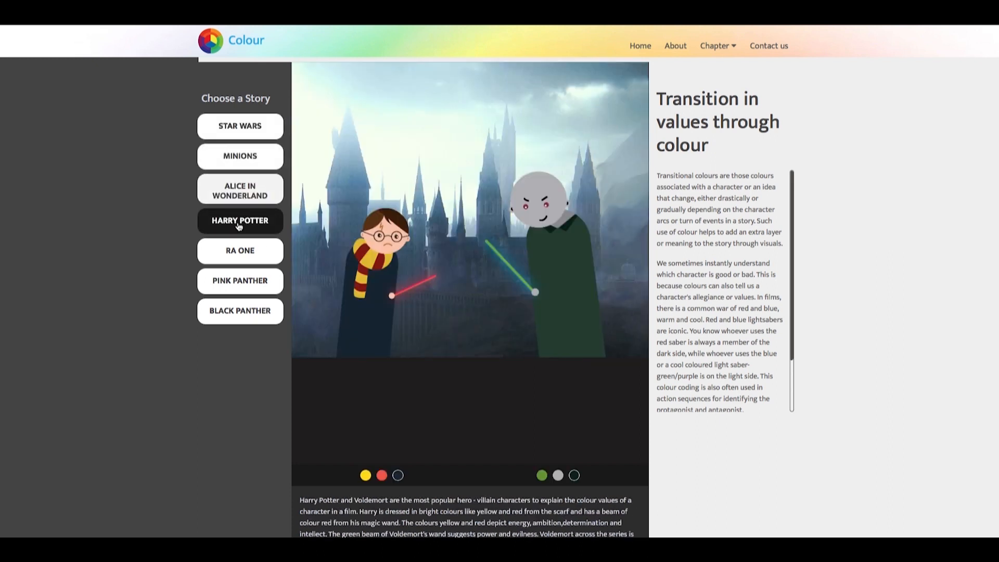
left_click(239, 249)
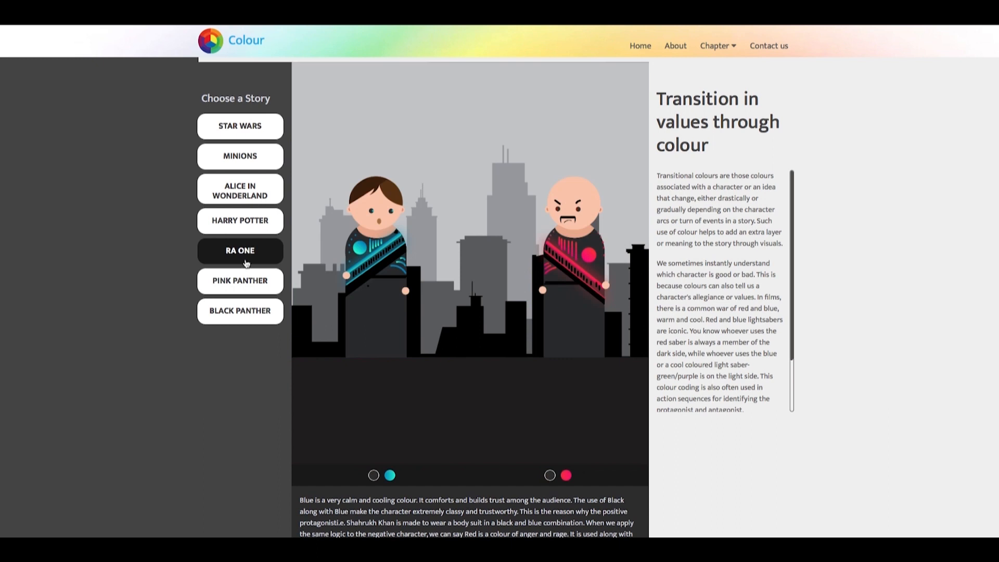
left_click(240, 281)
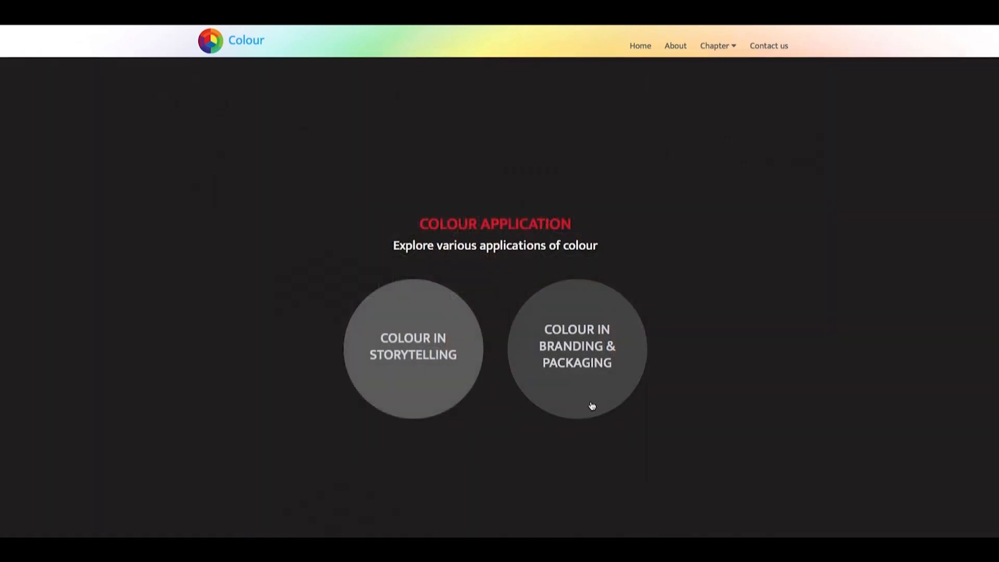
Step: Enter colour in branding and packaging and show the meaning and logos for blue
left_click(576, 347)
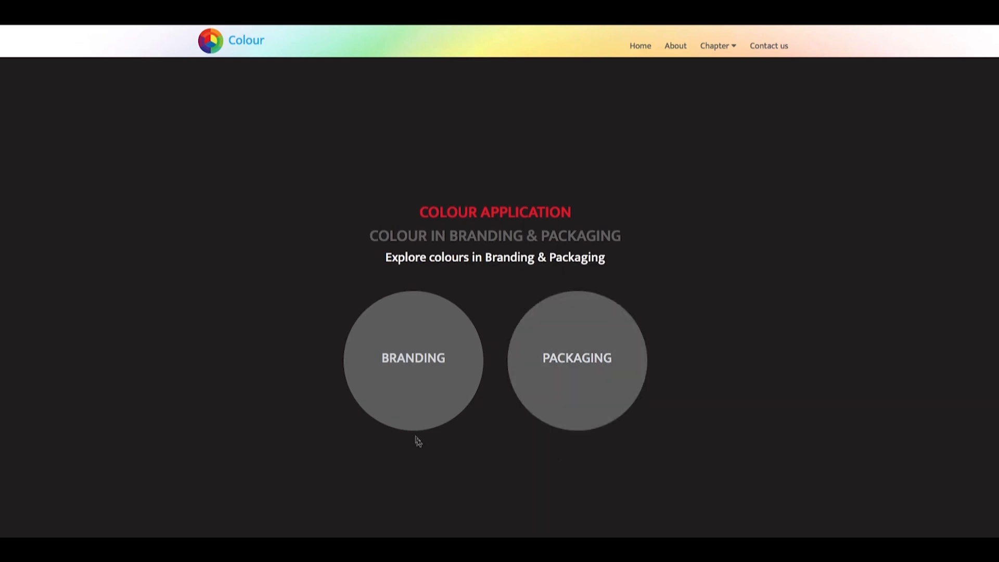
left_click(413, 357)
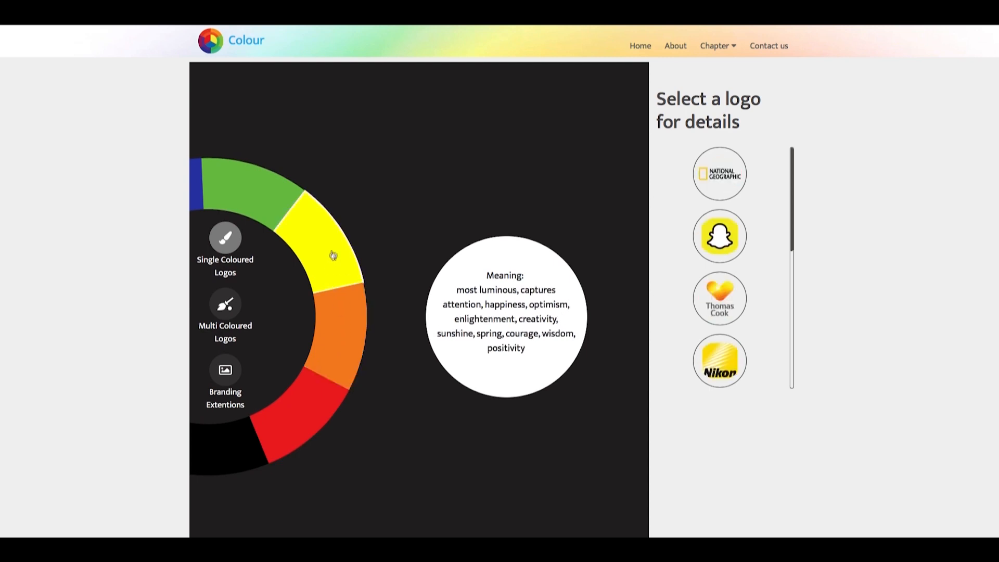
left_click(325, 345)
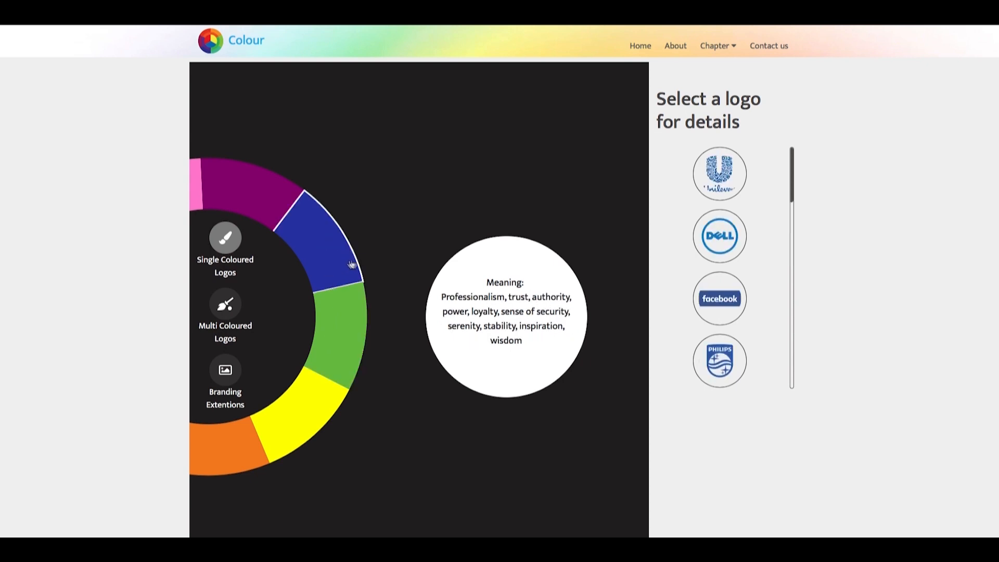
Step: Read the Unilever, Facebook, Philips and Bajaj blue brand stories, ending on the chapter list
left_click(719, 174)
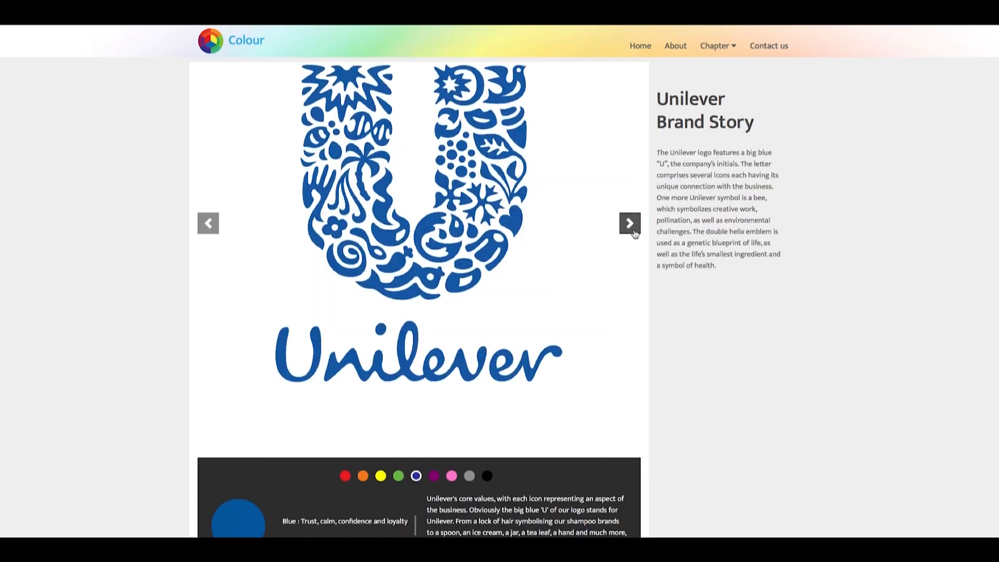
left_click(628, 222)
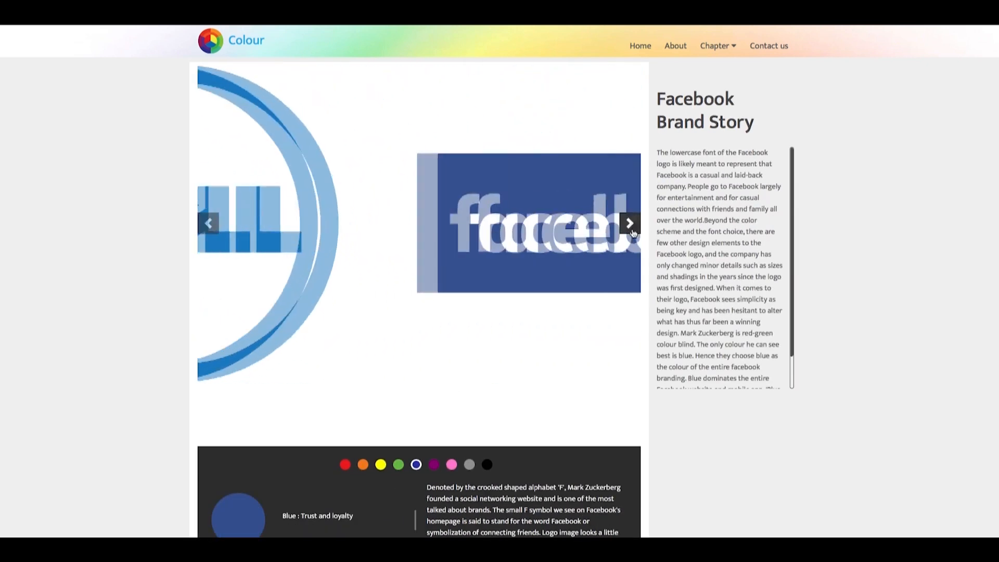
left_click(629, 223)
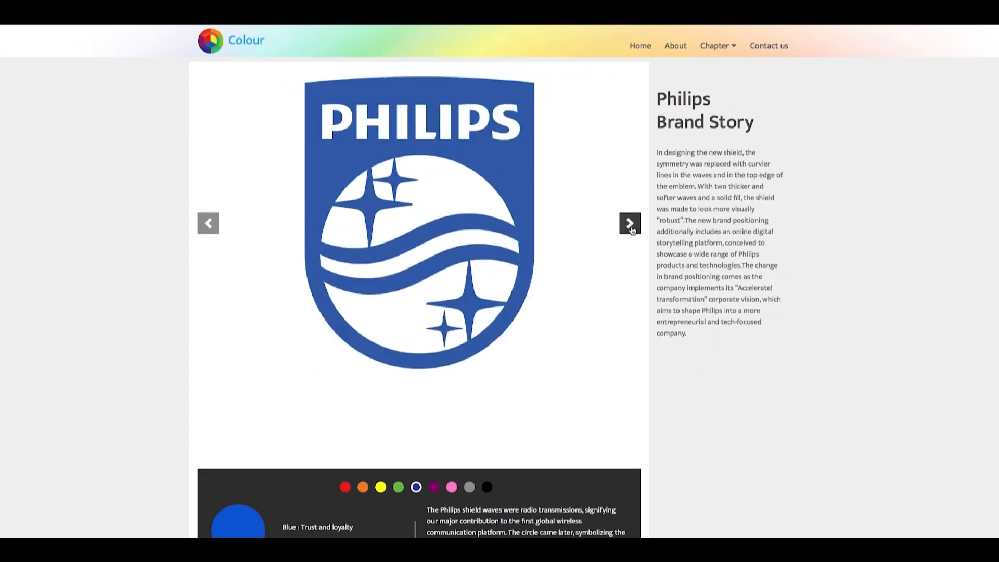
left_click(629, 222)
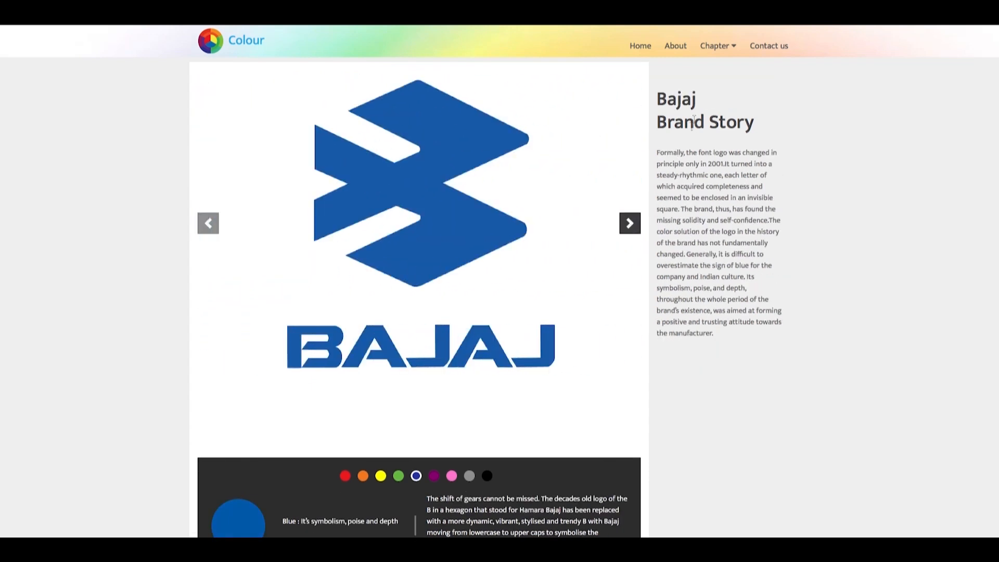
left_click(716, 45)
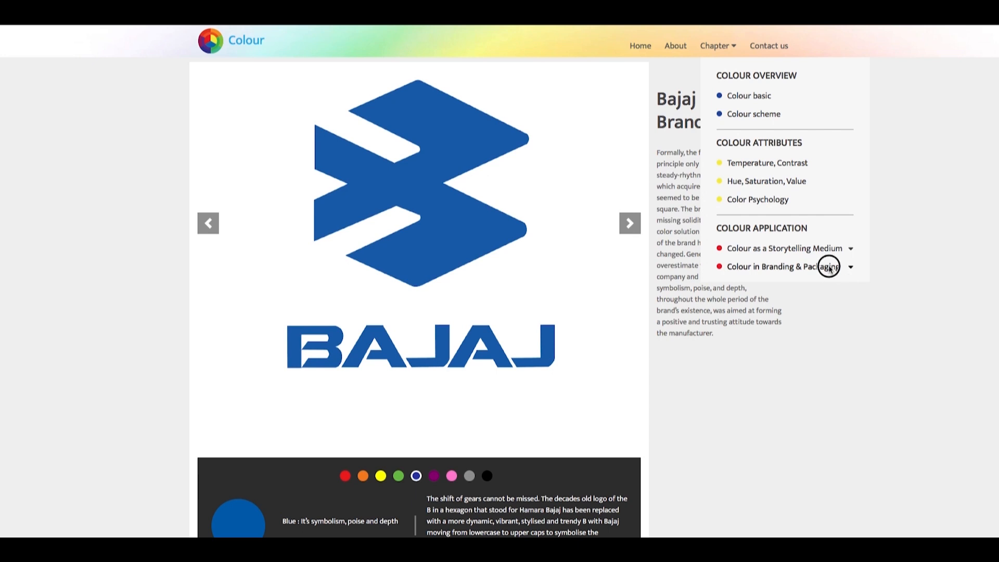
Step: Browse the branding and packaging chapter's Cadbury Dairy Milk package story images
left_click(781, 267)
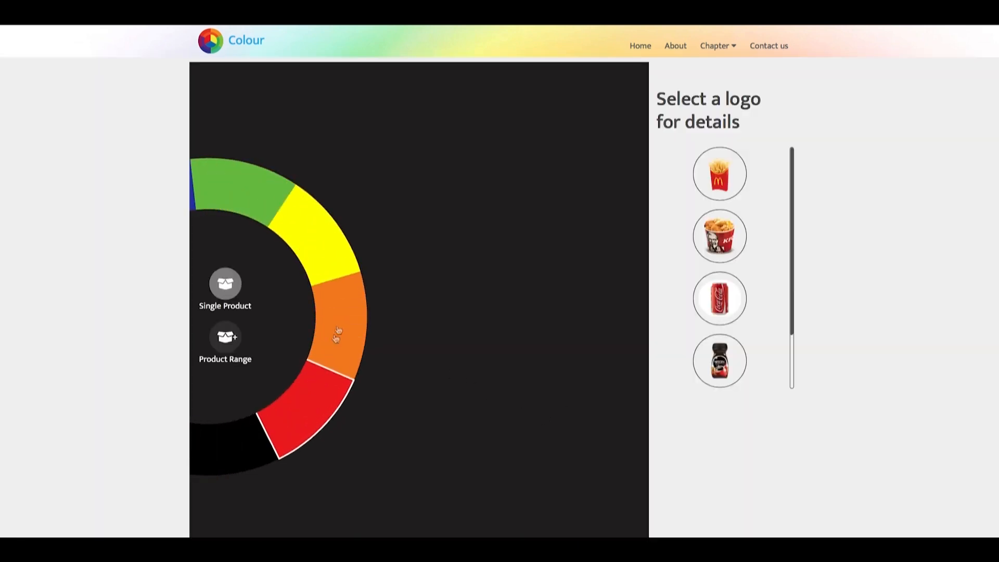
left_click(225, 343)
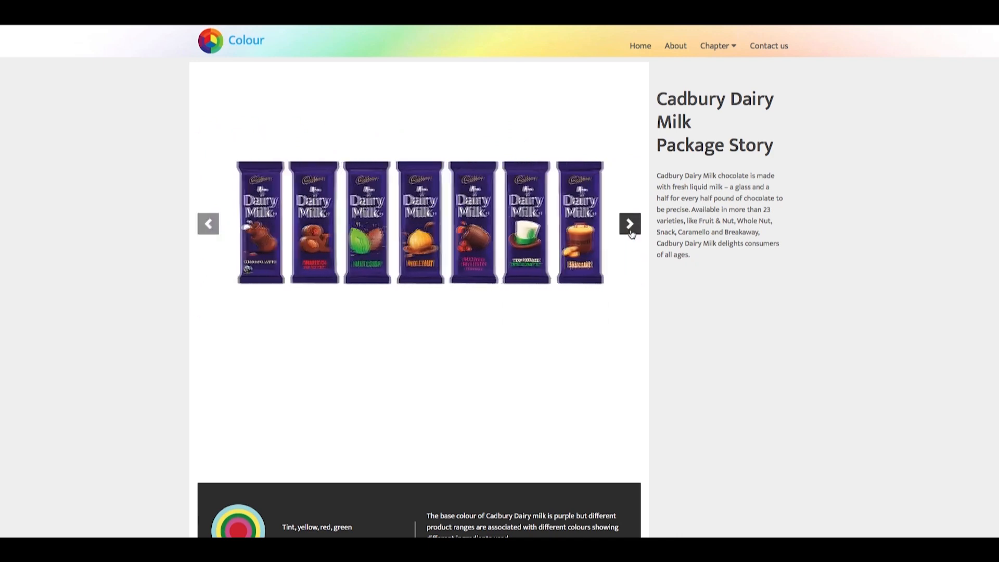
left_click(629, 224)
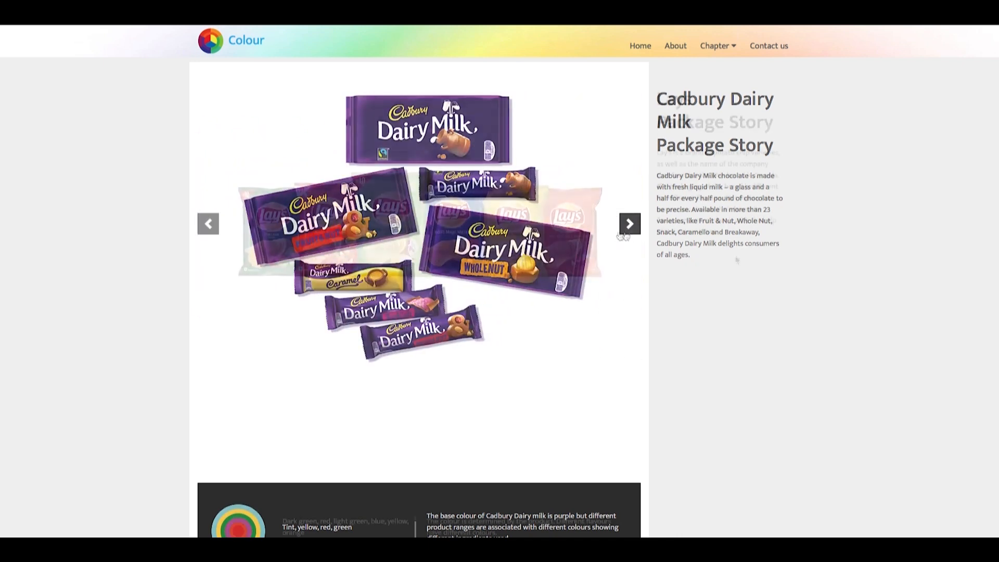
left_click(628, 224)
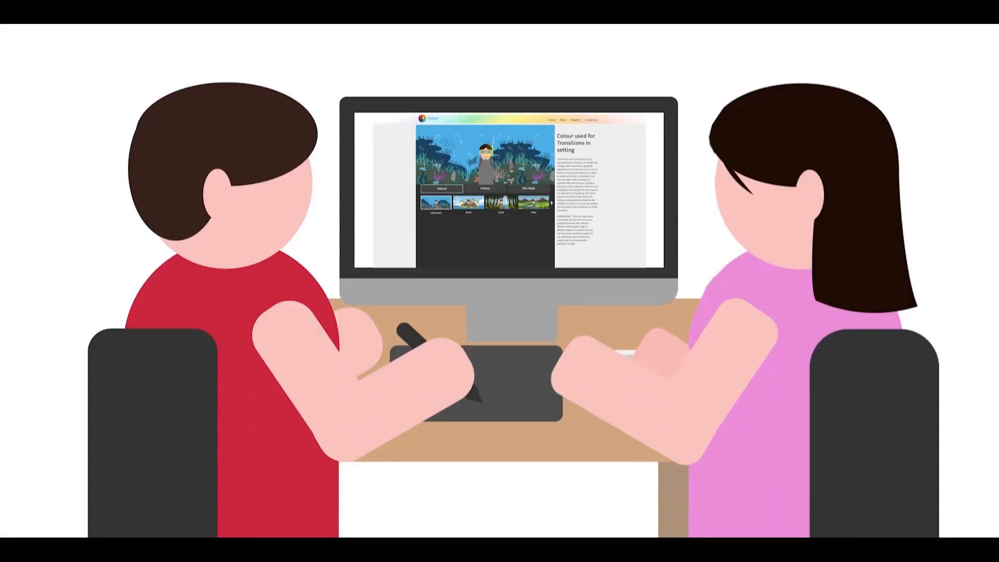
Step: Play the animated user scenes of the Colour site, ending on Colour Overview with Colour basic and Colour scheme
left_click(501, 202)
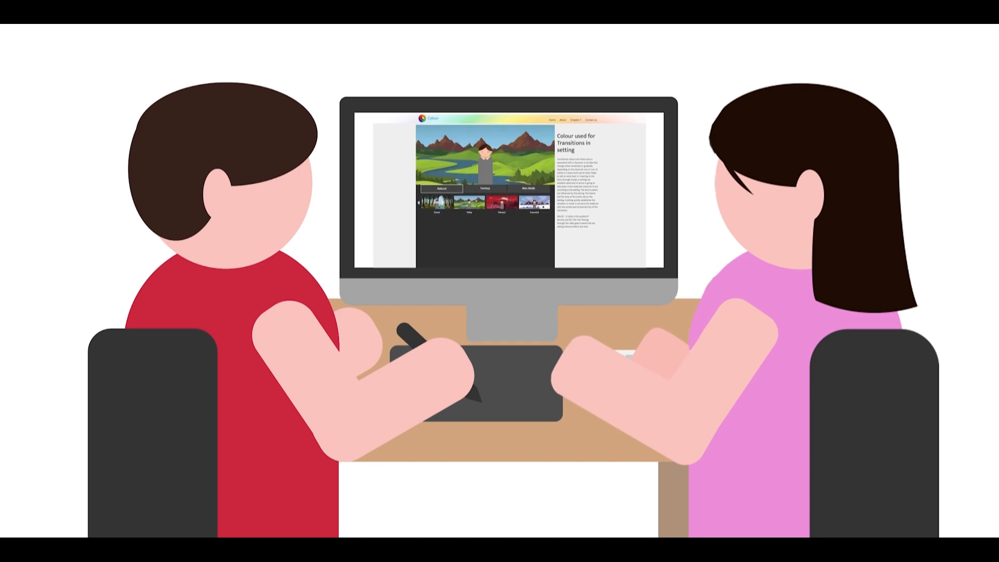
left_click(501, 201)
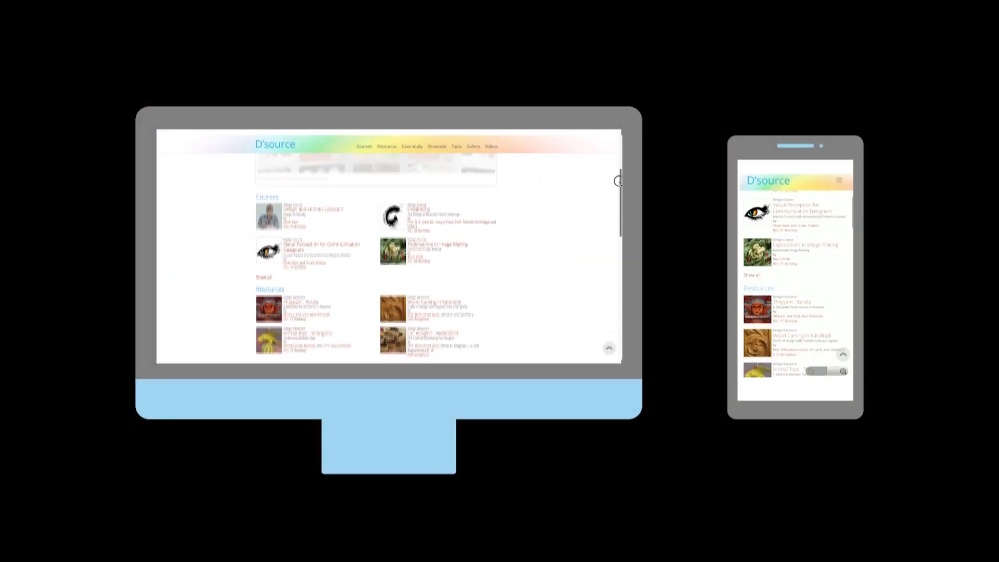
left_click(455, 146)
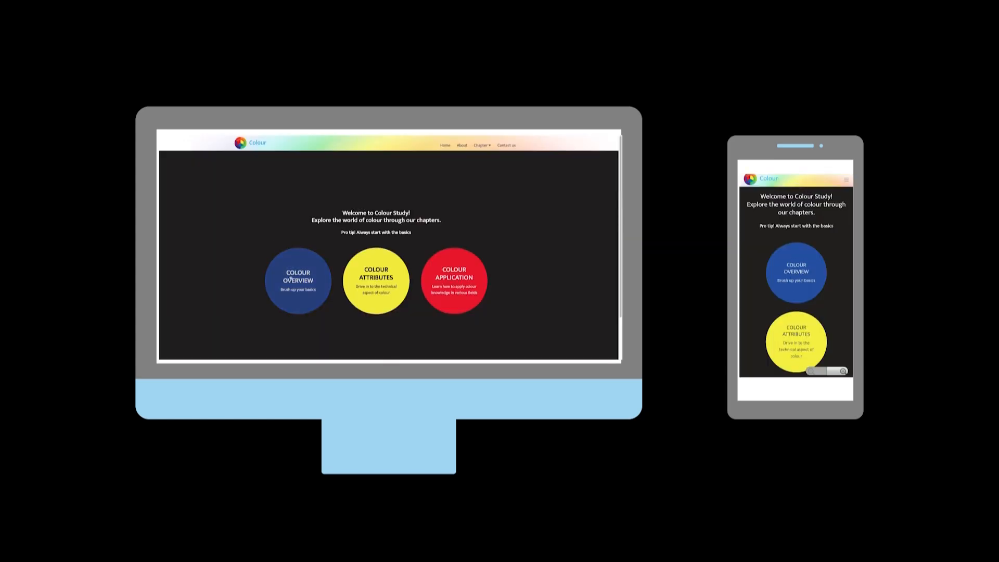
left_click(298, 280)
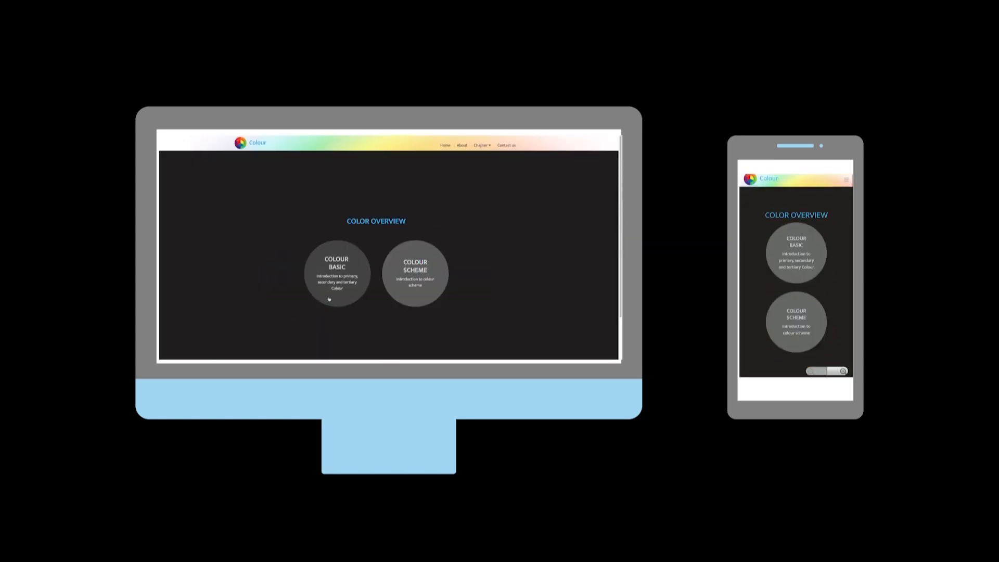
left_click(336, 273)
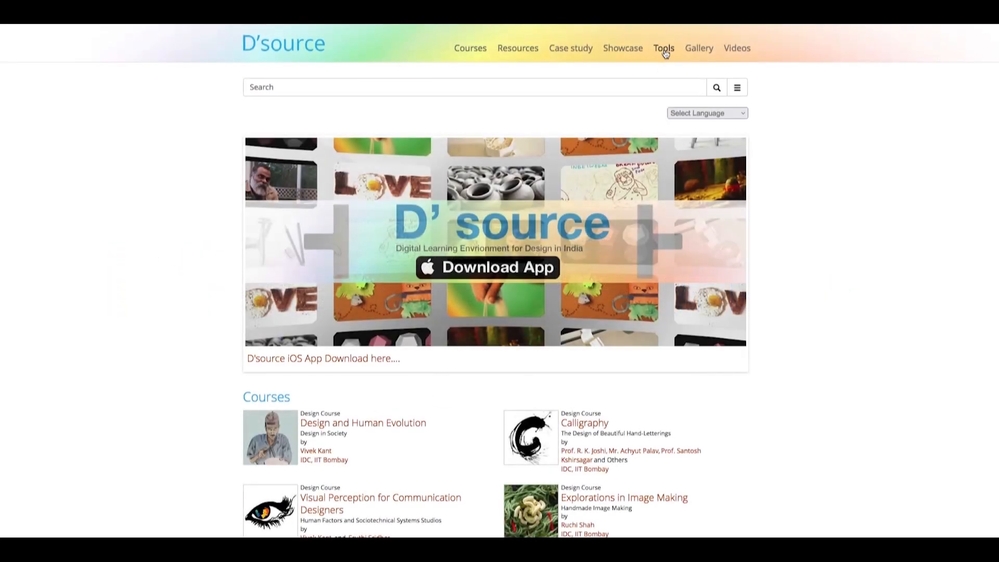
Step: Reach the Elements of Design tool from the Tools list and enter its Overview section at Point
left_click(663, 48)
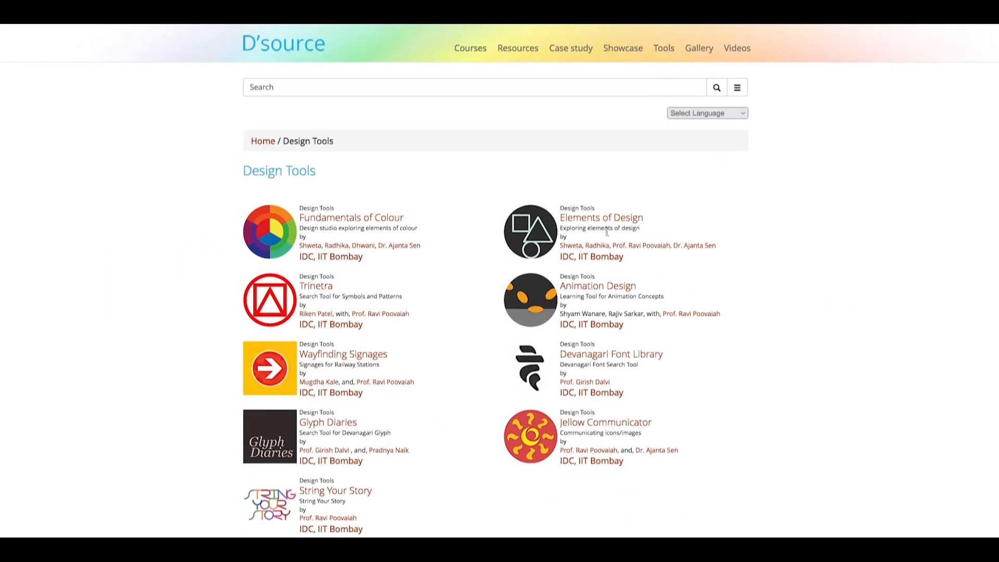
left_click(600, 218)
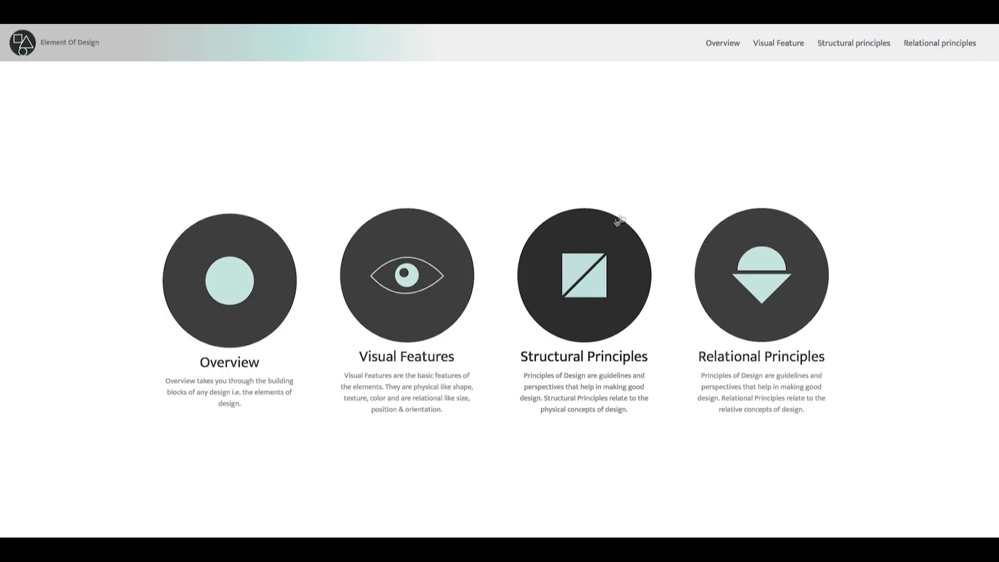
mouse_move(921, 337)
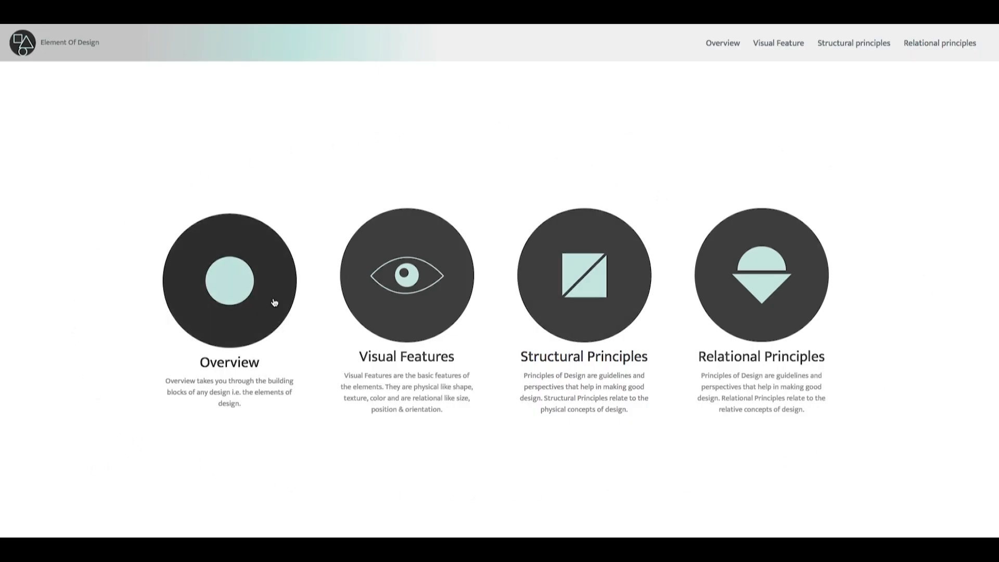
left_click(229, 281)
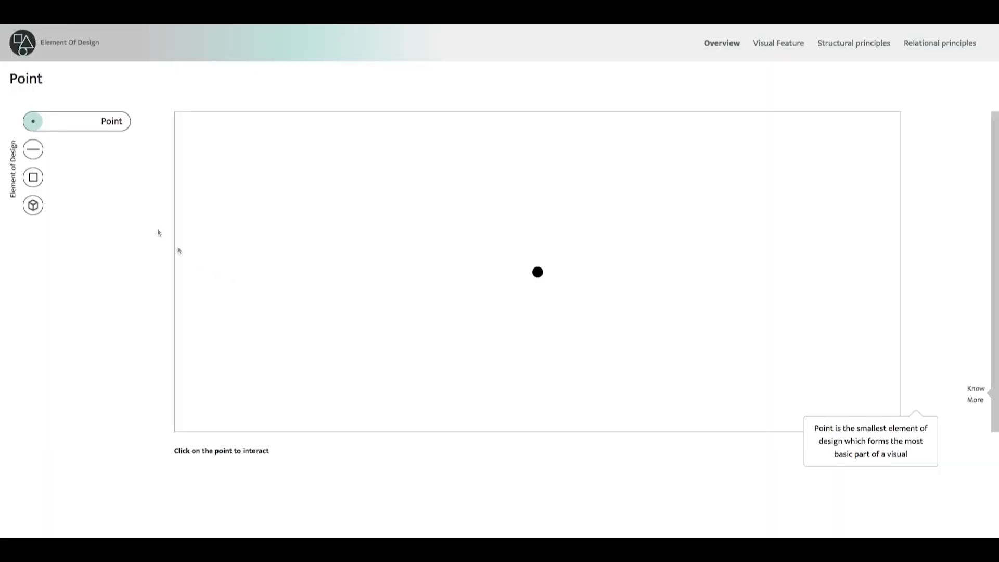
Step: Step through Line, Plane and Point, forming a line, then a vertical line and an arc line
left_click(32, 148)
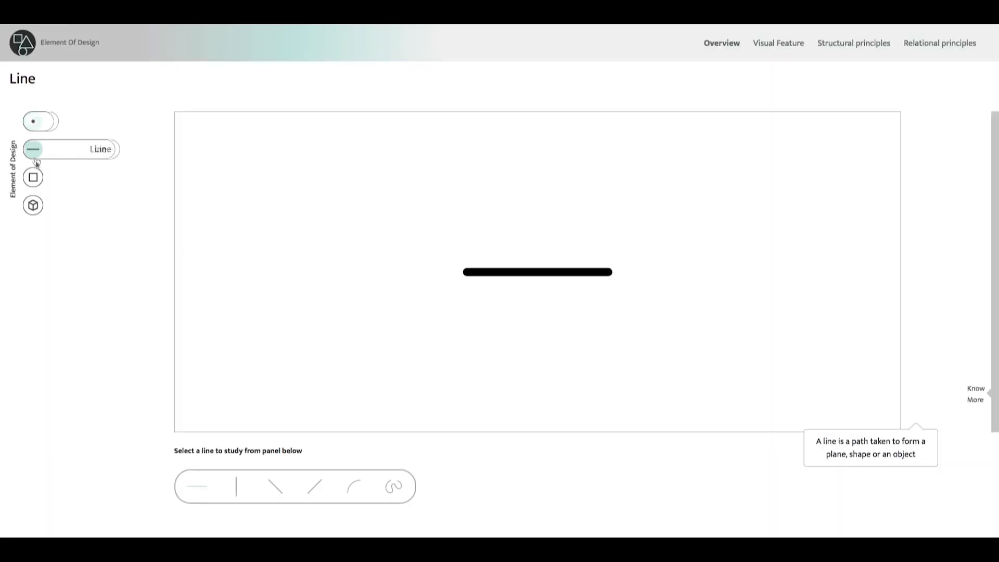
left_click(33, 177)
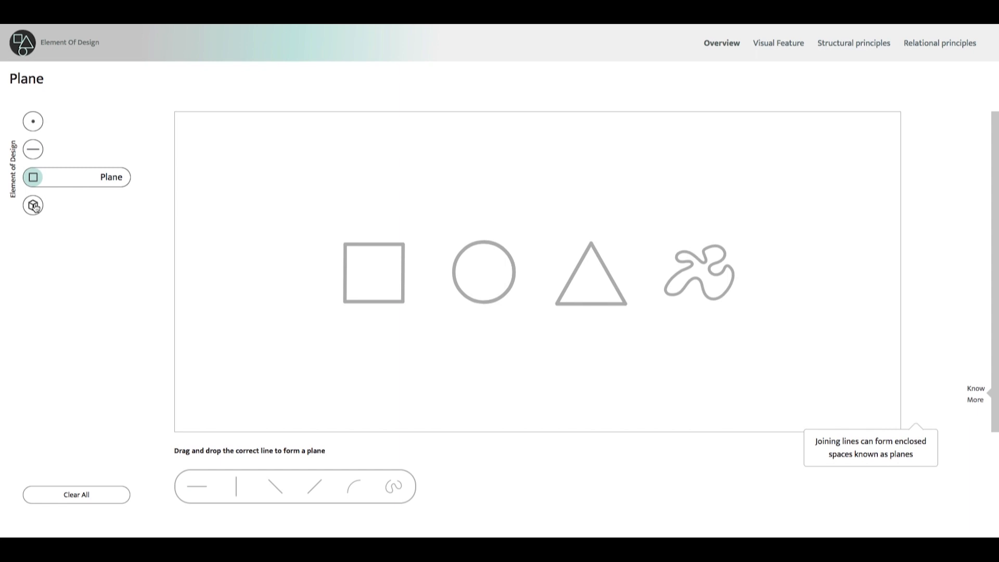
left_click(32, 120)
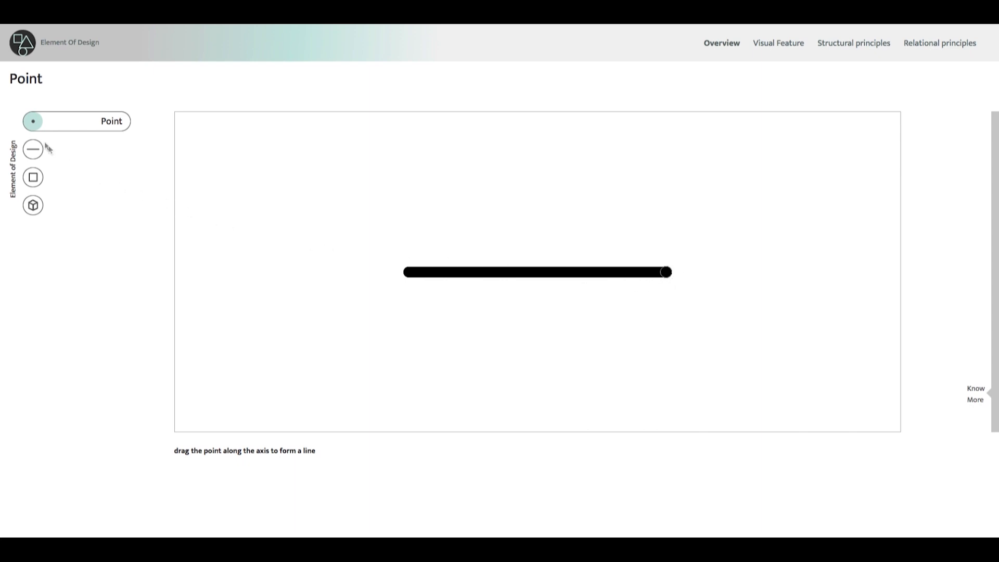
left_click(33, 149)
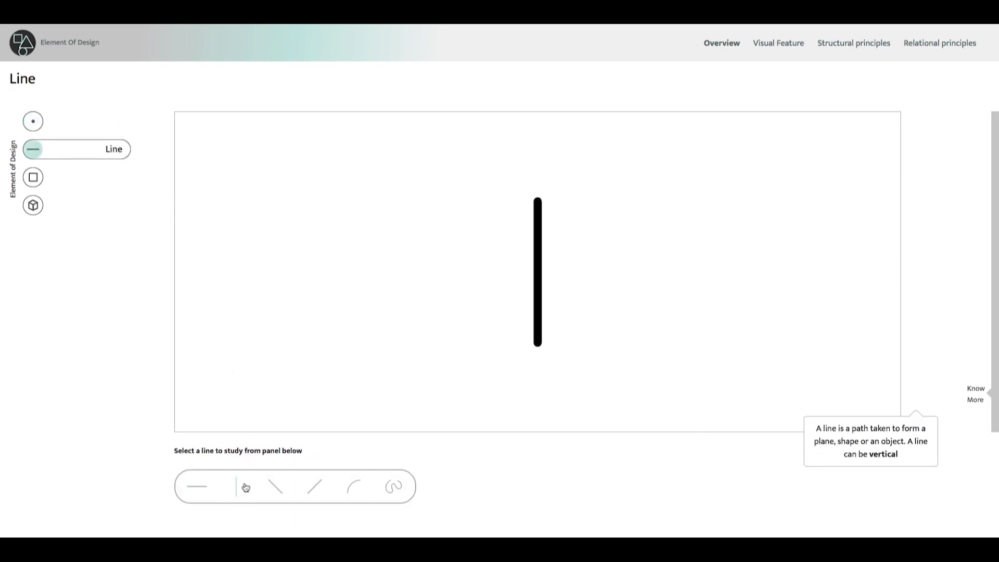
left_click(352, 486)
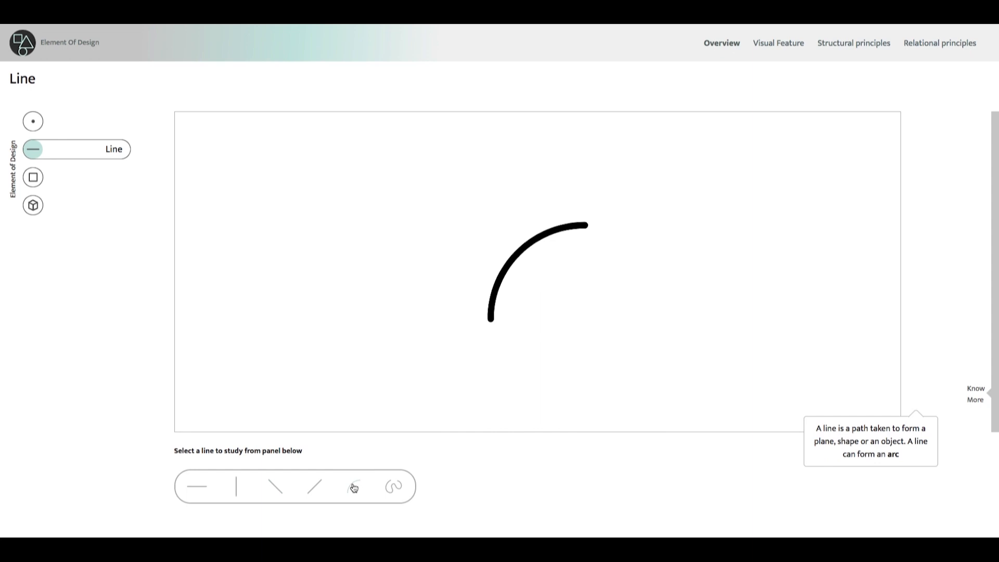
Step: Form a filled circle from lines and a cube from shapes, then move on to the Visual Feature section
left_click(32, 177)
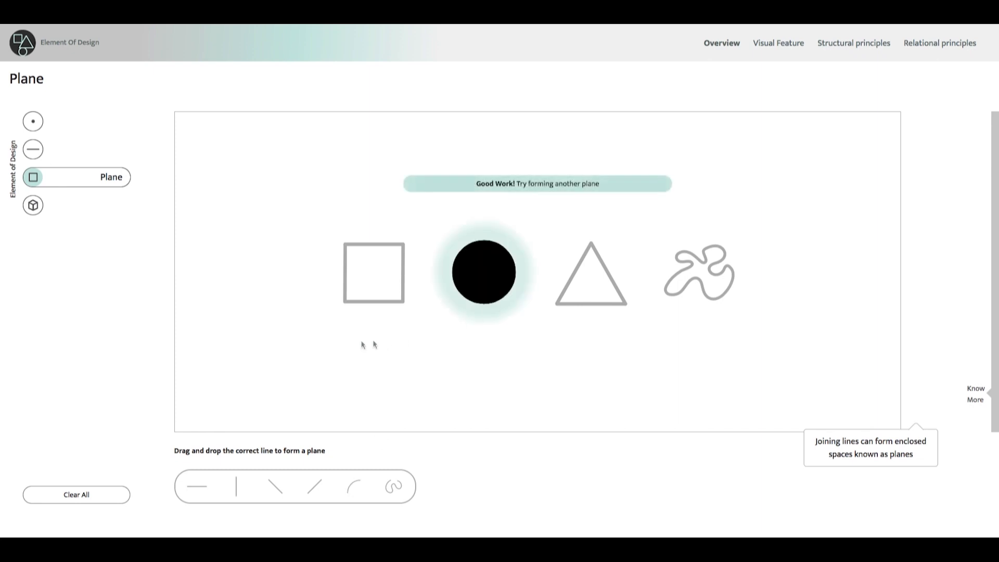
left_click(32, 205)
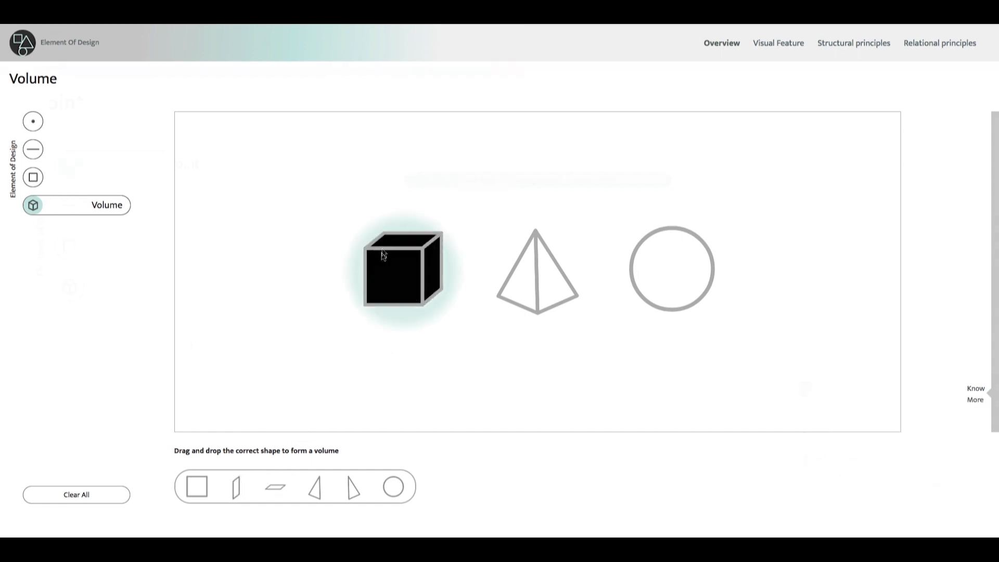
left_click(33, 149)
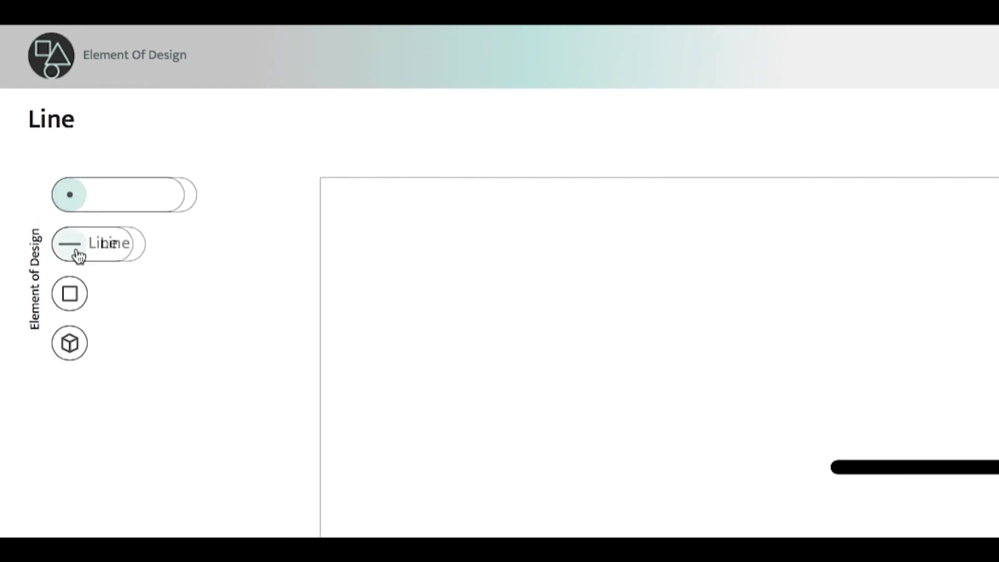
left_click(69, 343)
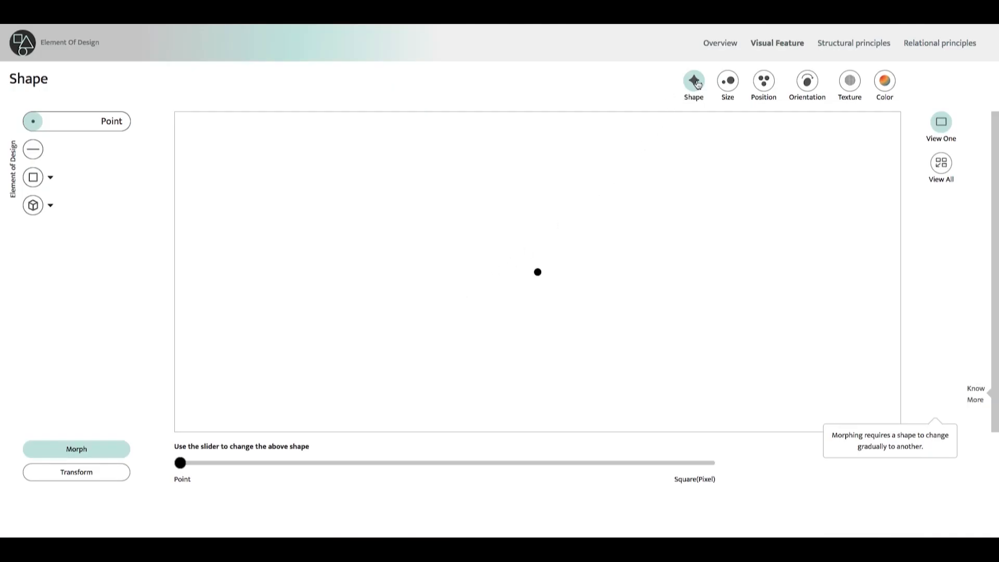
Step: Twist and distort the cube in Shape, move the circle to the right edge in Position, and view Orientation
left_click(33, 205)
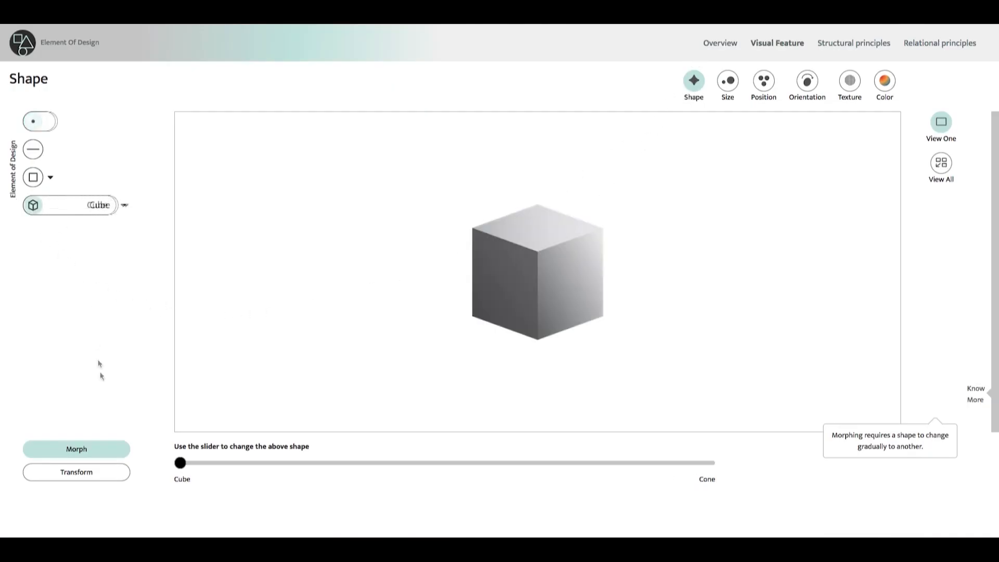
left_click(76, 471)
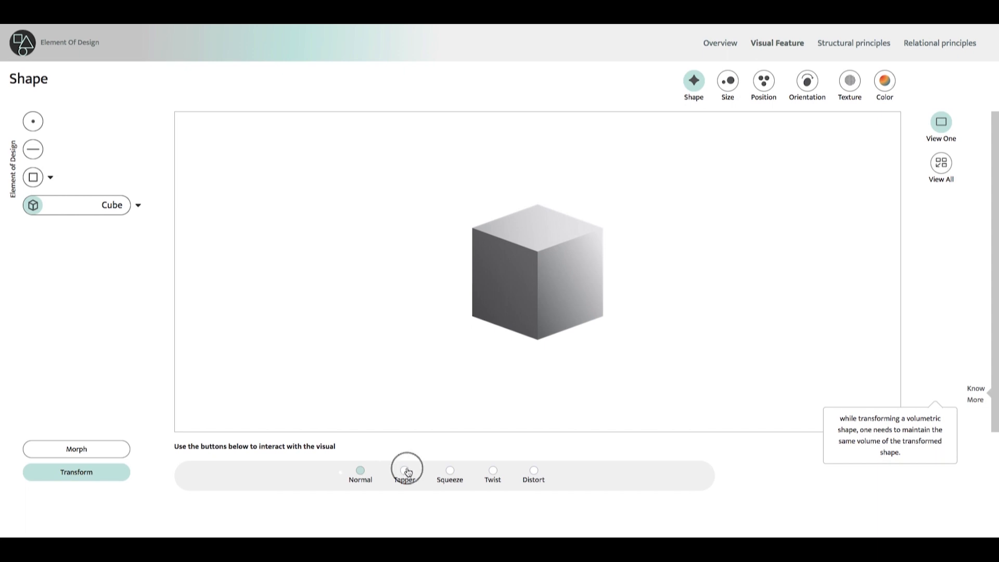
left_click(493, 470)
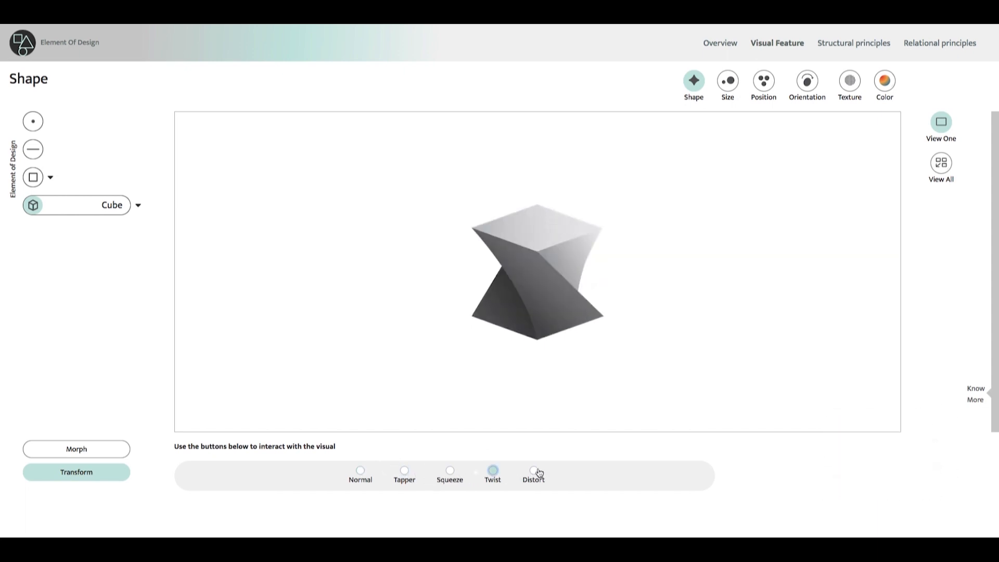
left_click(728, 81)
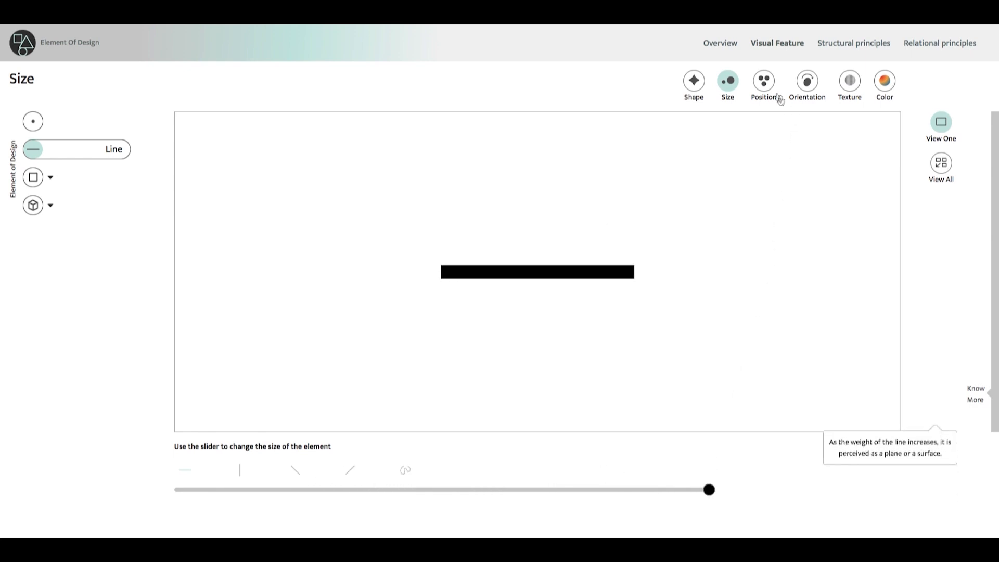
left_click(762, 81)
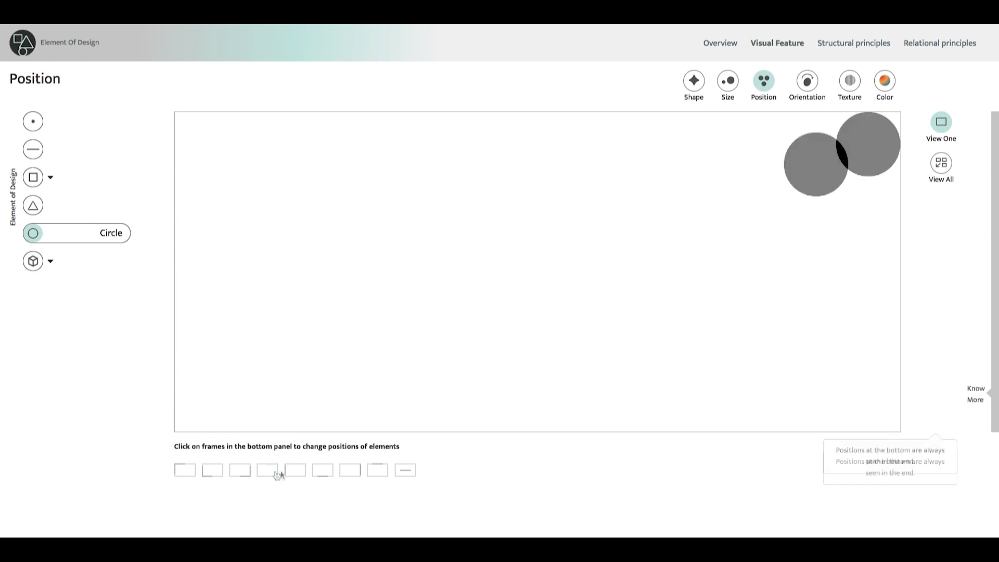
left_click(405, 470)
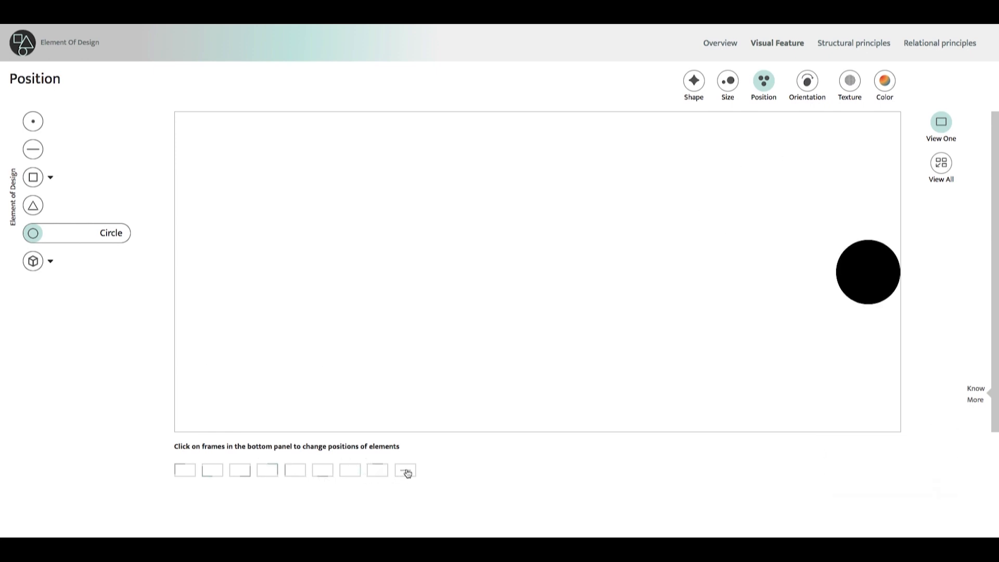
left_click(806, 81)
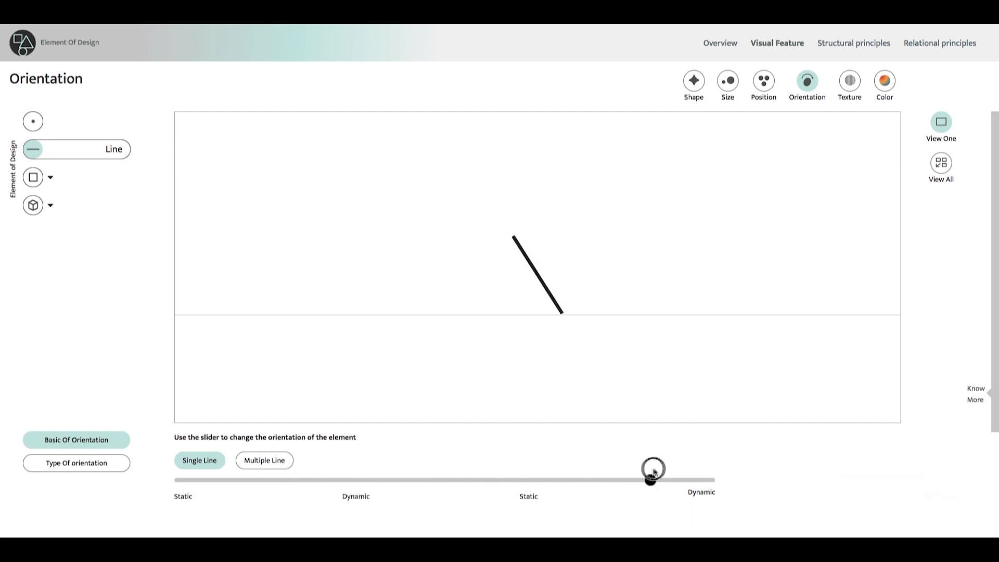
Step: Give the cube wood and fur textures, then show the secondary colours orange, green and violet
left_click(849, 82)
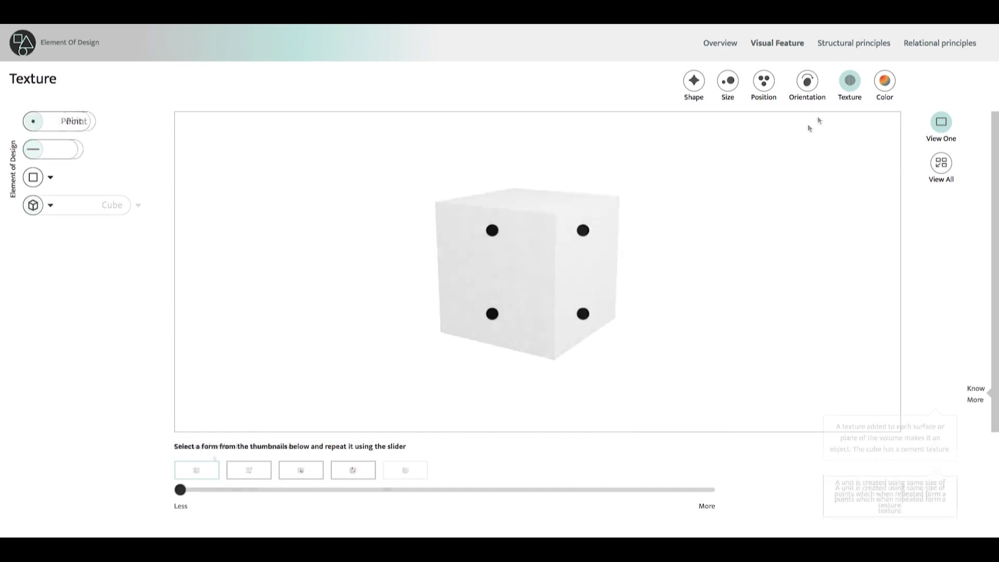
left_click(353, 469)
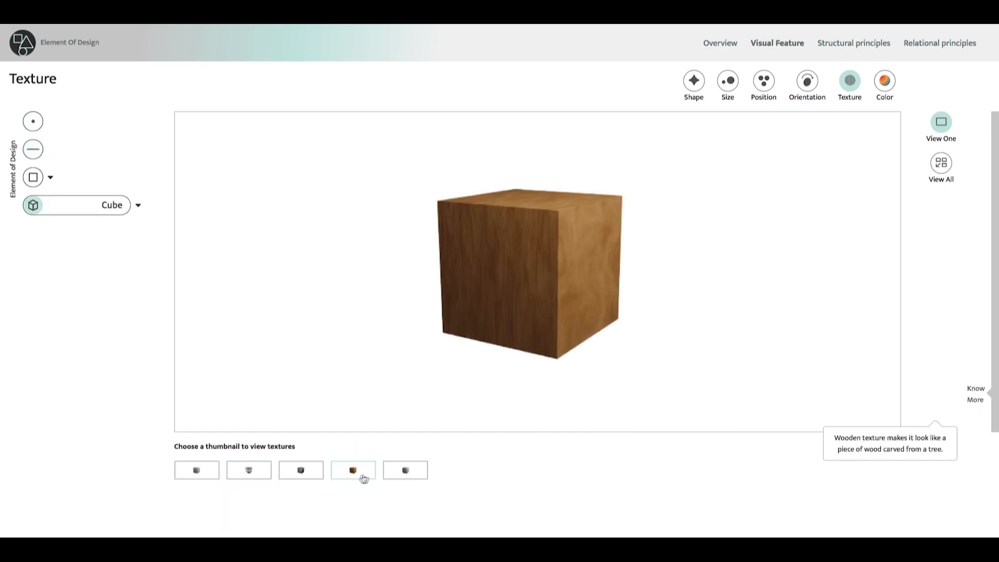
left_click(405, 469)
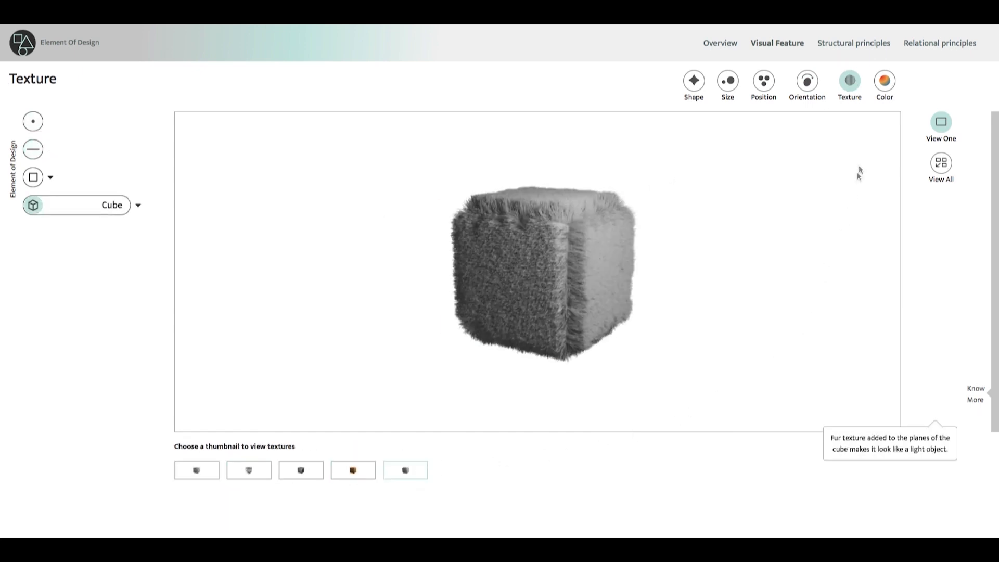
left_click(884, 82)
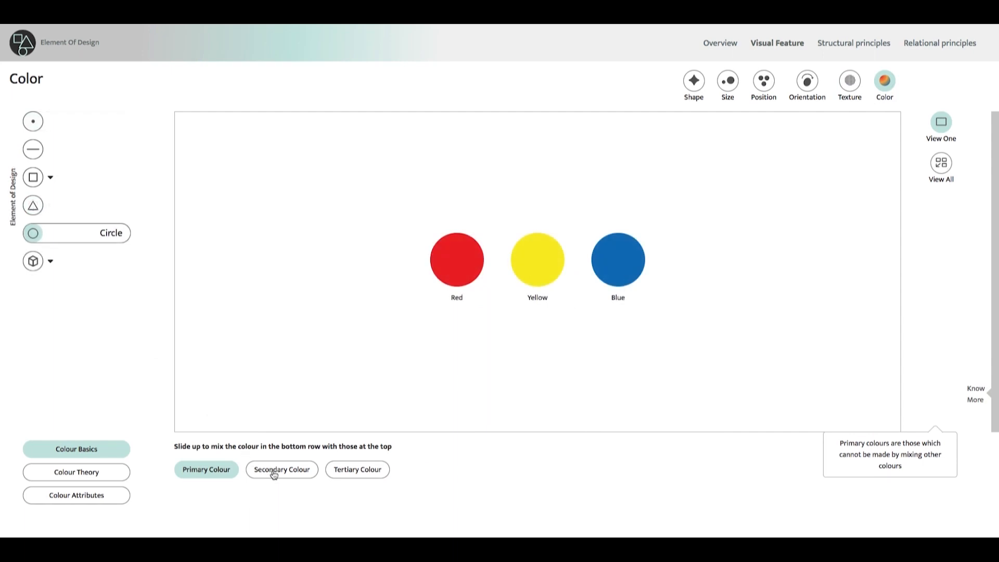
left_click(282, 469)
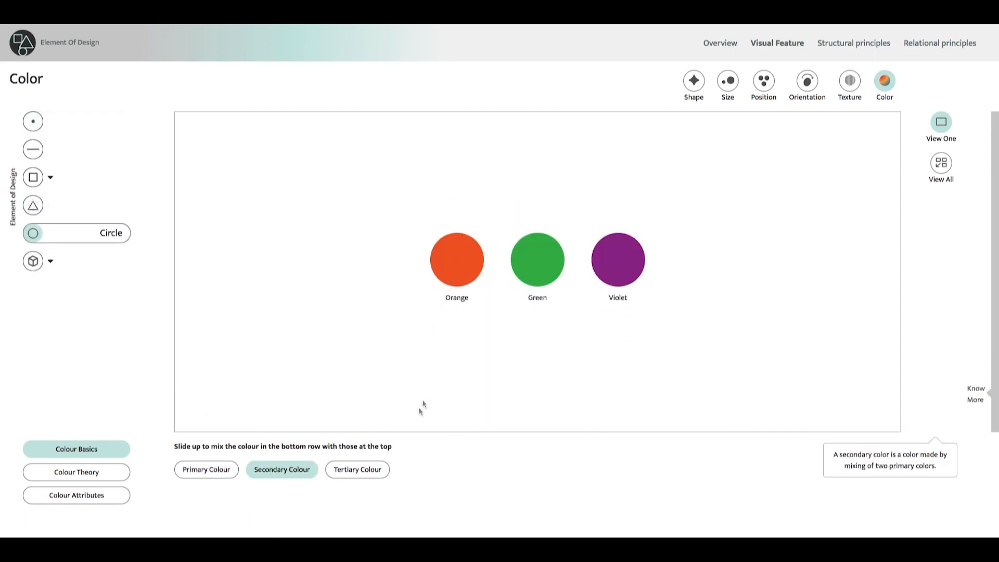
left_click(76, 472)
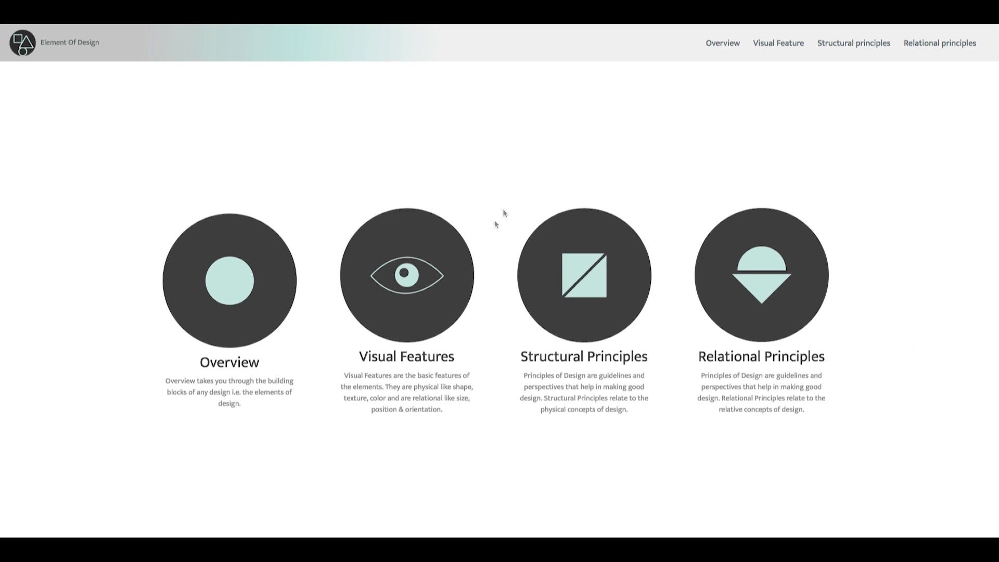
mouse_move(722, 472)
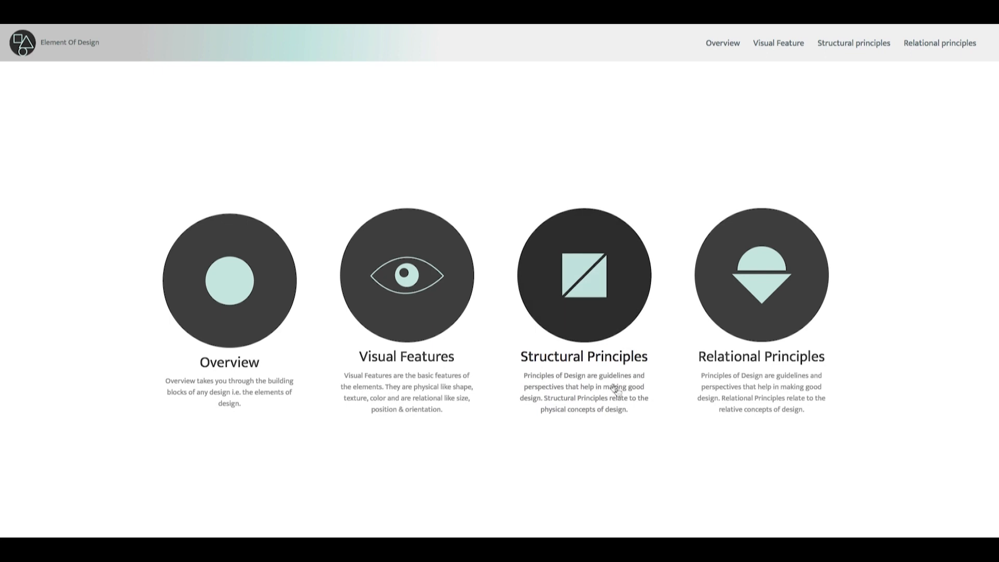
mouse_move(634, 439)
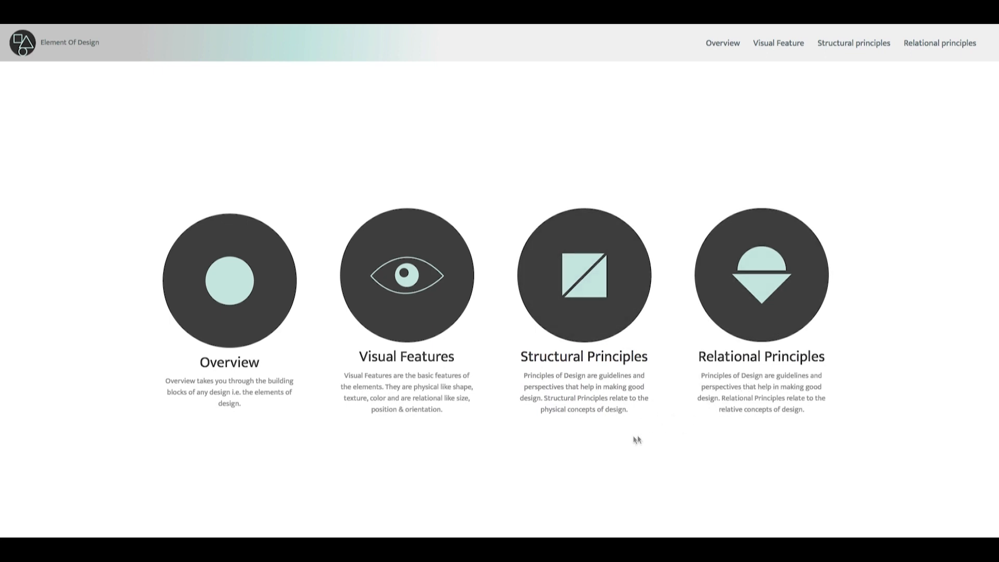
mouse_move(588, 420)
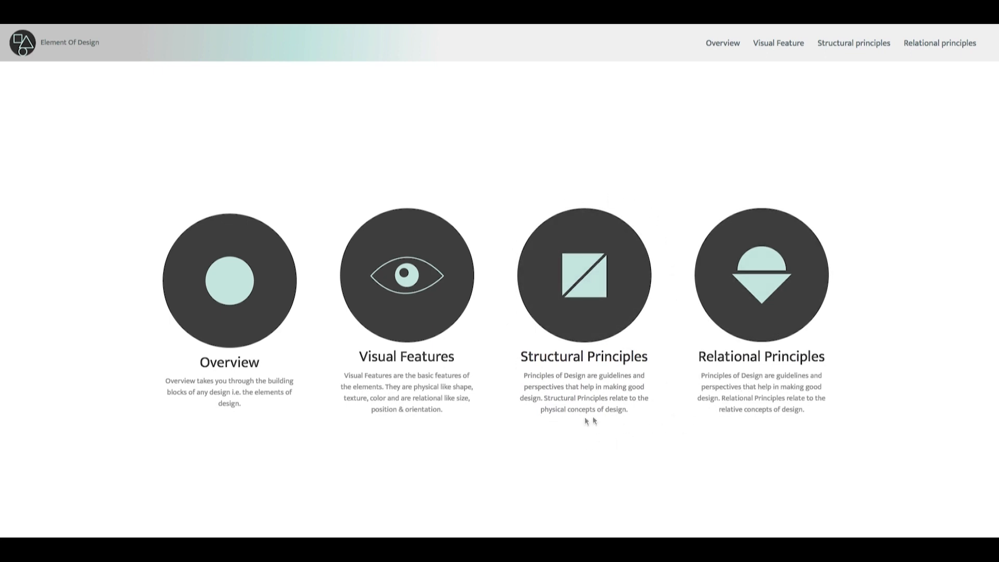
Step: Show negative and positive spaces with a square, then alternating and tessellating figure and ground
left_click(852, 43)
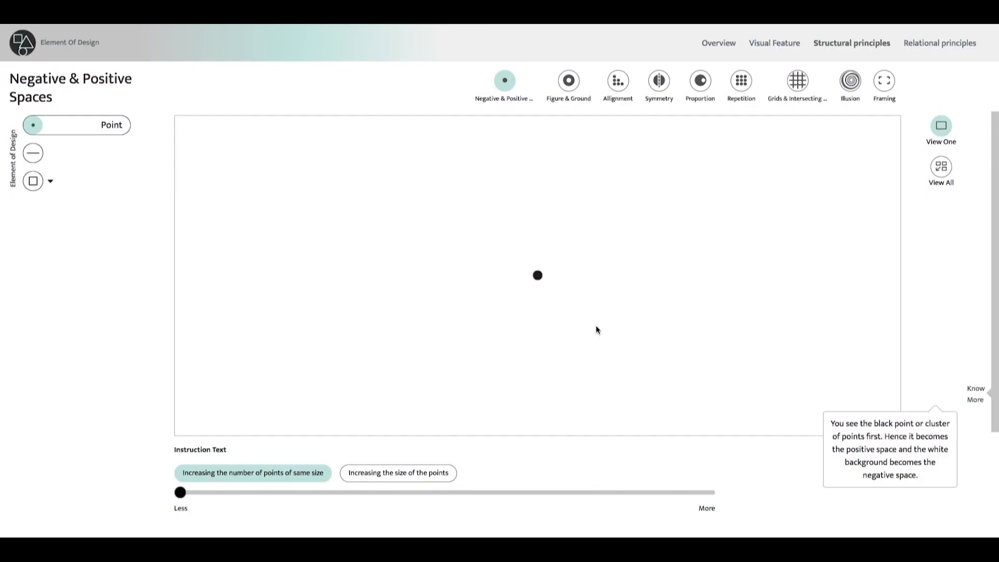
mouse_move(923, 106)
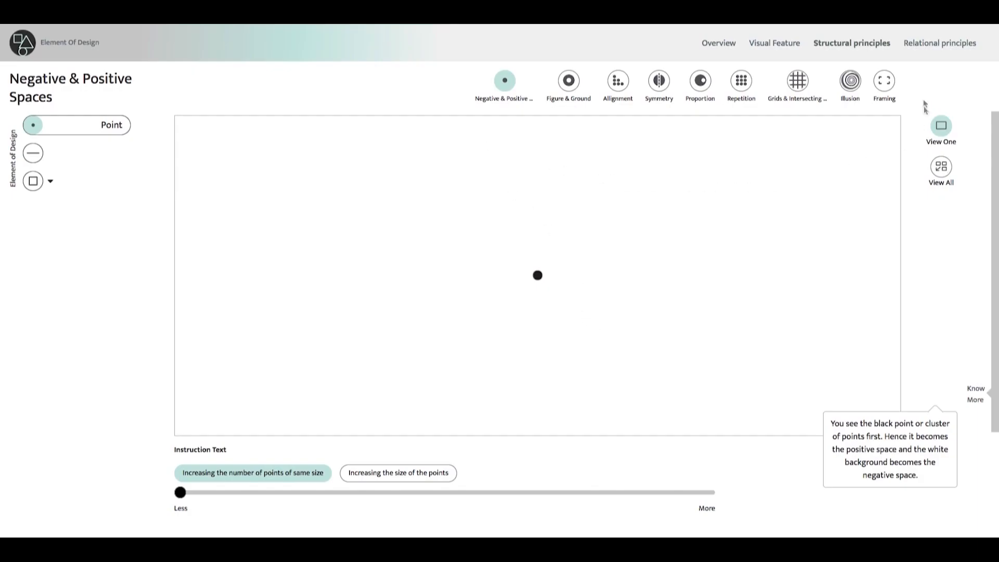
mouse_move(504, 81)
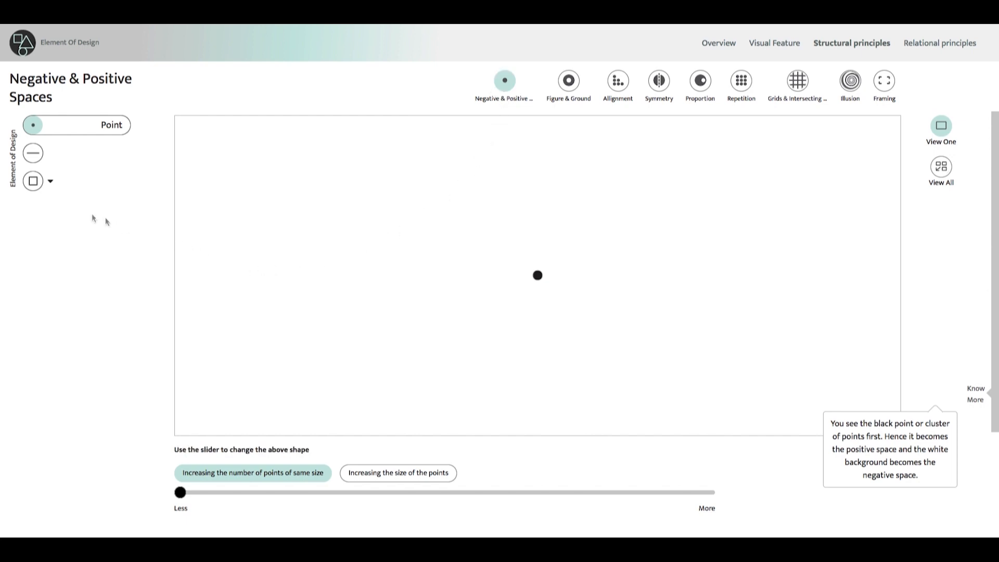
left_click(32, 181)
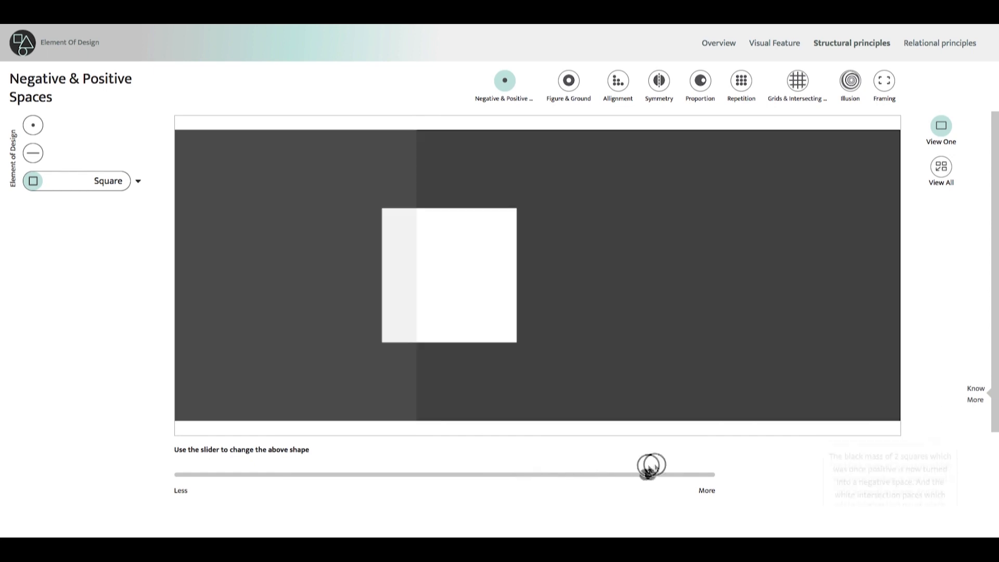
left_click(568, 81)
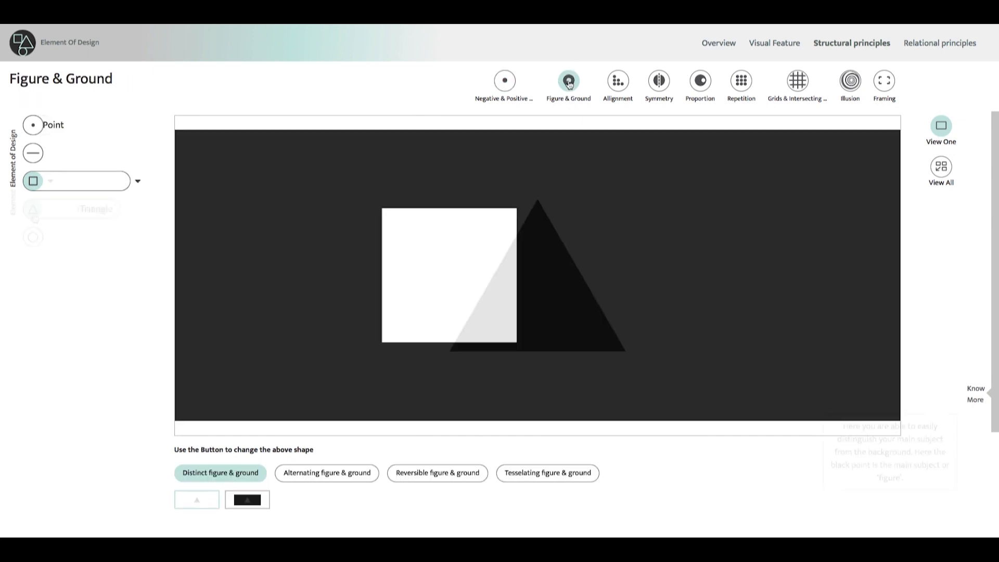
left_click(326, 472)
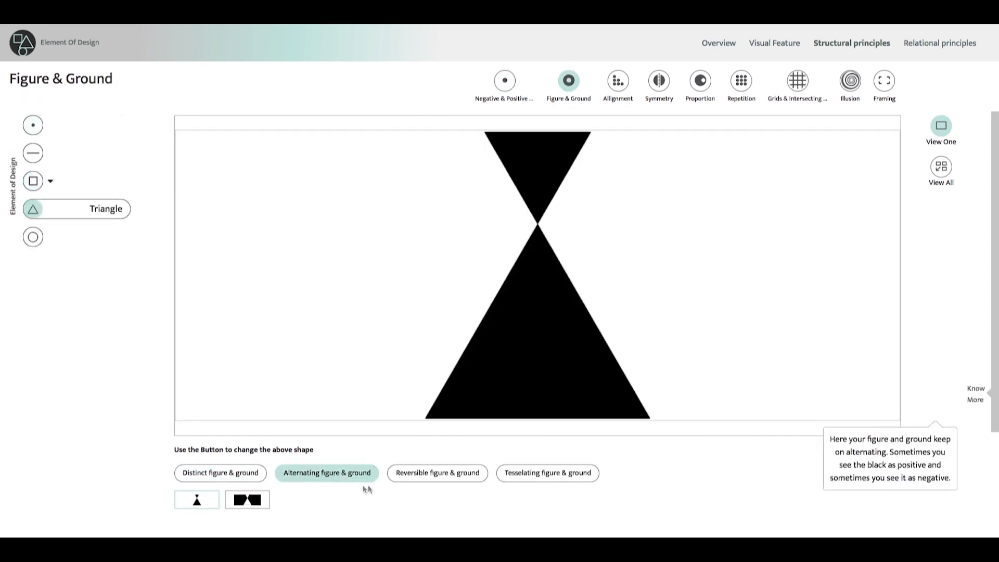
left_click(546, 473)
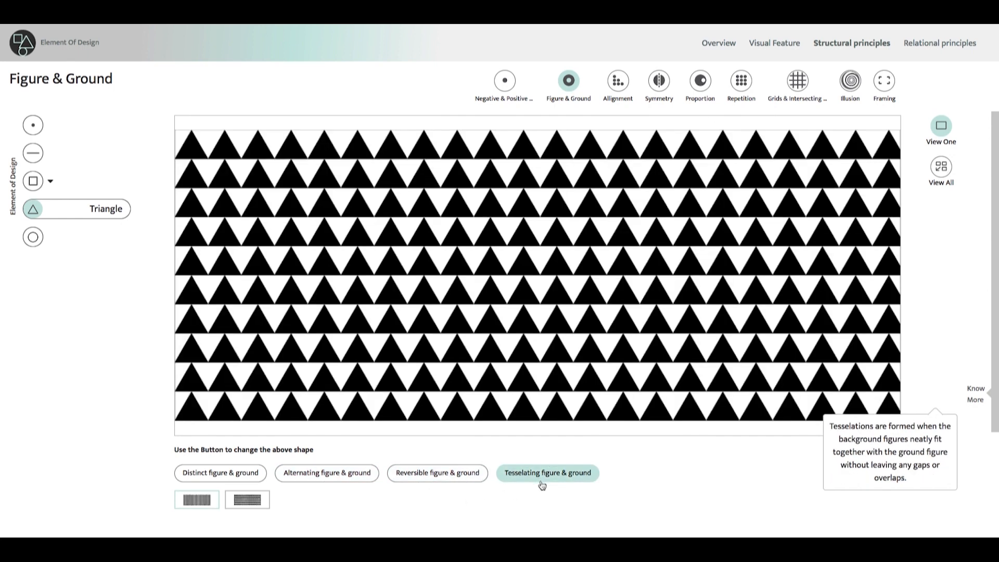
Step: Centre- and right-align the rows of points, then show the square's horizontal symmetry
left_click(617, 81)
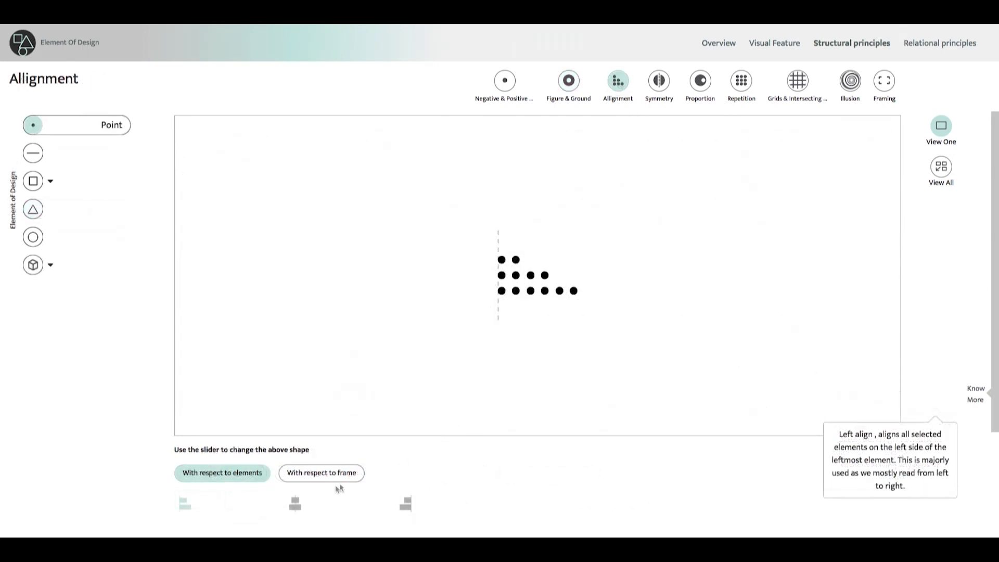
left_click(295, 503)
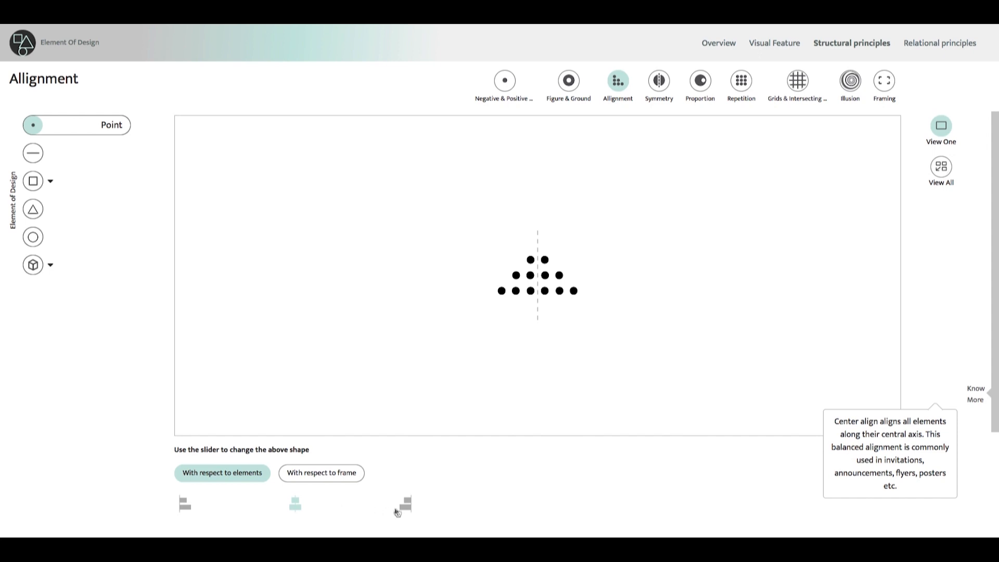
left_click(403, 503)
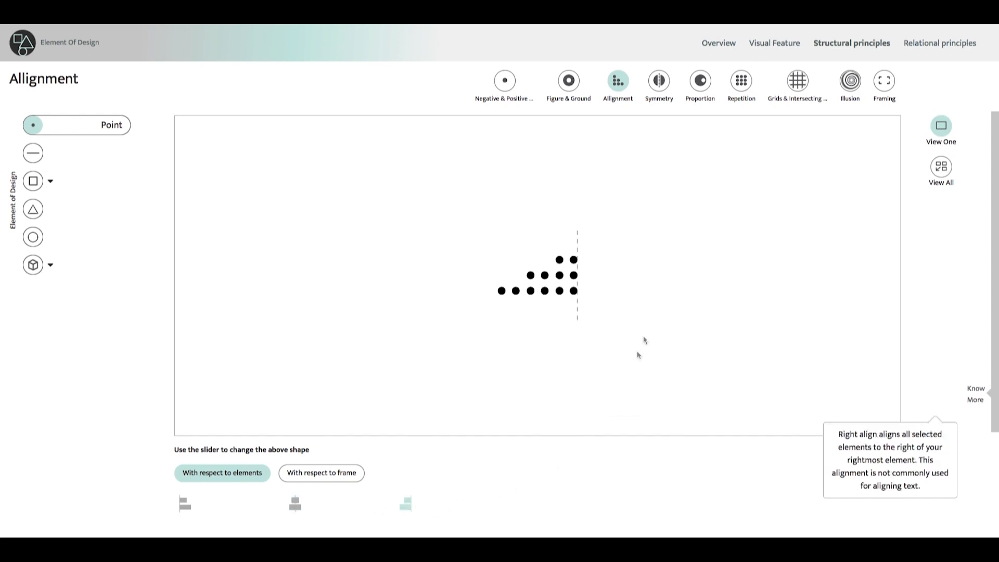
left_click(657, 81)
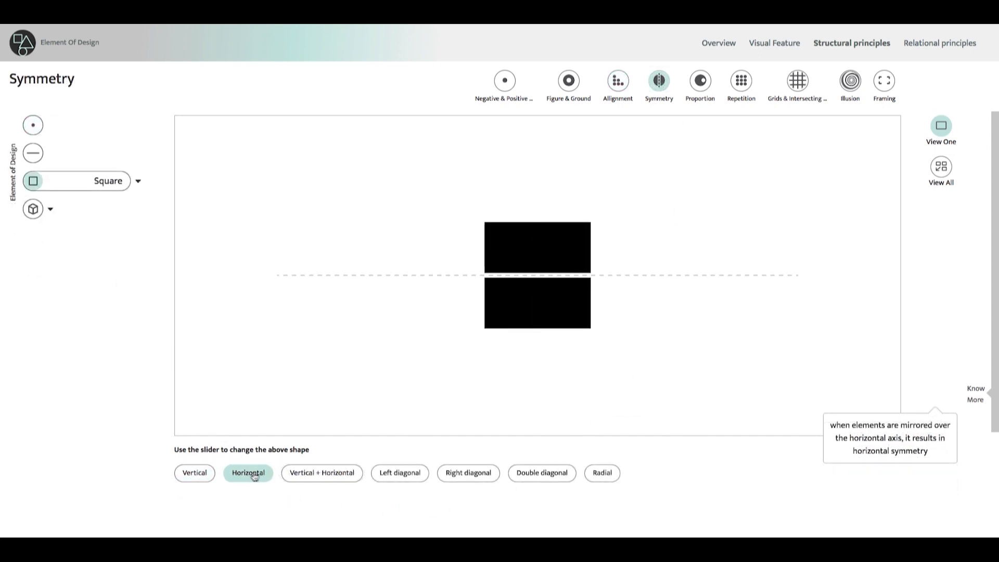
Step: Show diagonal and double-diagonal symmetry, then Proportion, Repetition, the rule-of-thirds and radial grids
left_click(399, 472)
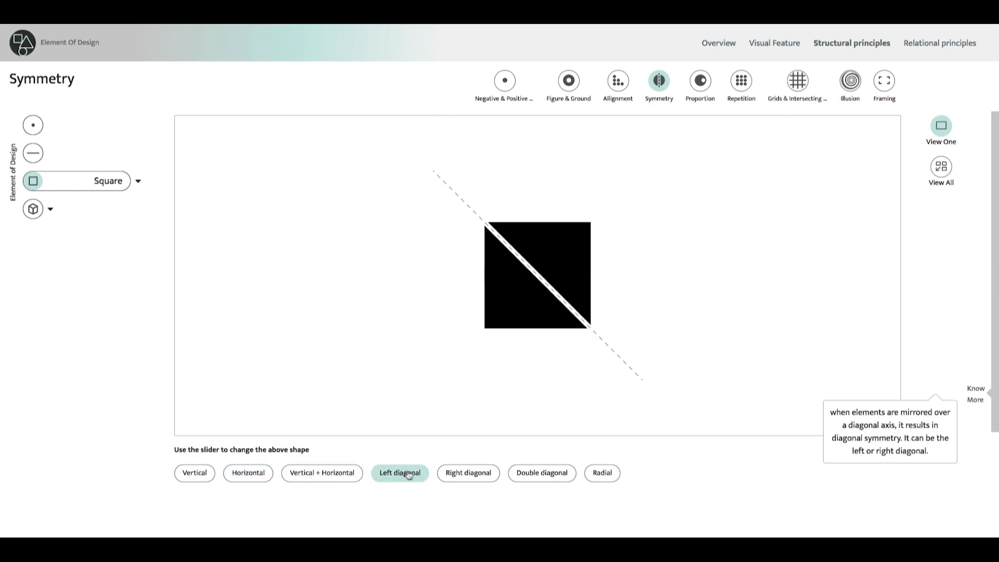
left_click(541, 473)
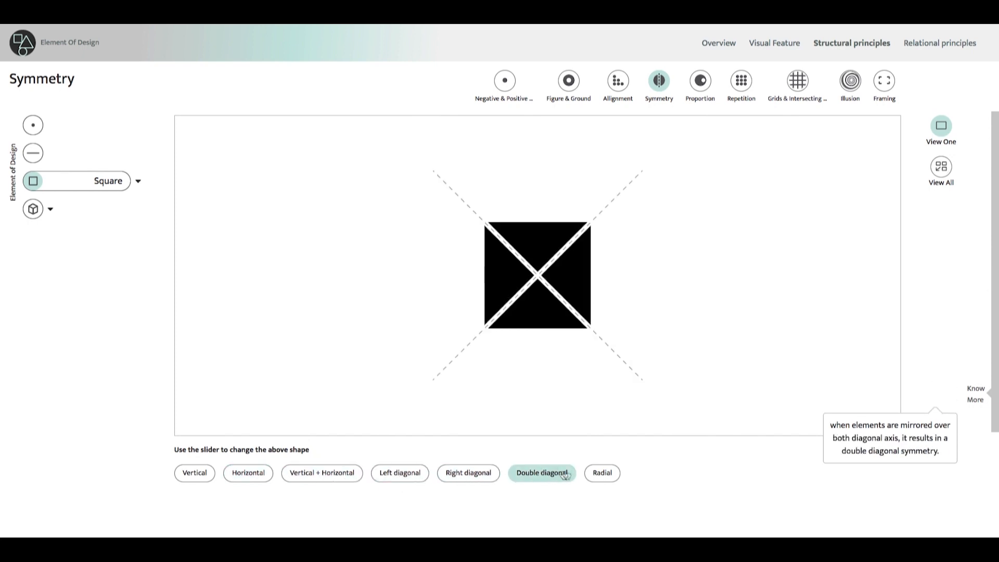
left_click(699, 81)
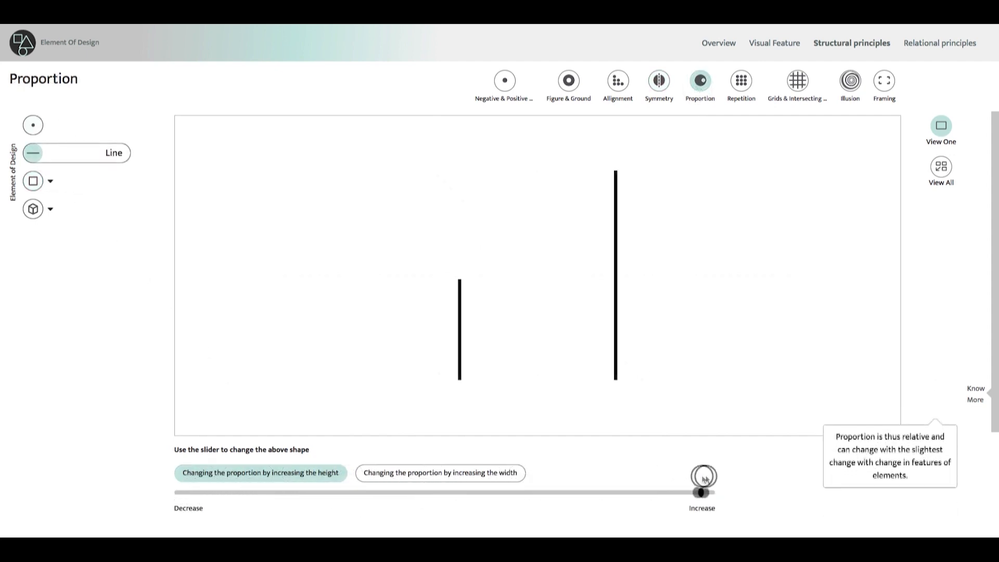
left_click(740, 81)
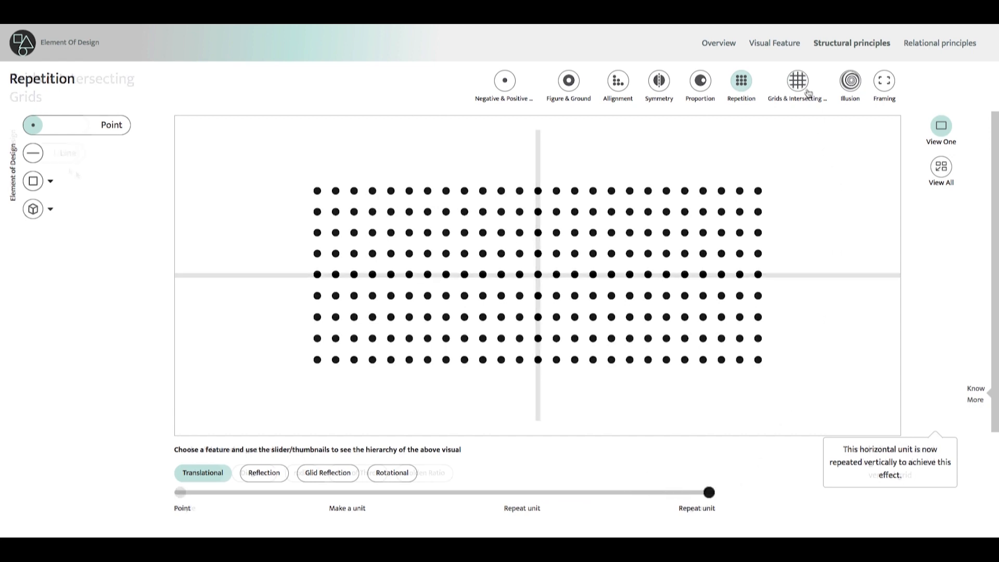
left_click(797, 82)
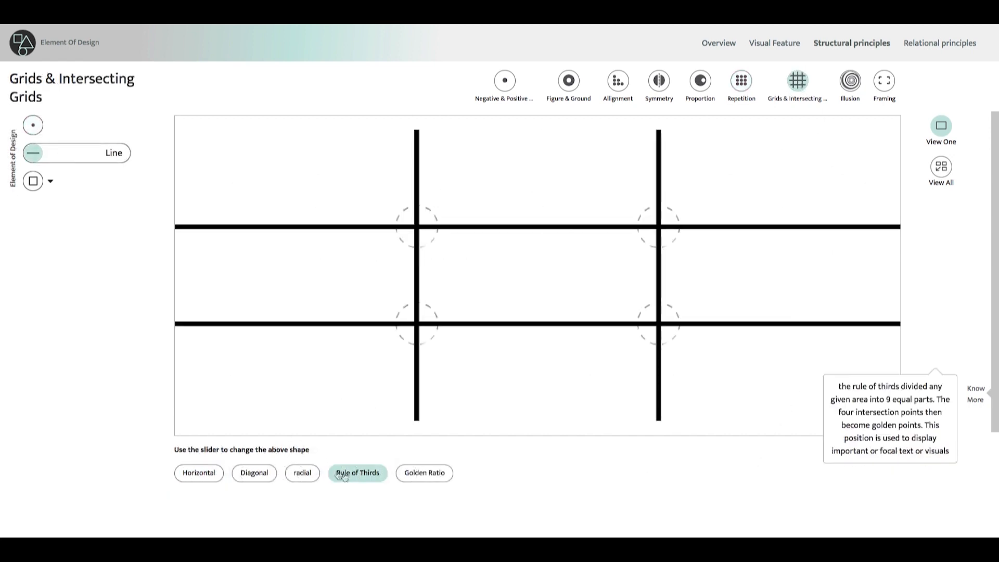
left_click(302, 473)
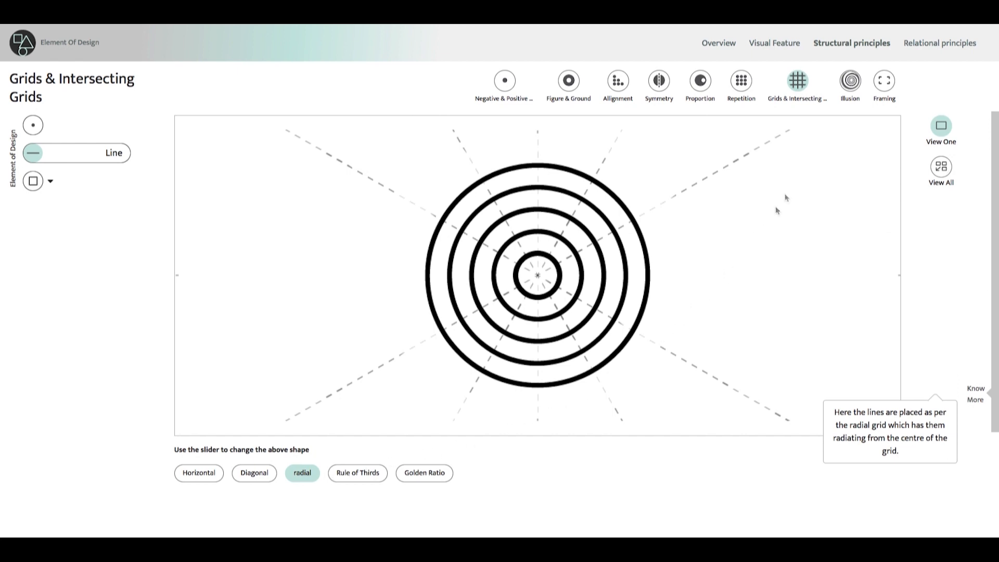
Step: View the shape, size and zigzag orientation illusions, then return to the home page
left_click(849, 81)
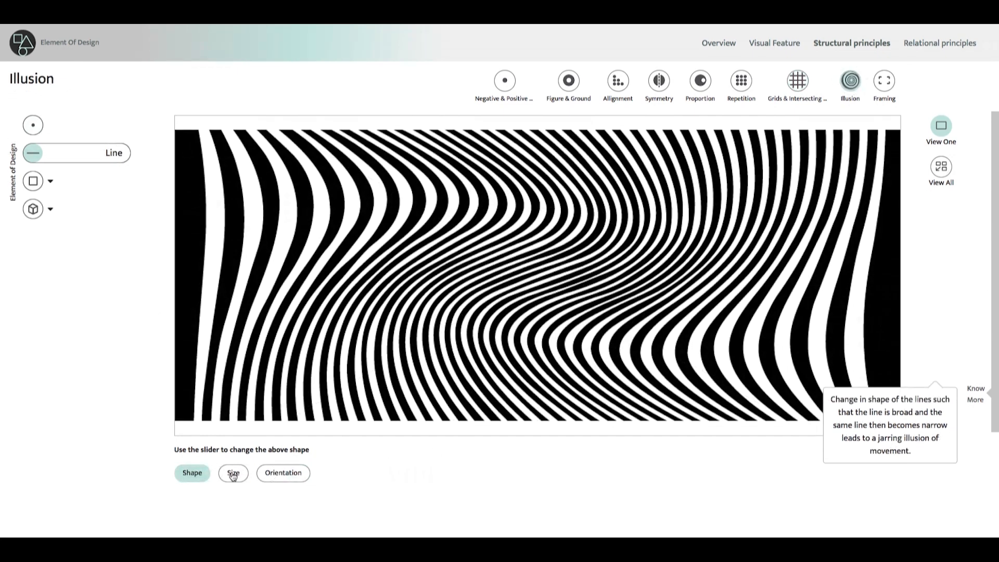
left_click(233, 473)
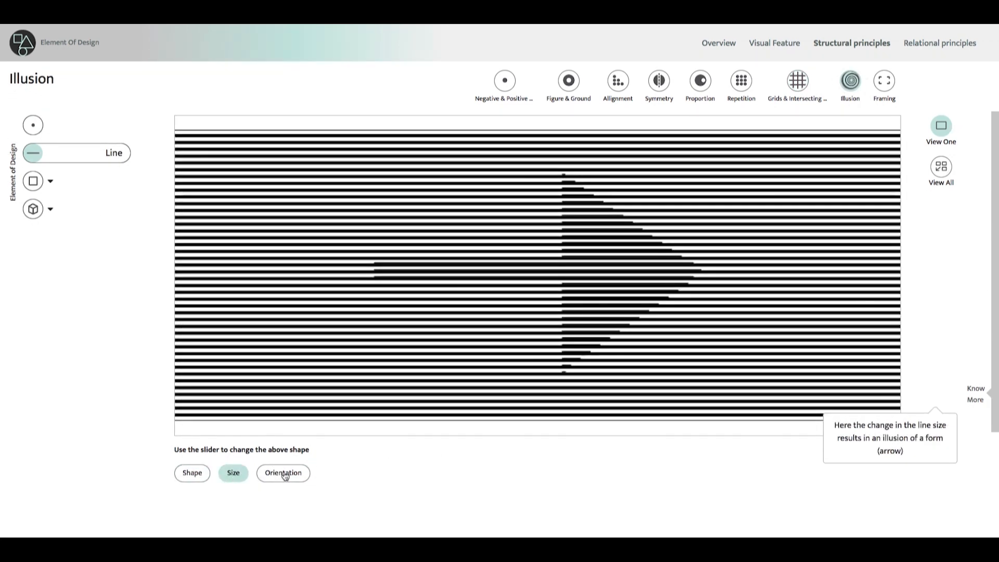
left_click(282, 473)
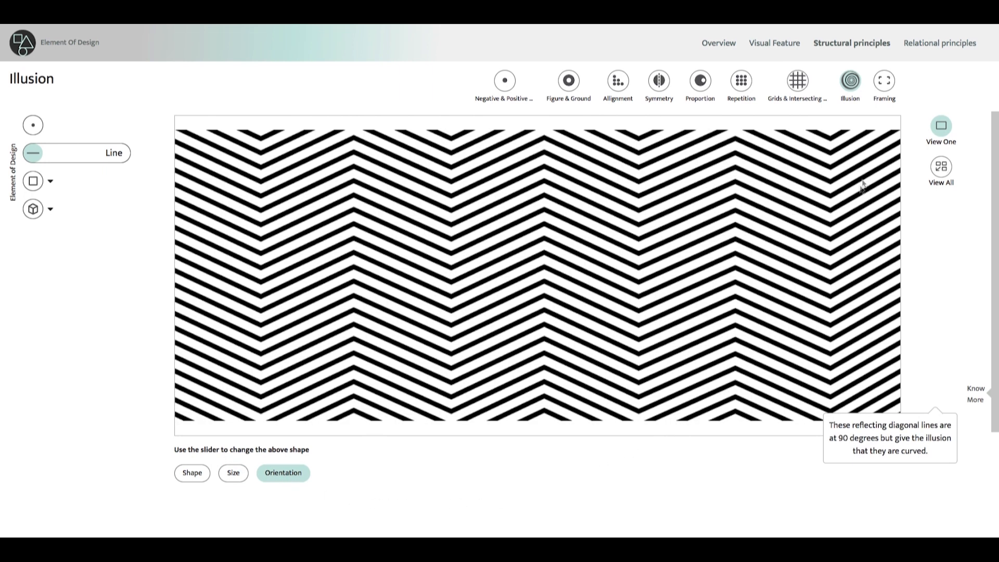
left_click(883, 81)
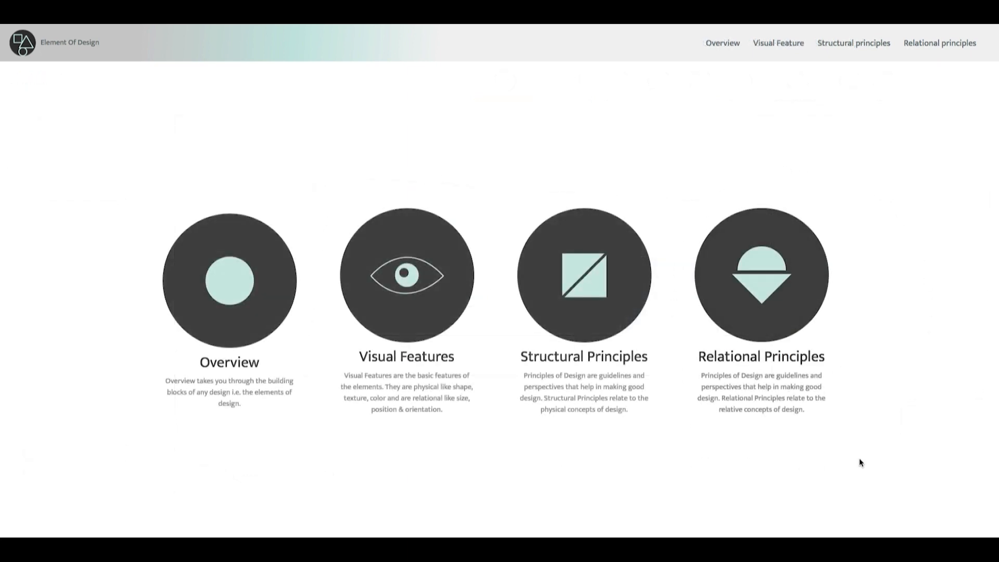
Step: Bring up the Relational Principles section on the Movement demonstration with a static point
left_click(940, 42)
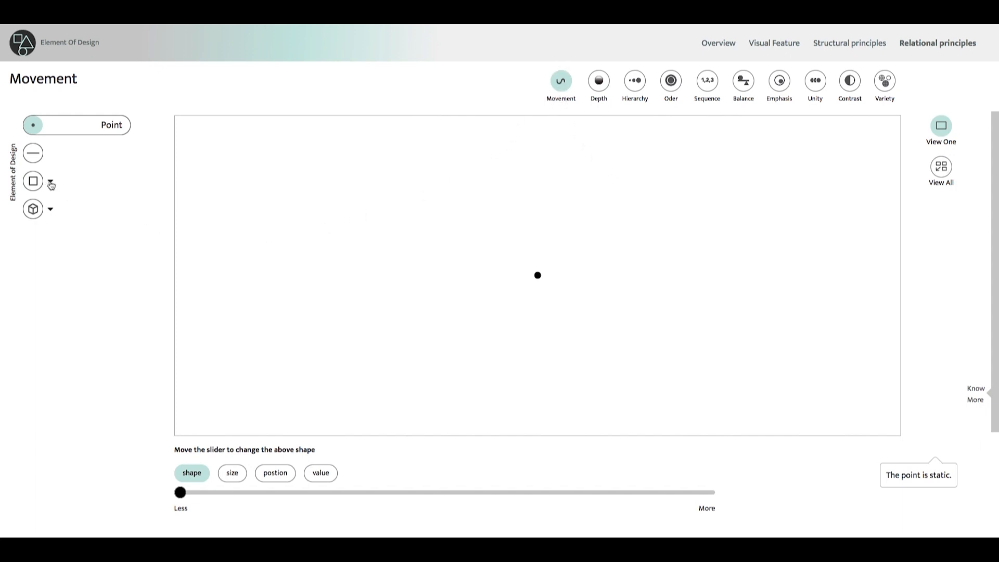
Step: Demo Movement with circle positions, then browse the Depth, Hierarchy, Order and Sequence principles
left_click(32, 236)
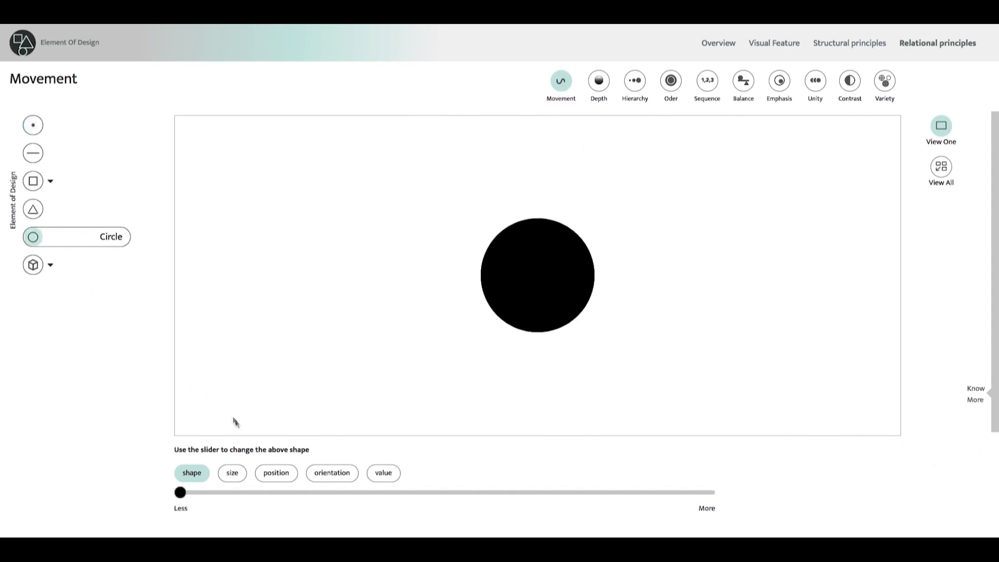
left_click(276, 472)
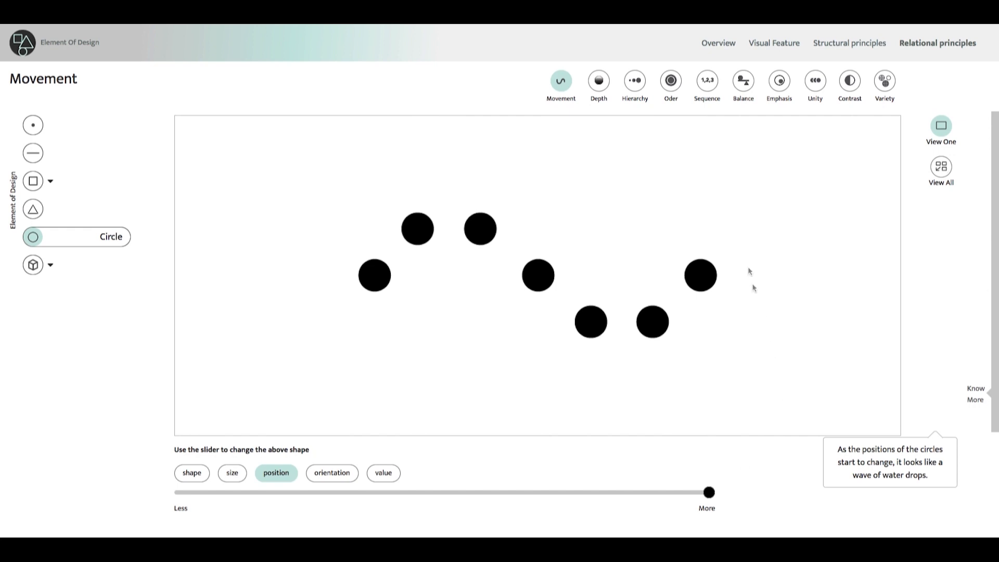
left_click(597, 81)
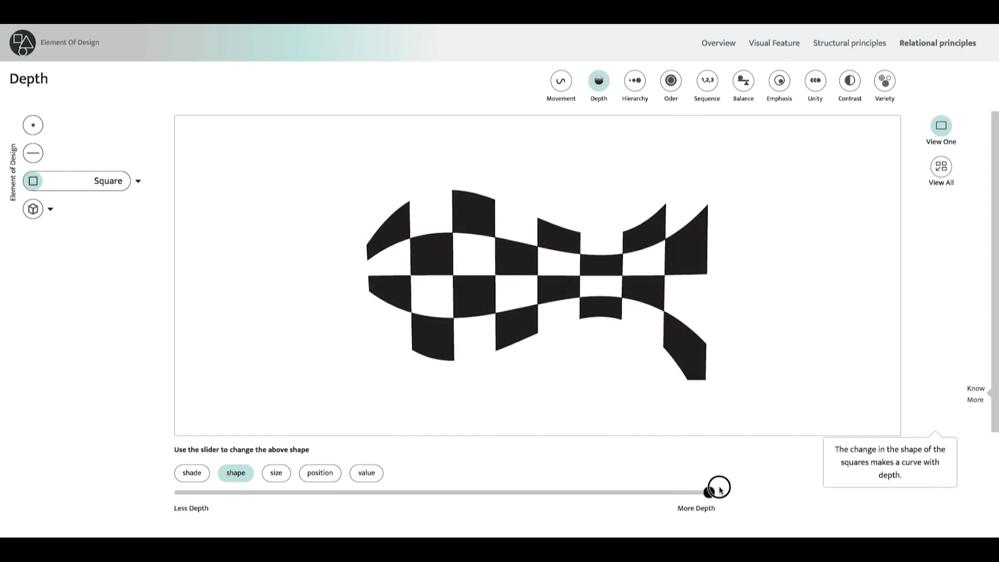
left_click(633, 82)
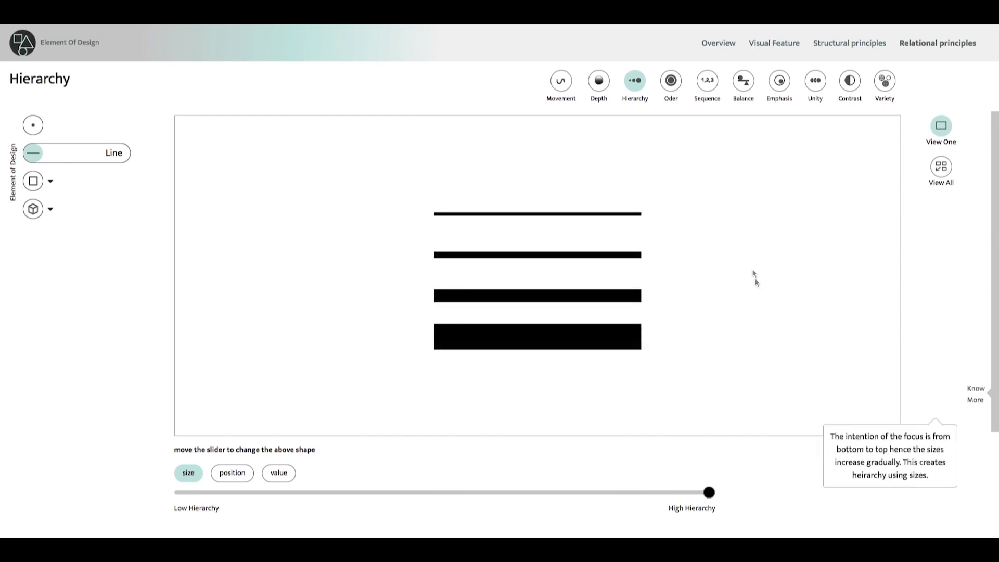
left_click(669, 81)
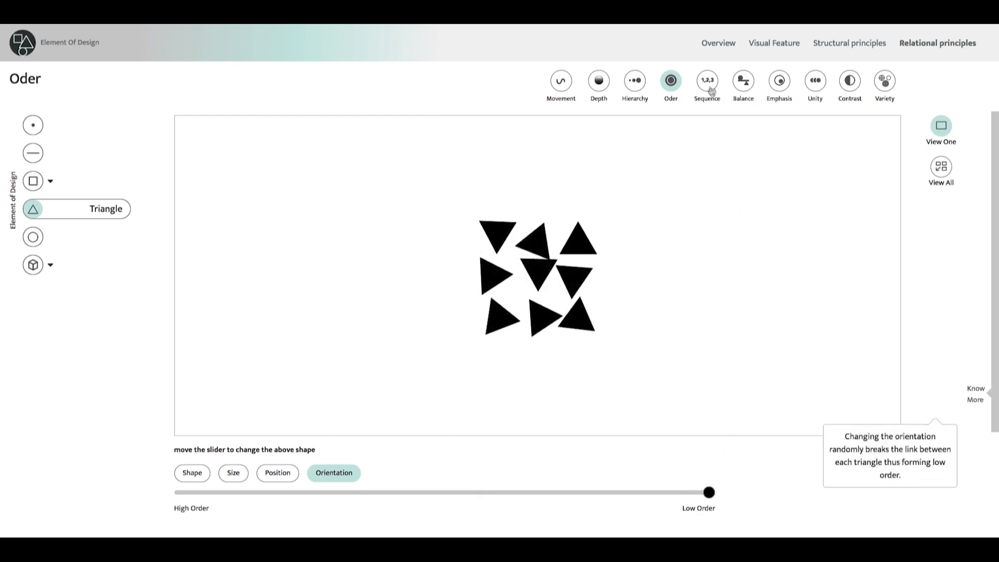
left_click(707, 82)
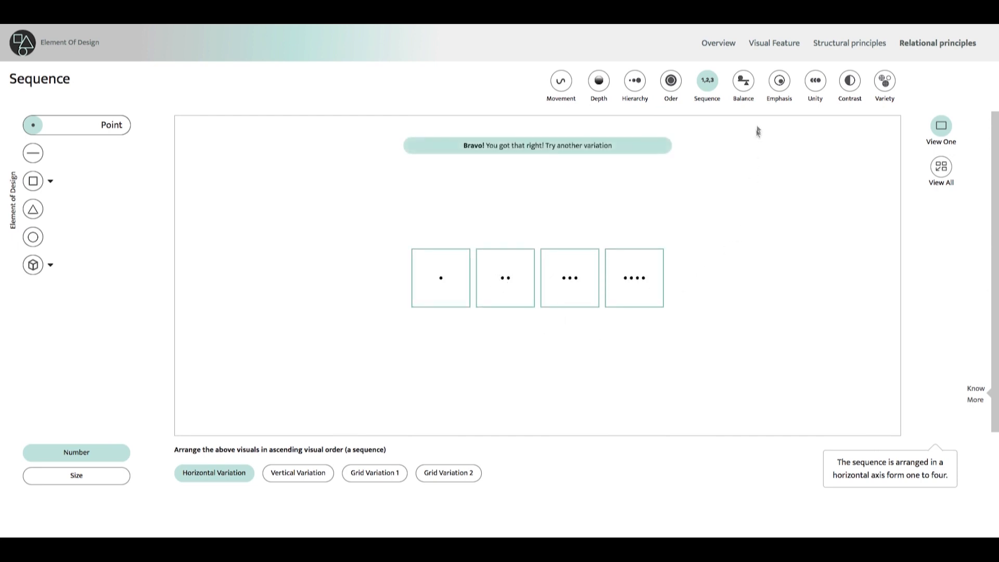
Step: View asymmetrical, radial and spiral Balance, then Emphasis through position and value
left_click(742, 81)
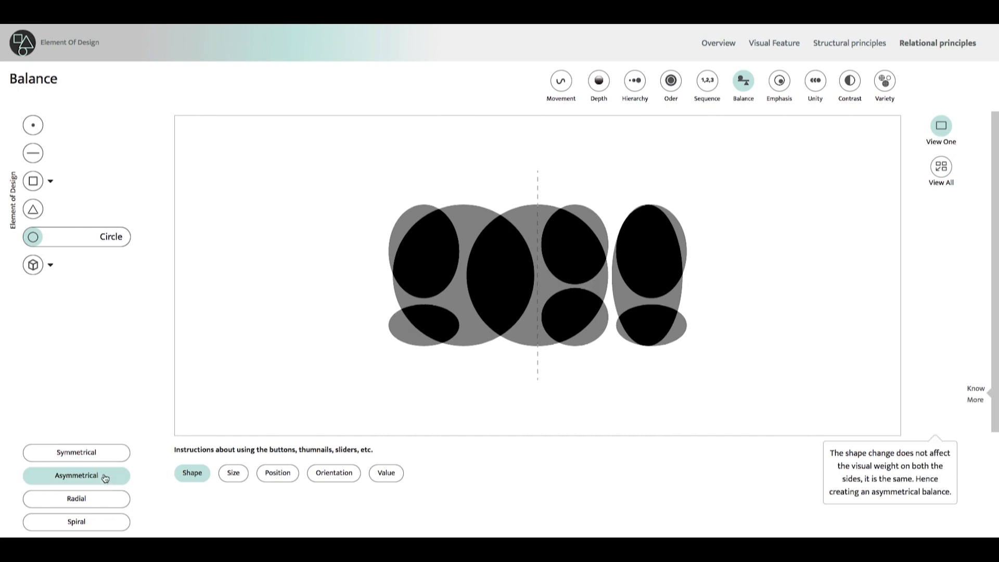
left_click(76, 499)
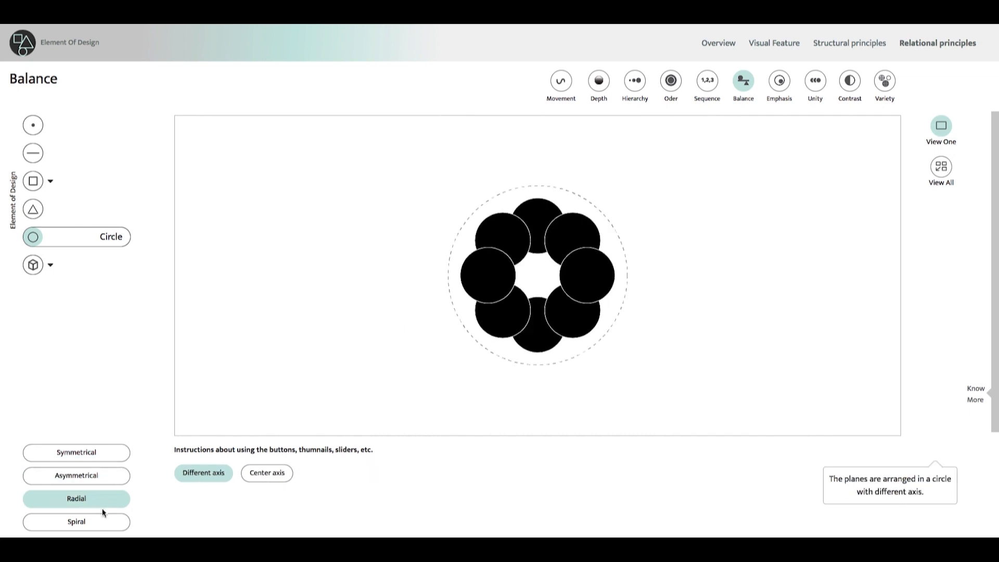
left_click(76, 522)
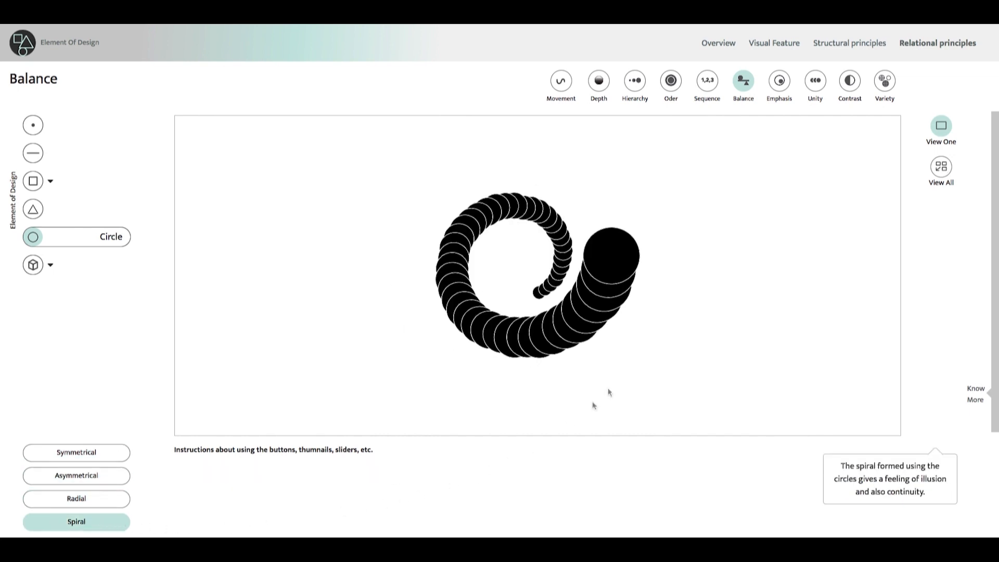
left_click(778, 82)
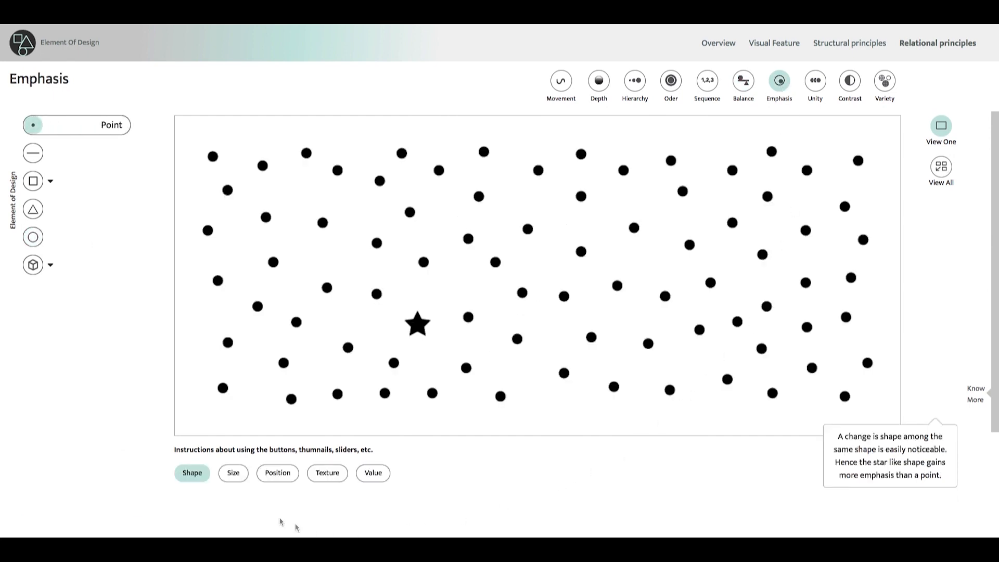
left_click(276, 473)
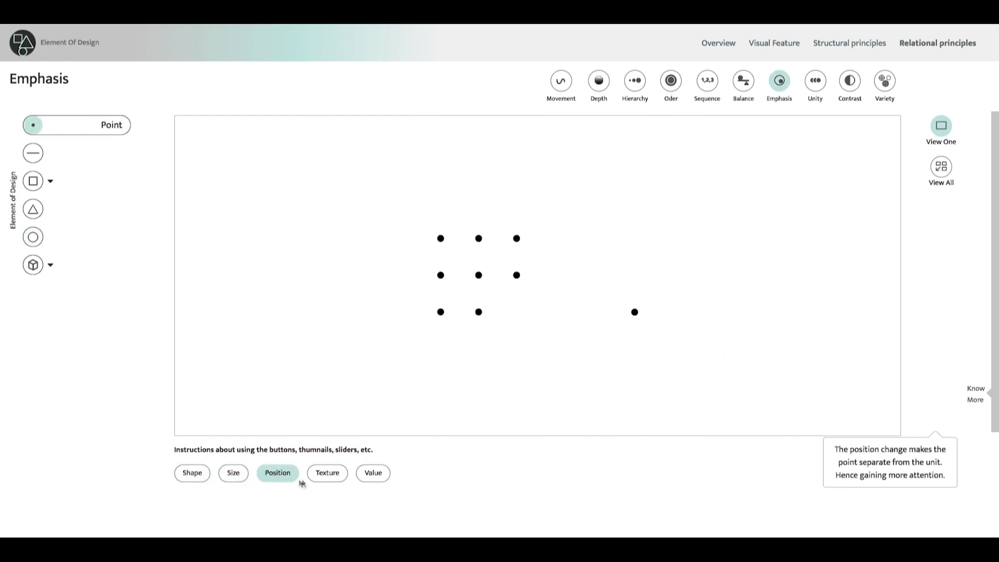
left_click(373, 472)
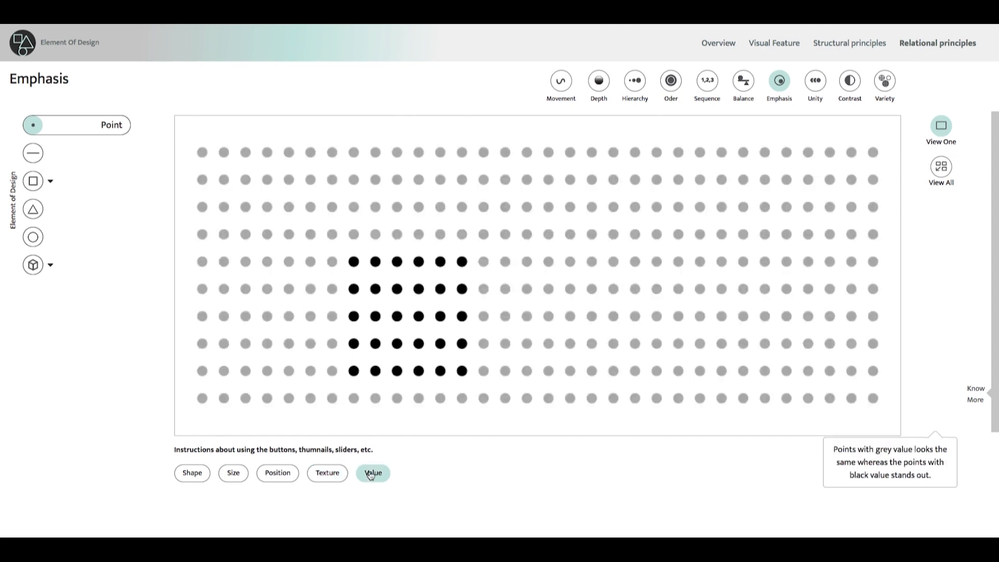
Step: View Unity's diagonal and nested squares, then Contrast through cube positions and metal-versus-fur texture
left_click(814, 86)
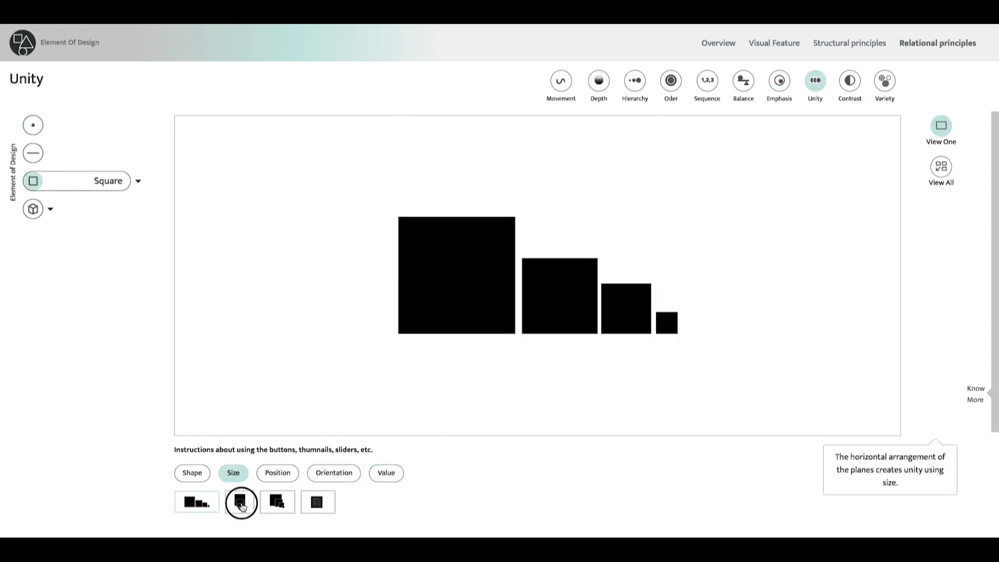
left_click(277, 501)
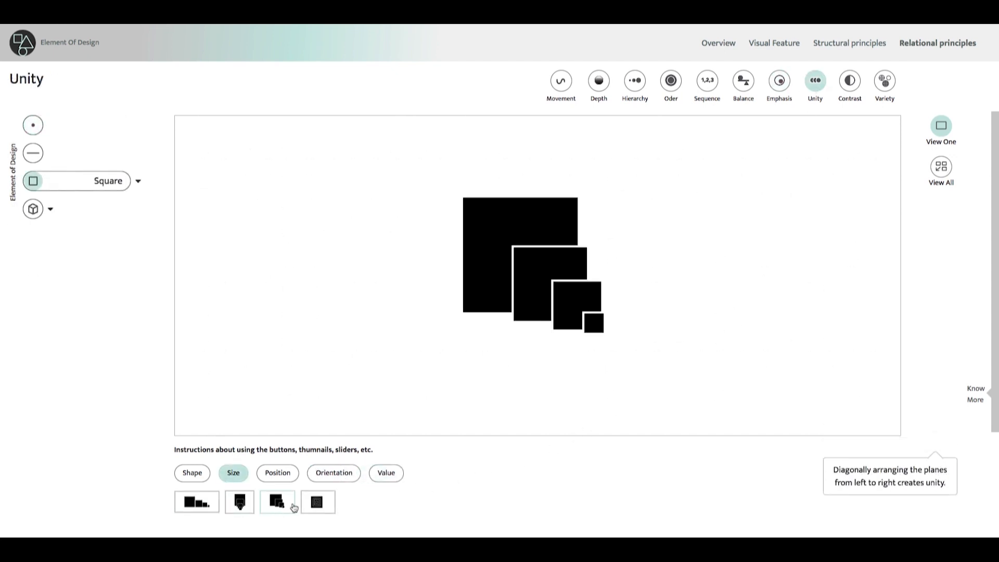
left_click(317, 501)
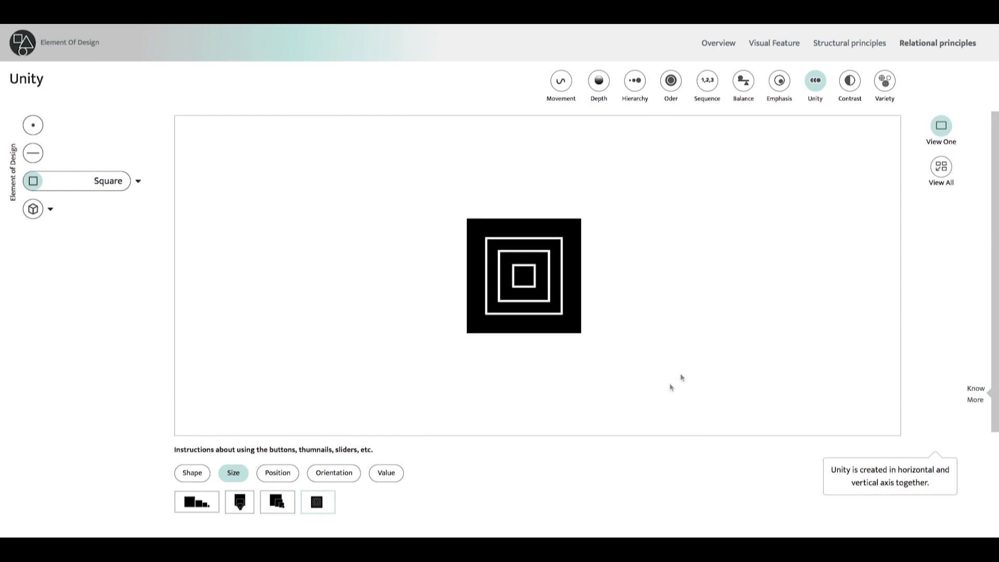
left_click(848, 81)
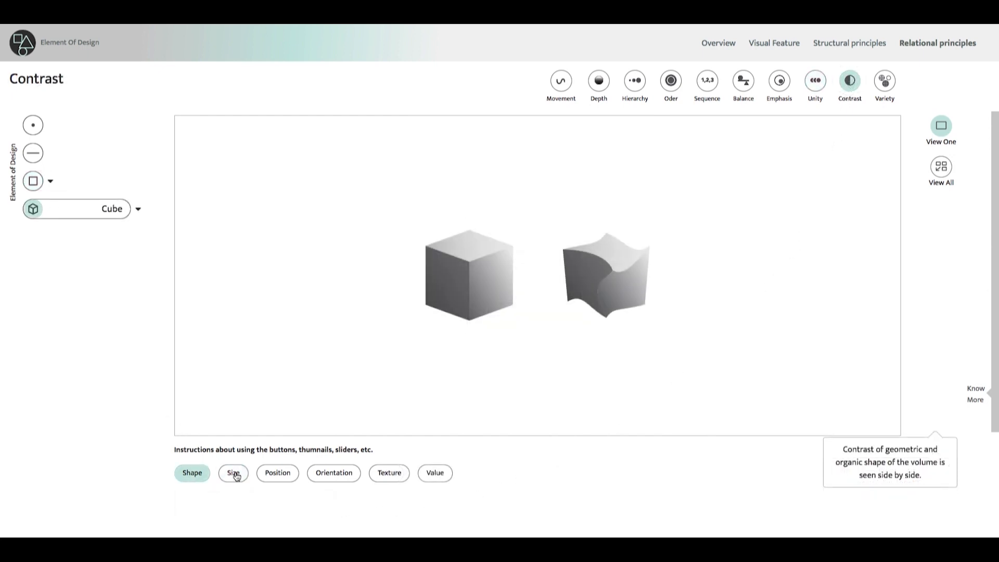
left_click(277, 472)
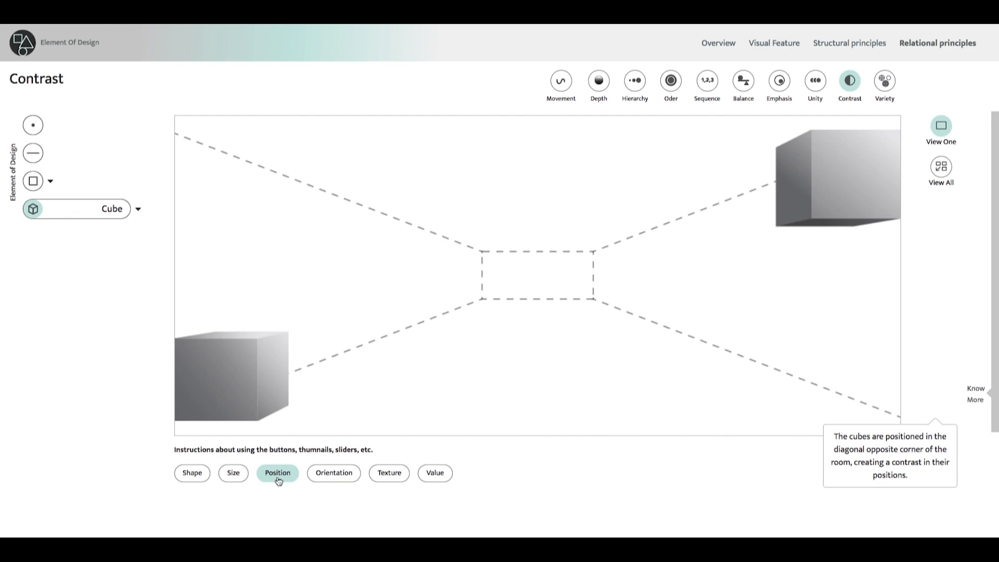
left_click(388, 472)
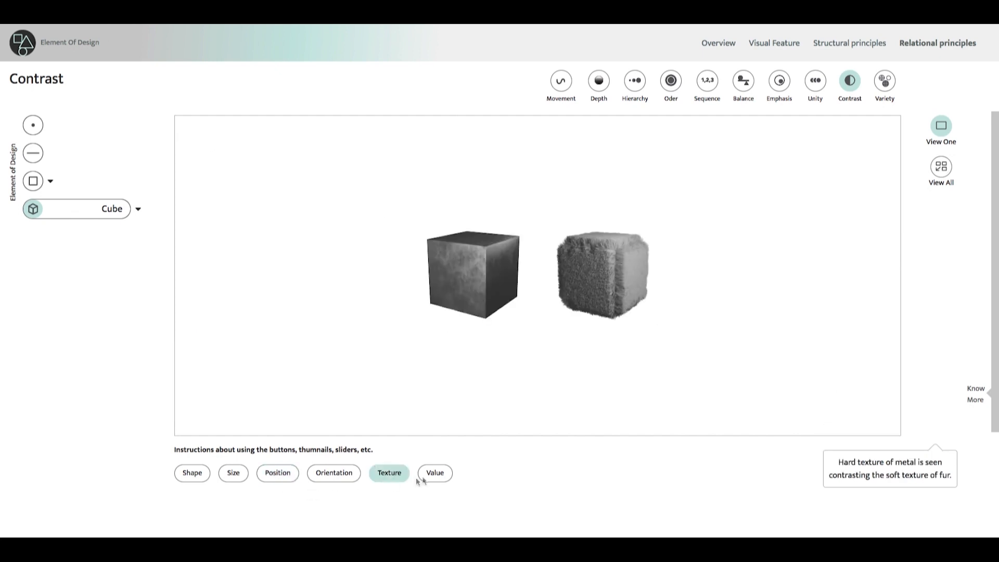
Step: Switch to the Variety principle, then return to the home page via the logo
left_click(883, 81)
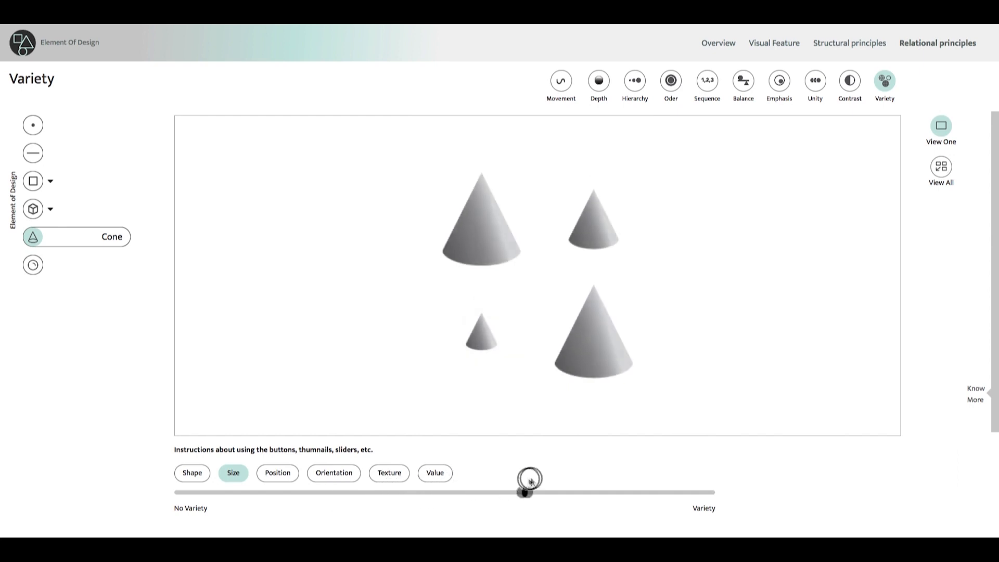
left_click(718, 42)
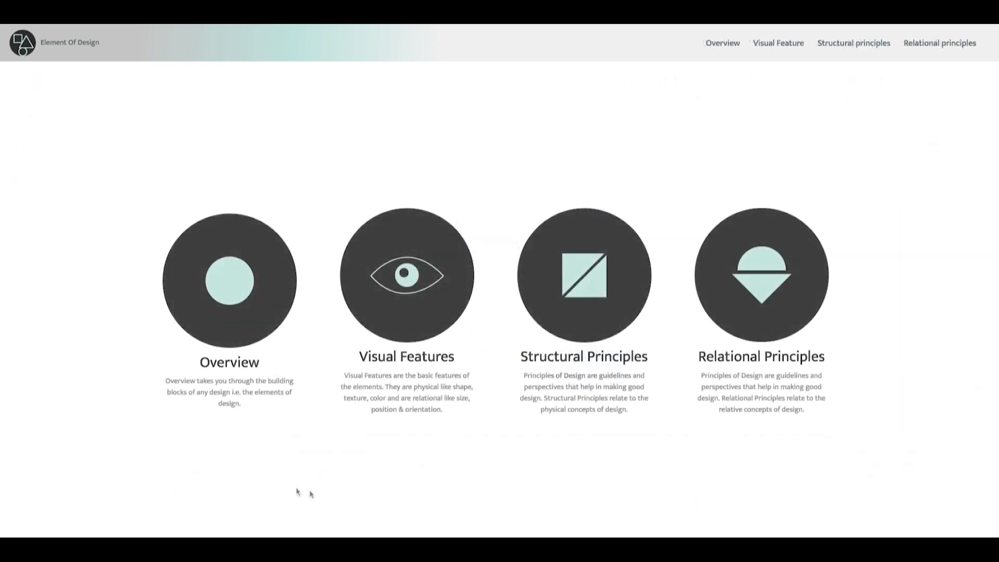
mouse_move(755, 448)
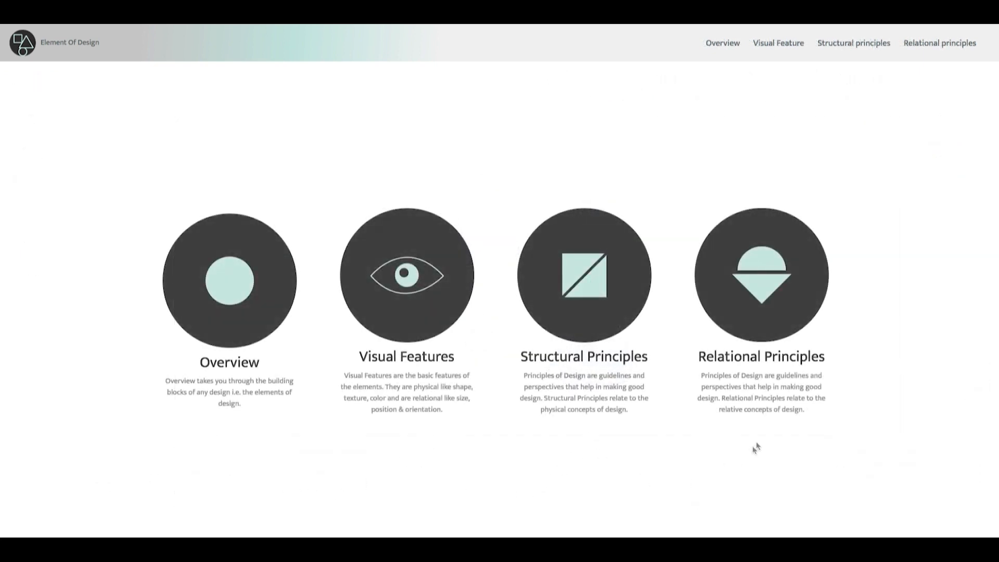
Step: Enter Relational Principles and switch Movement's demo element through line, cube, square and back to cube
left_click(938, 43)
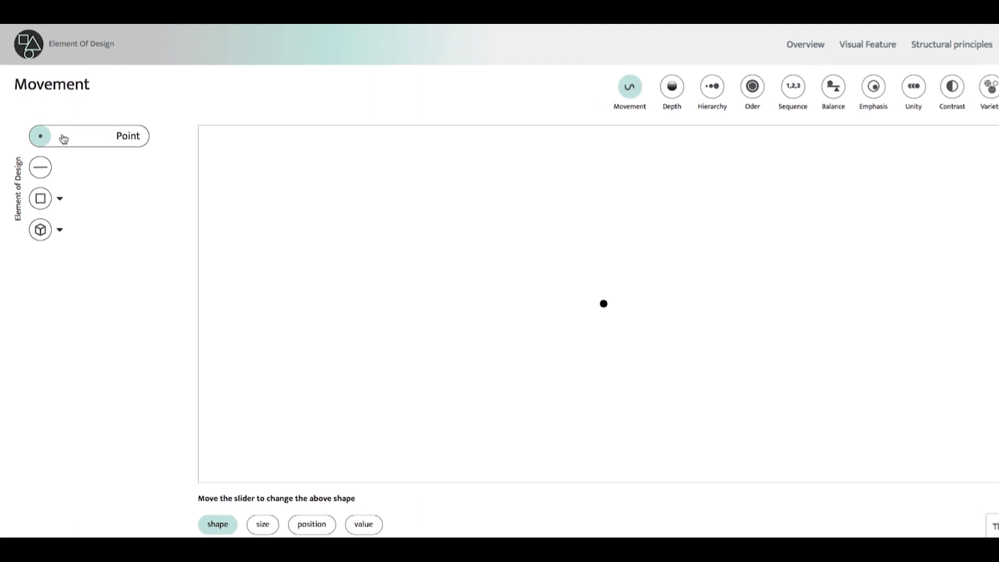
left_click(39, 167)
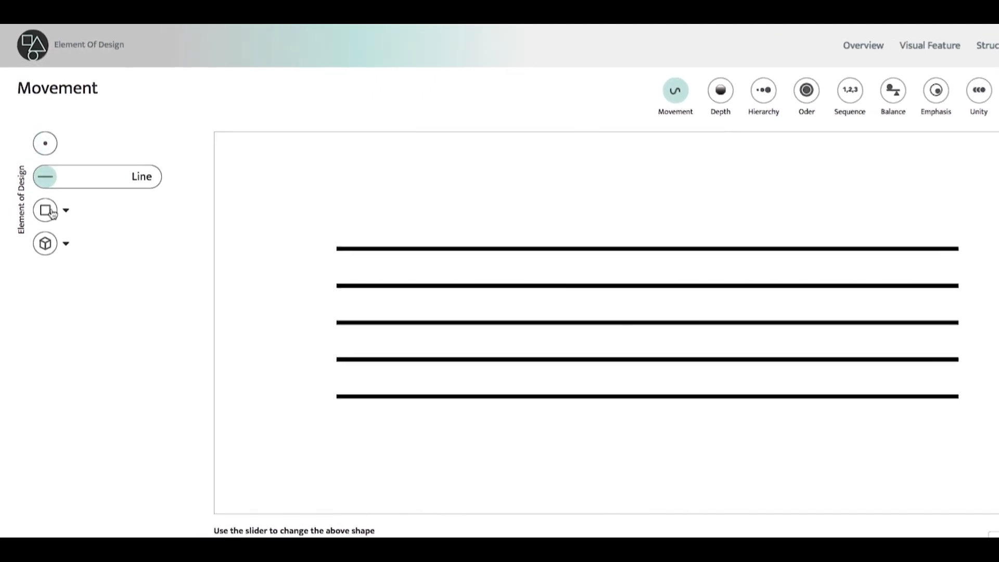
left_click(45, 242)
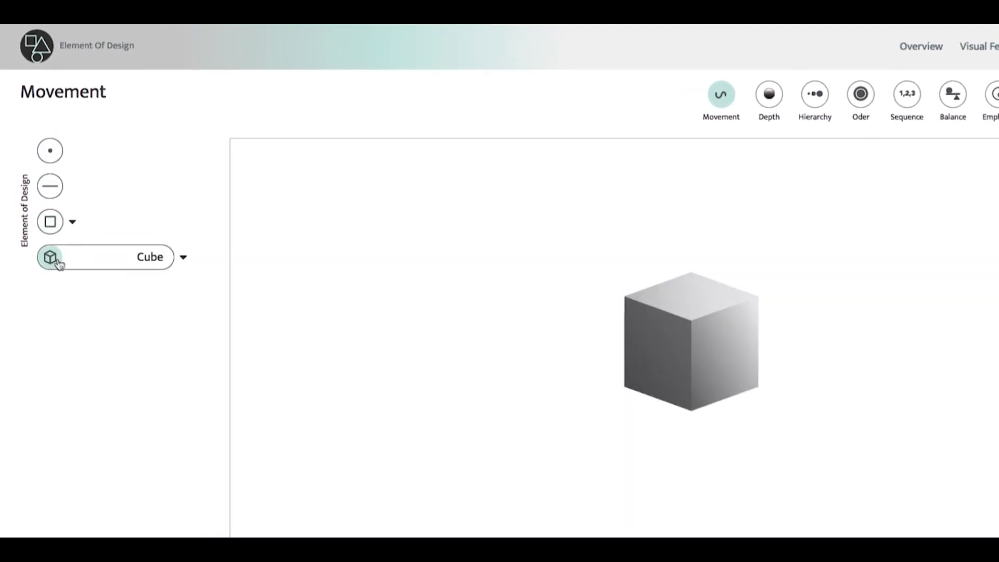
left_click(50, 222)
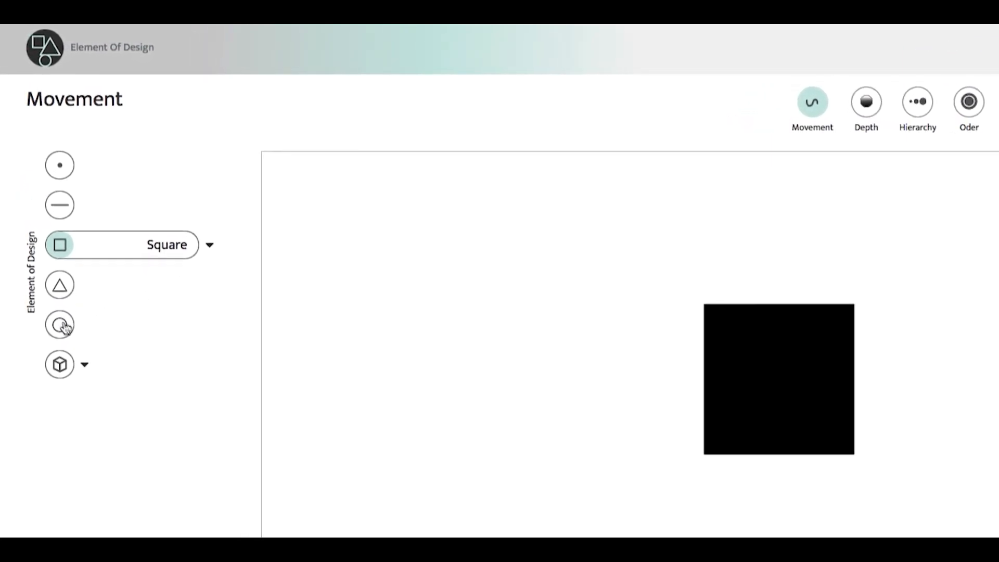
left_click(59, 365)
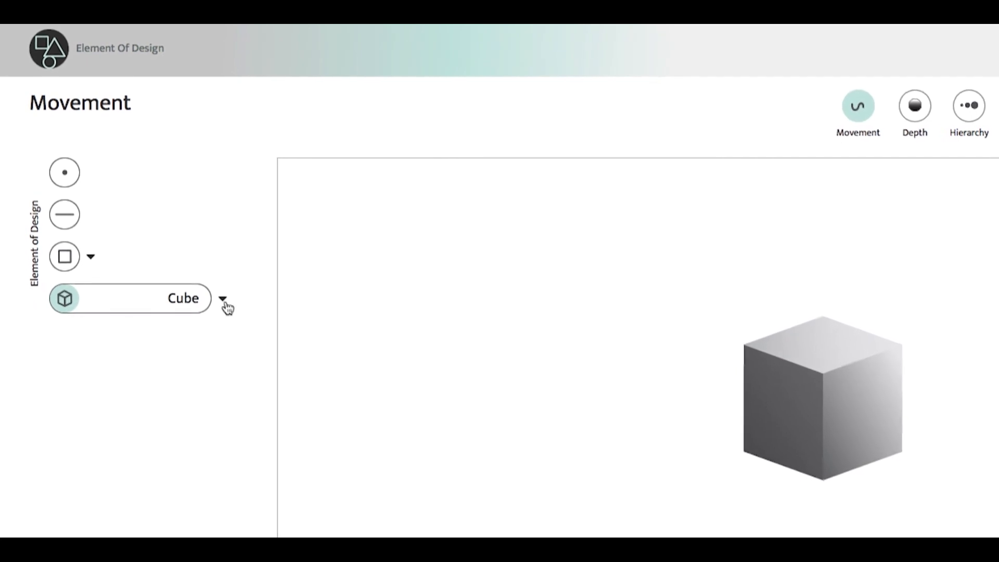
left_click(223, 299)
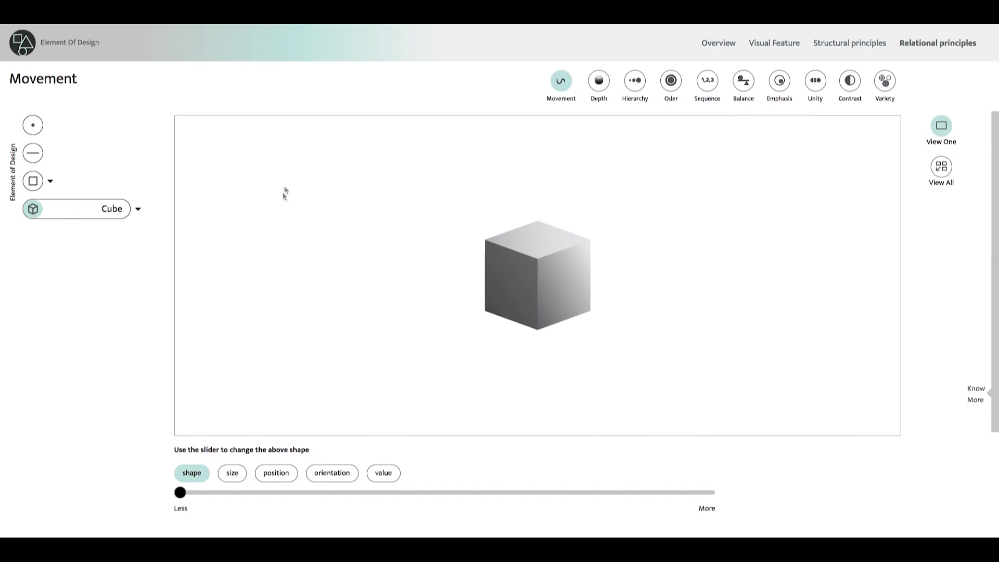
Step: Step Movement through point, line, square and cube notes, end at point, then reach Orientation
left_click(32, 125)
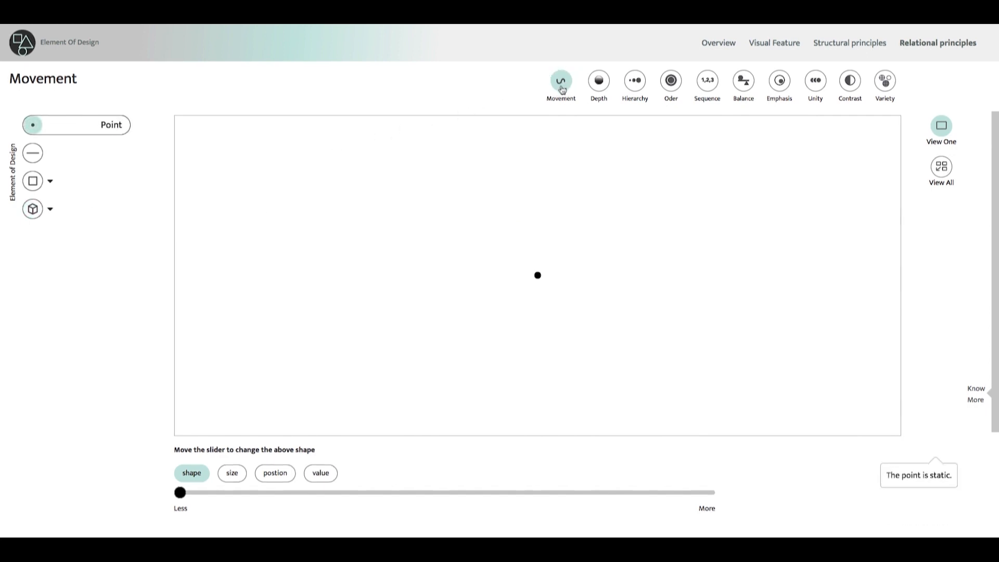
mouse_move(91, 145)
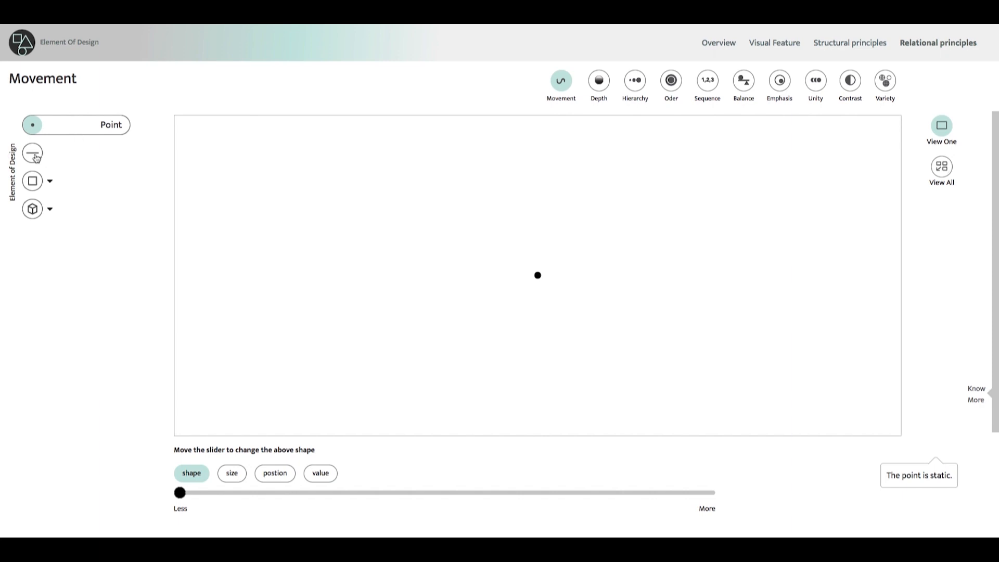
left_click(32, 153)
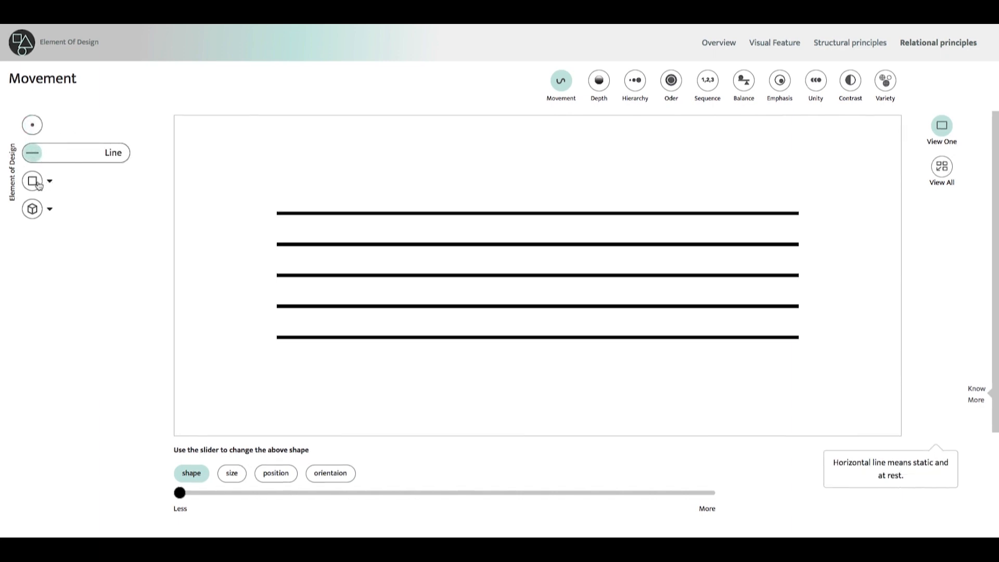
left_click(49, 181)
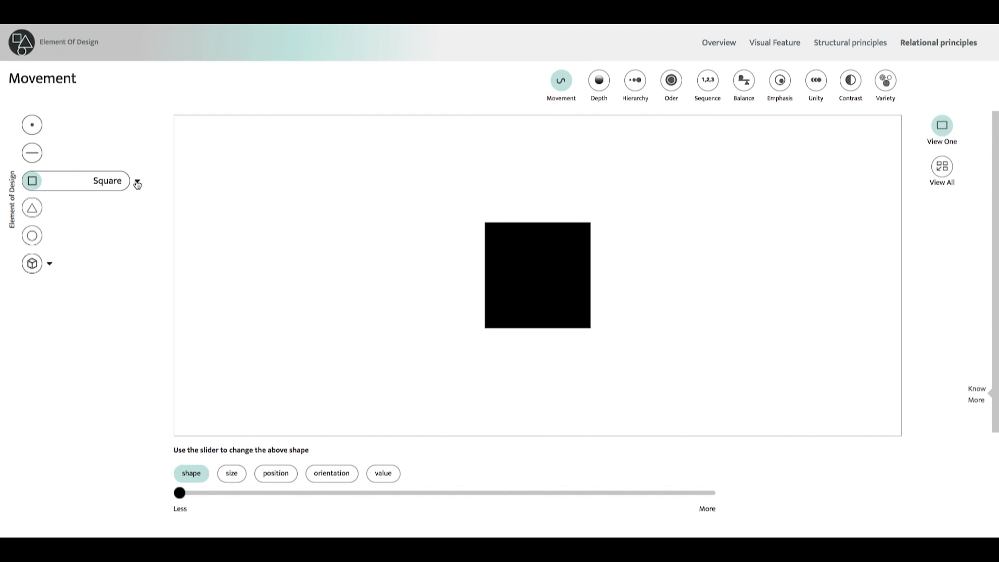
left_click(136, 180)
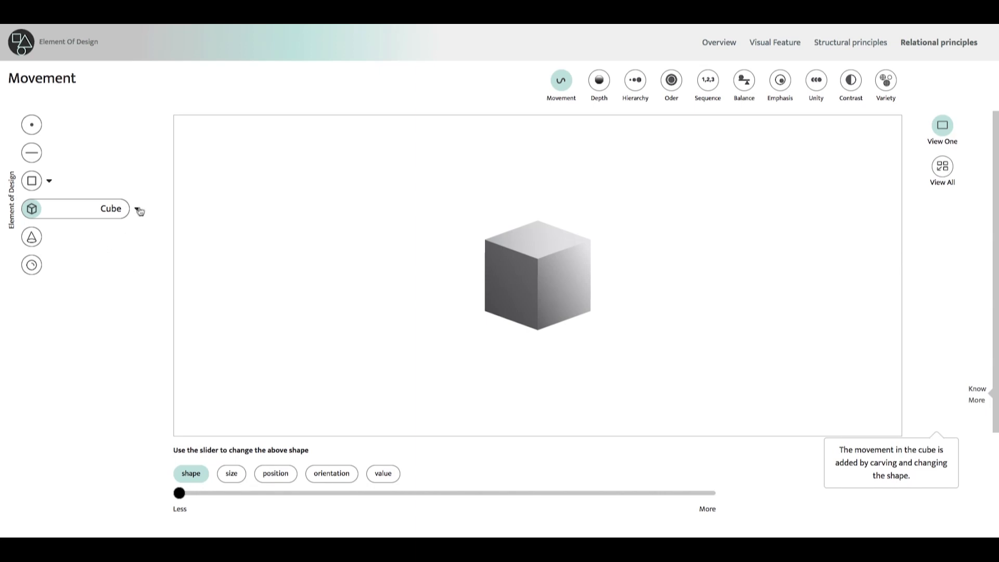
left_click(31, 124)
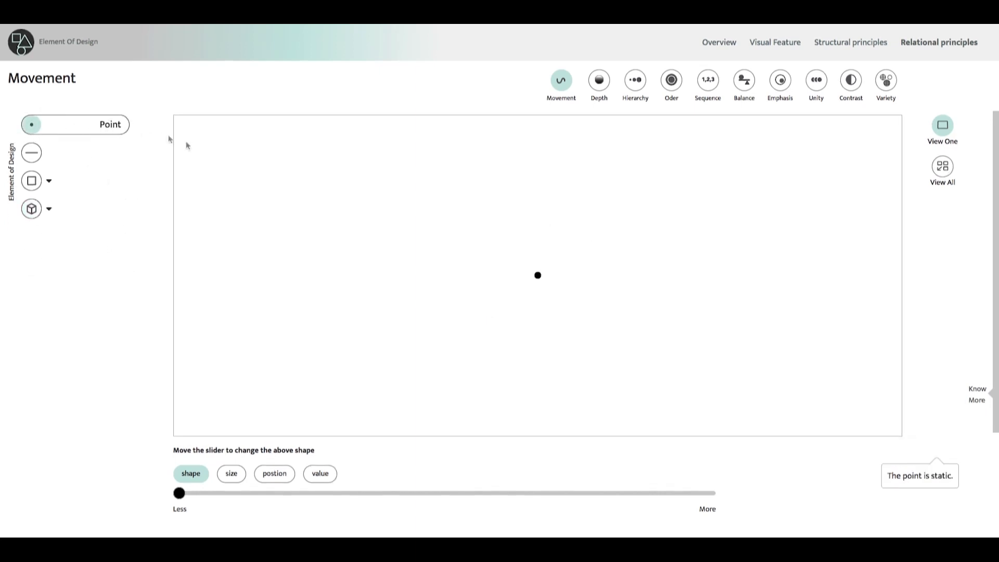
left_click(943, 168)
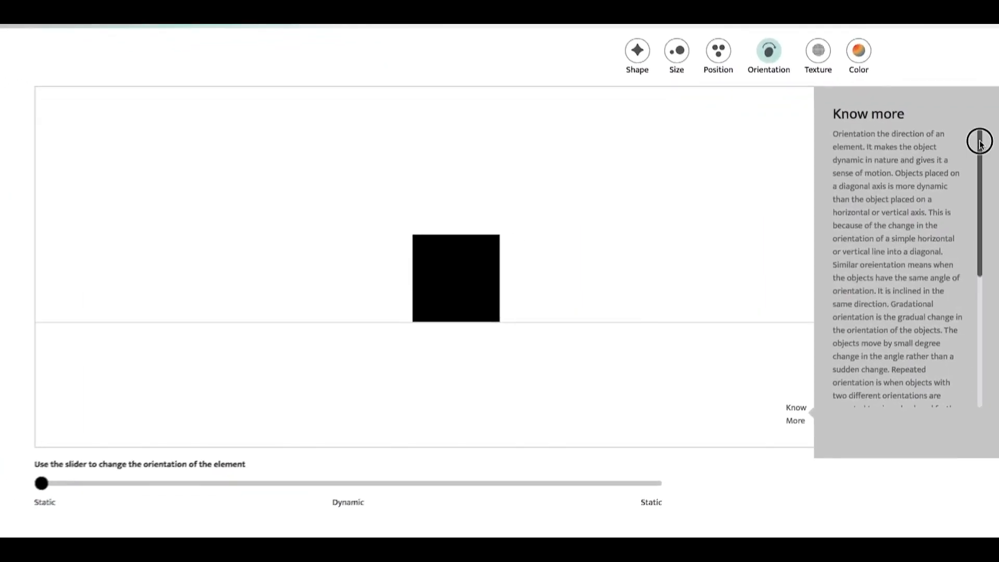
Step: Scroll the Orientation Know More panel, then reposition the square in a Position frame
scroll("down", 3)
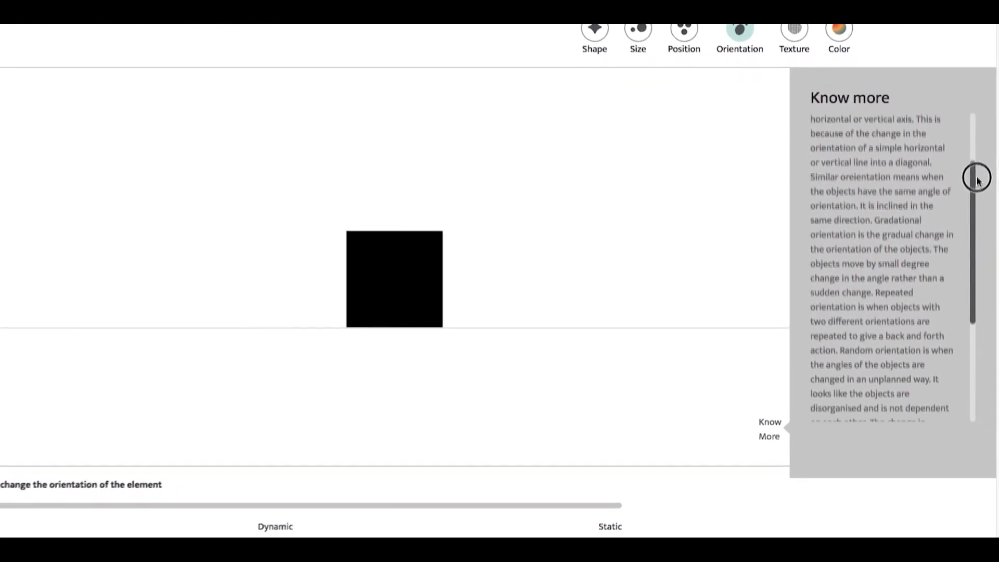
scroll("down", 3)
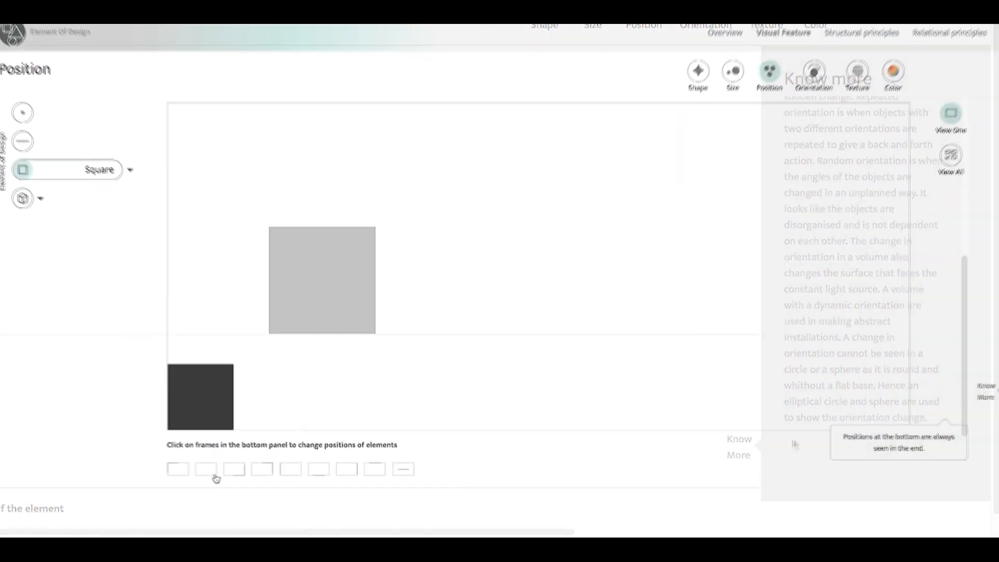
left_click(226, 454)
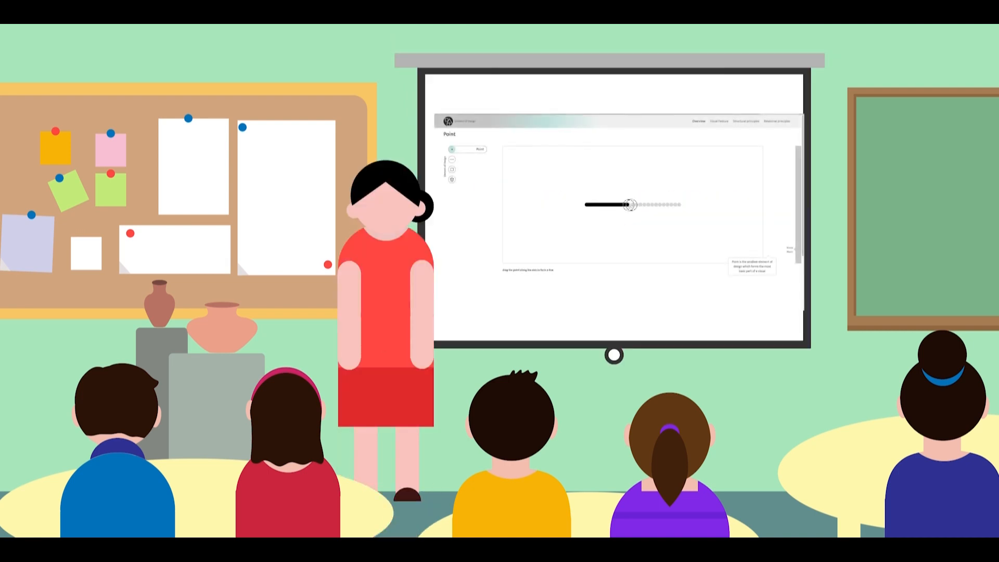
Step: Watch the classroom projection and a student toggling Size and Orientation on the Illusion demo
left_click(452, 159)
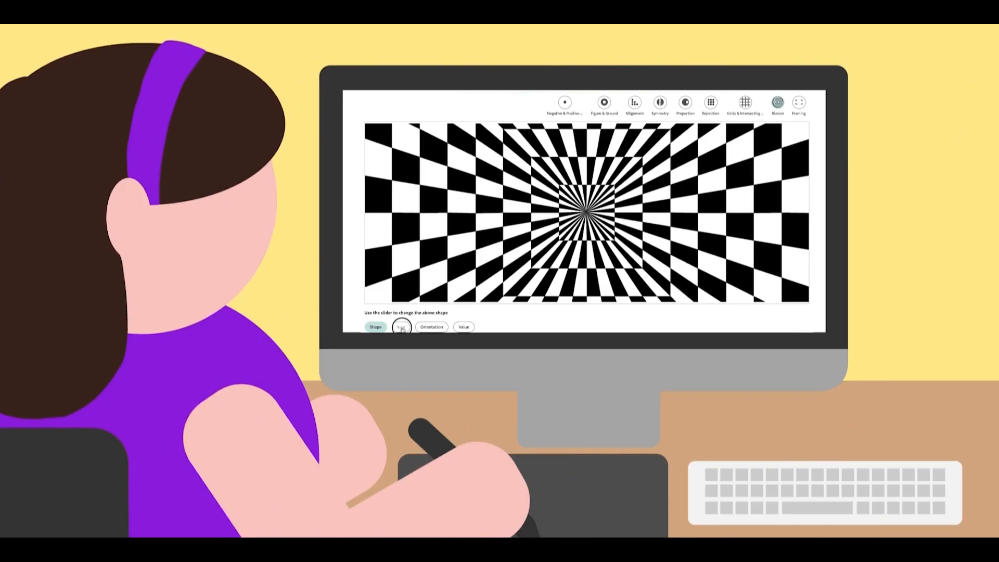
left_click(431, 327)
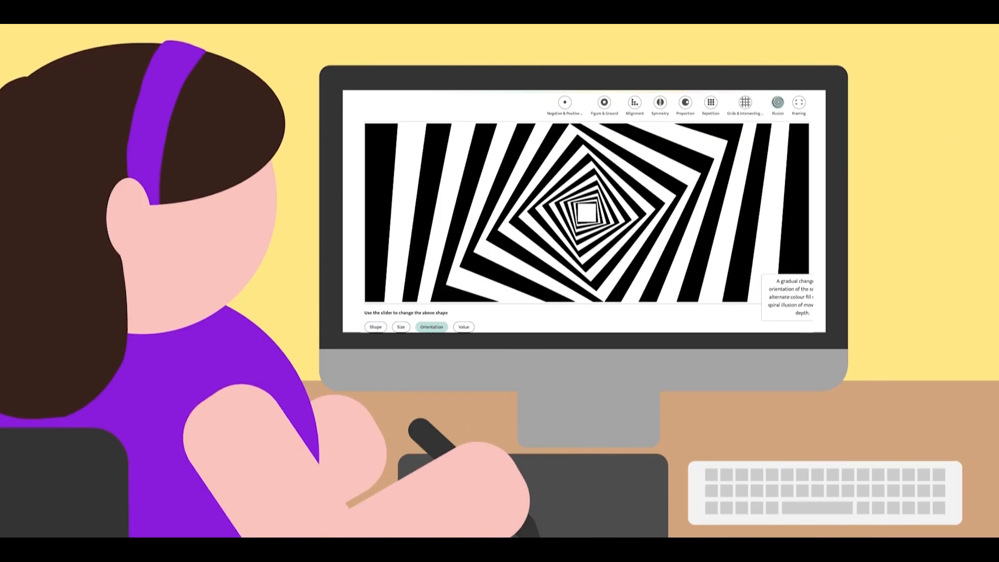
left_click(464, 327)
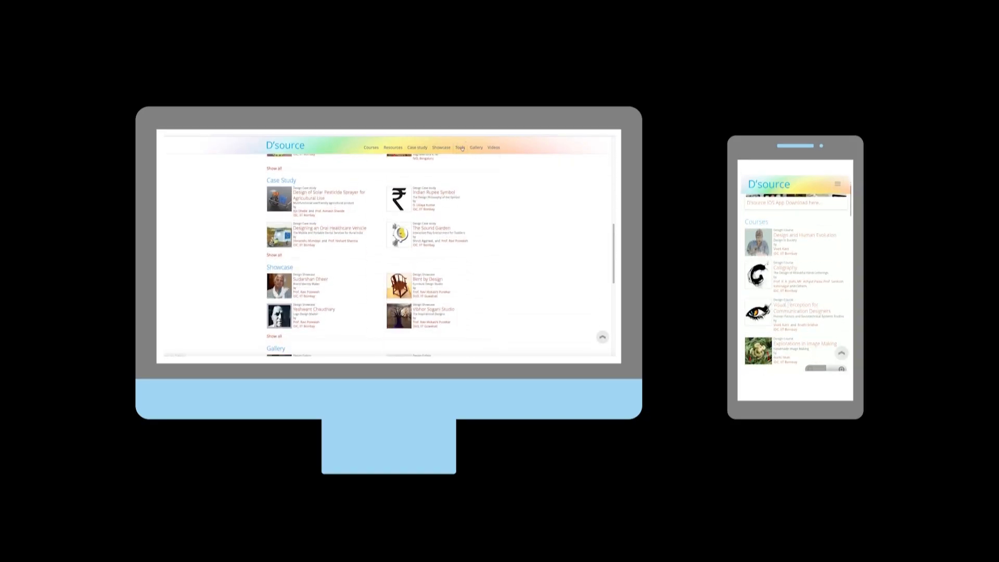
Step: From D'source's Tools listing, enter the Elements of Design home page
left_click(460, 146)
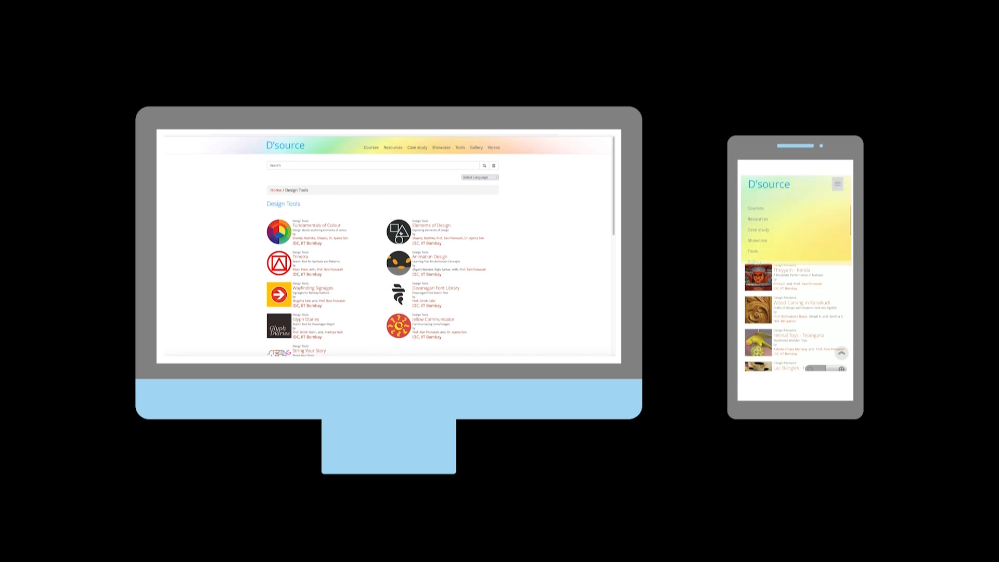
left_click(431, 224)
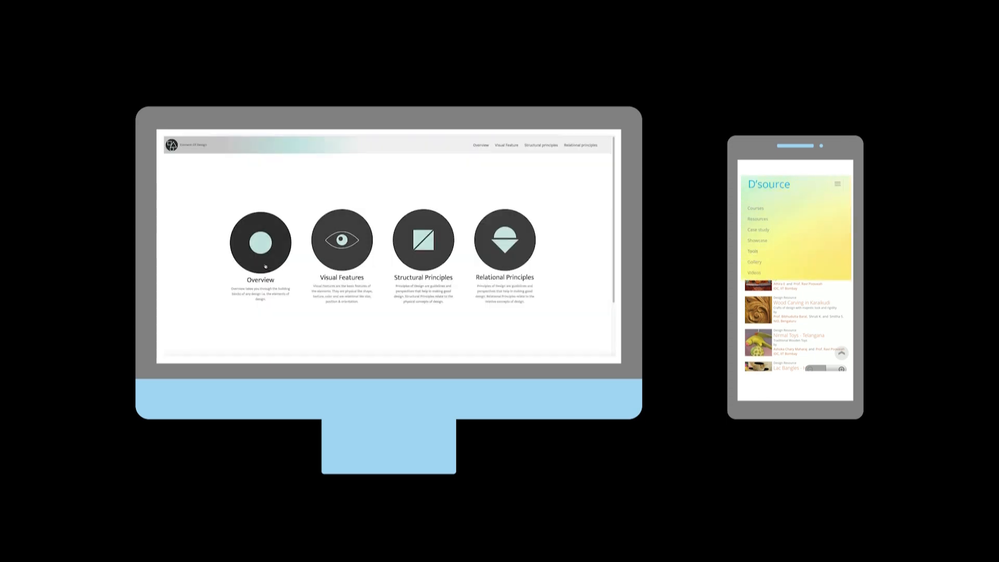